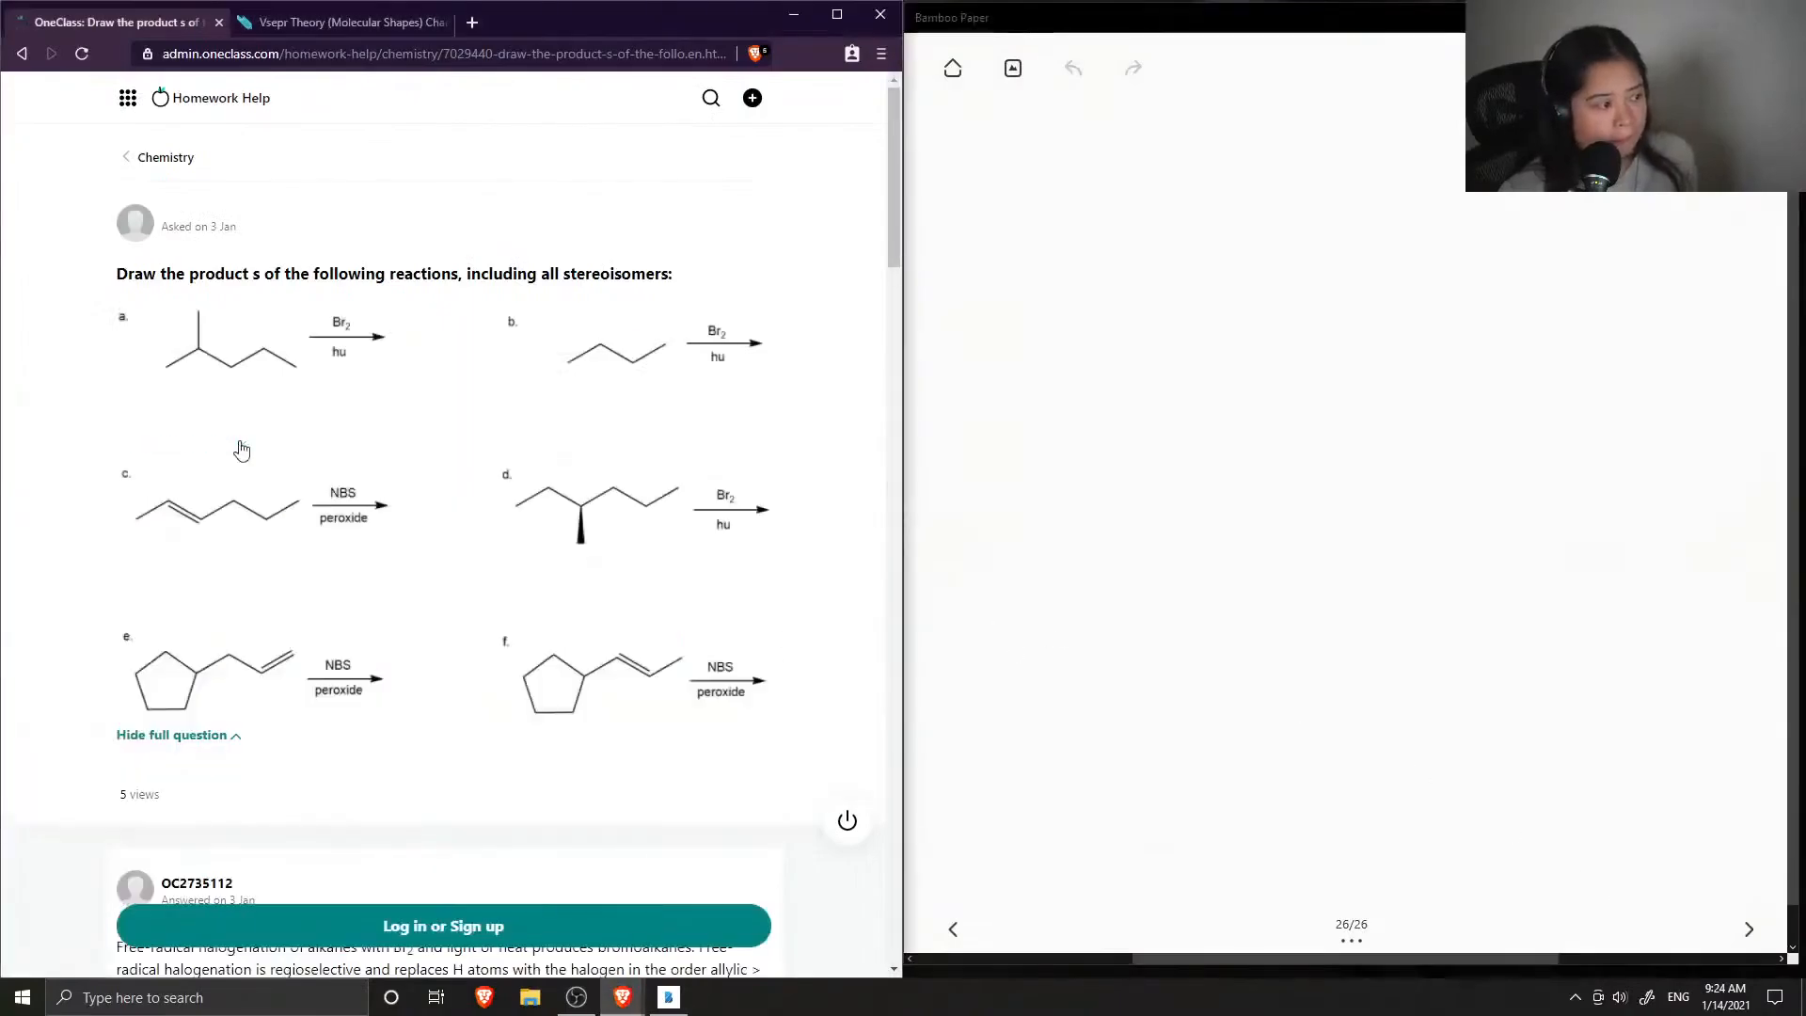
Scroll through the notes page to find space for note 7
scroll("down", 3)
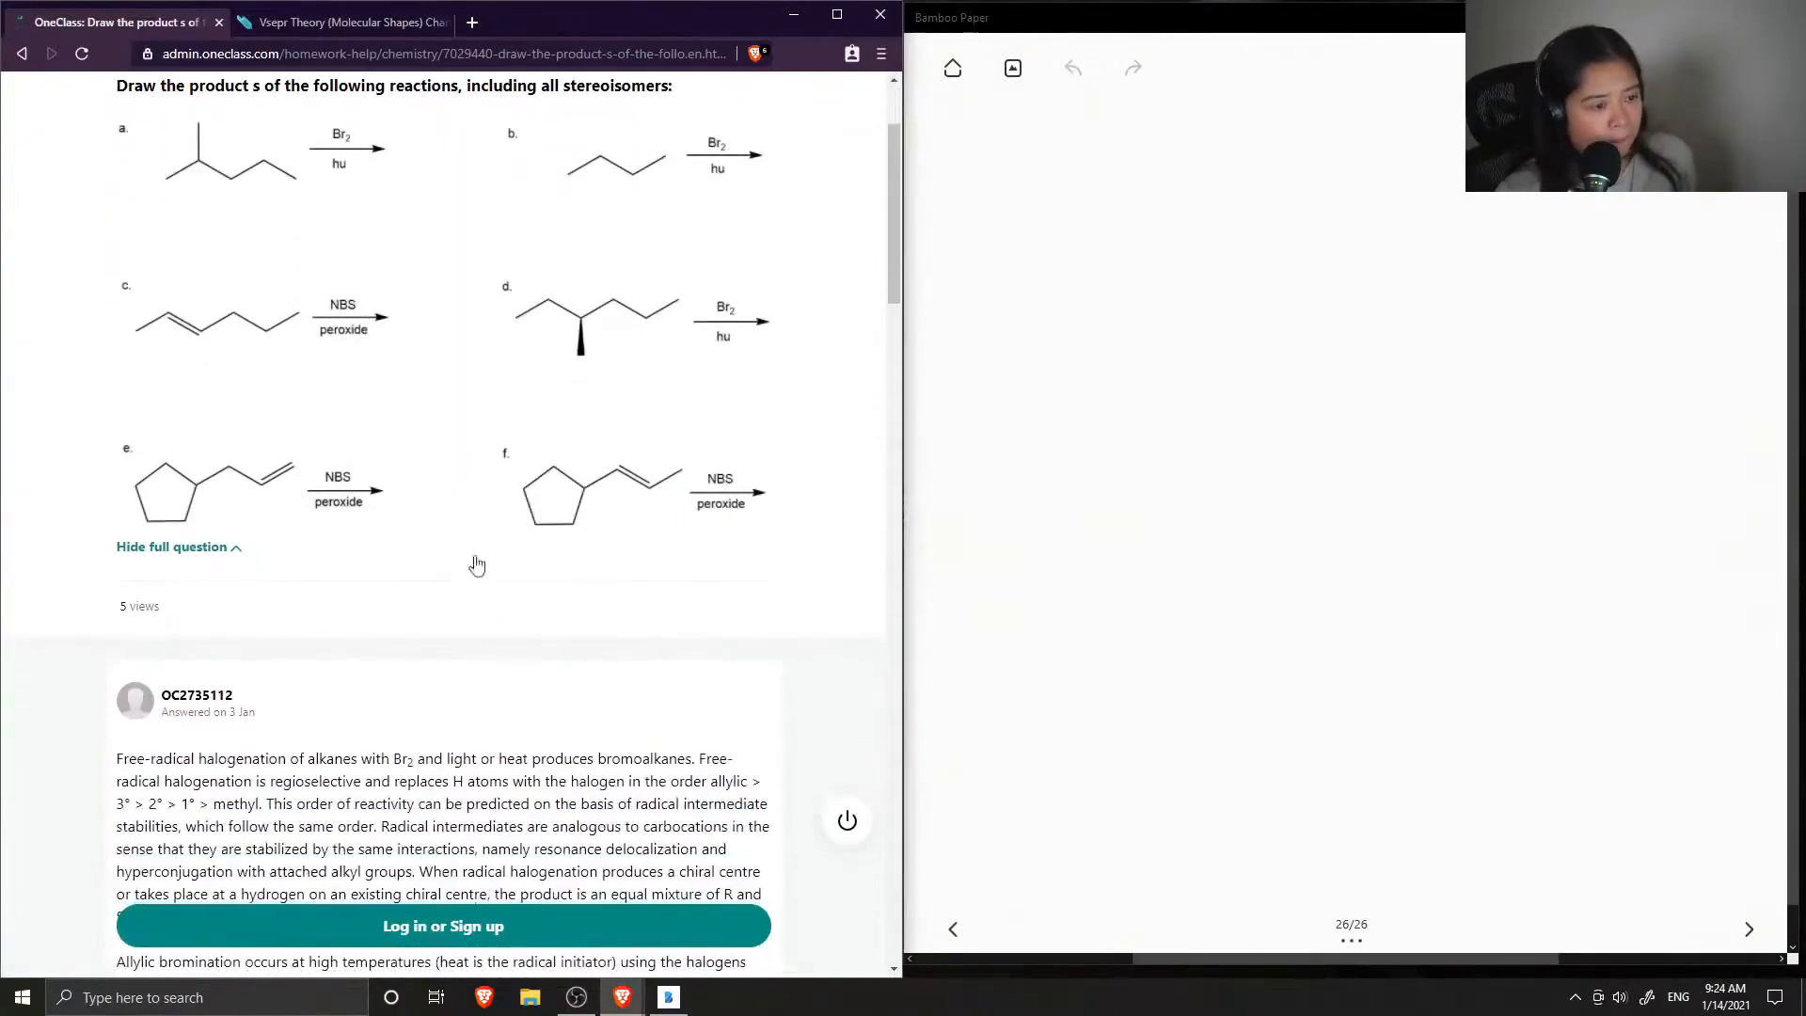
scroll("down", 3)
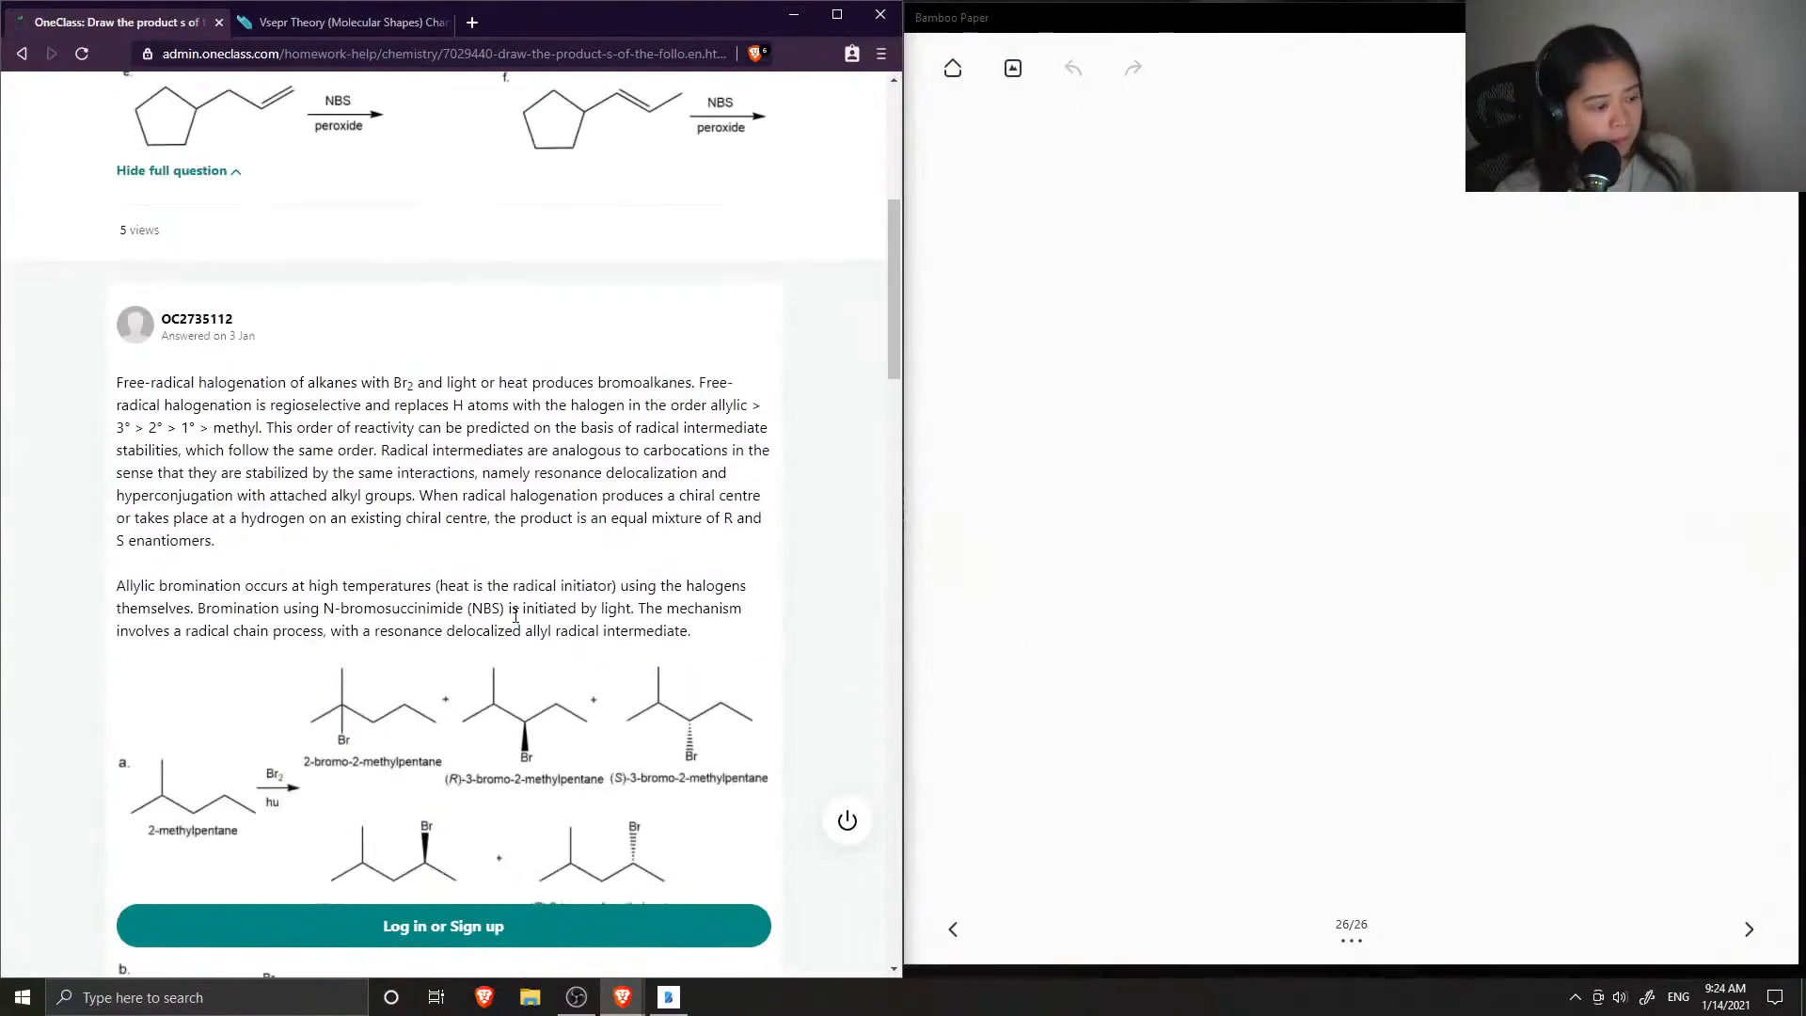
scroll("up", 3)
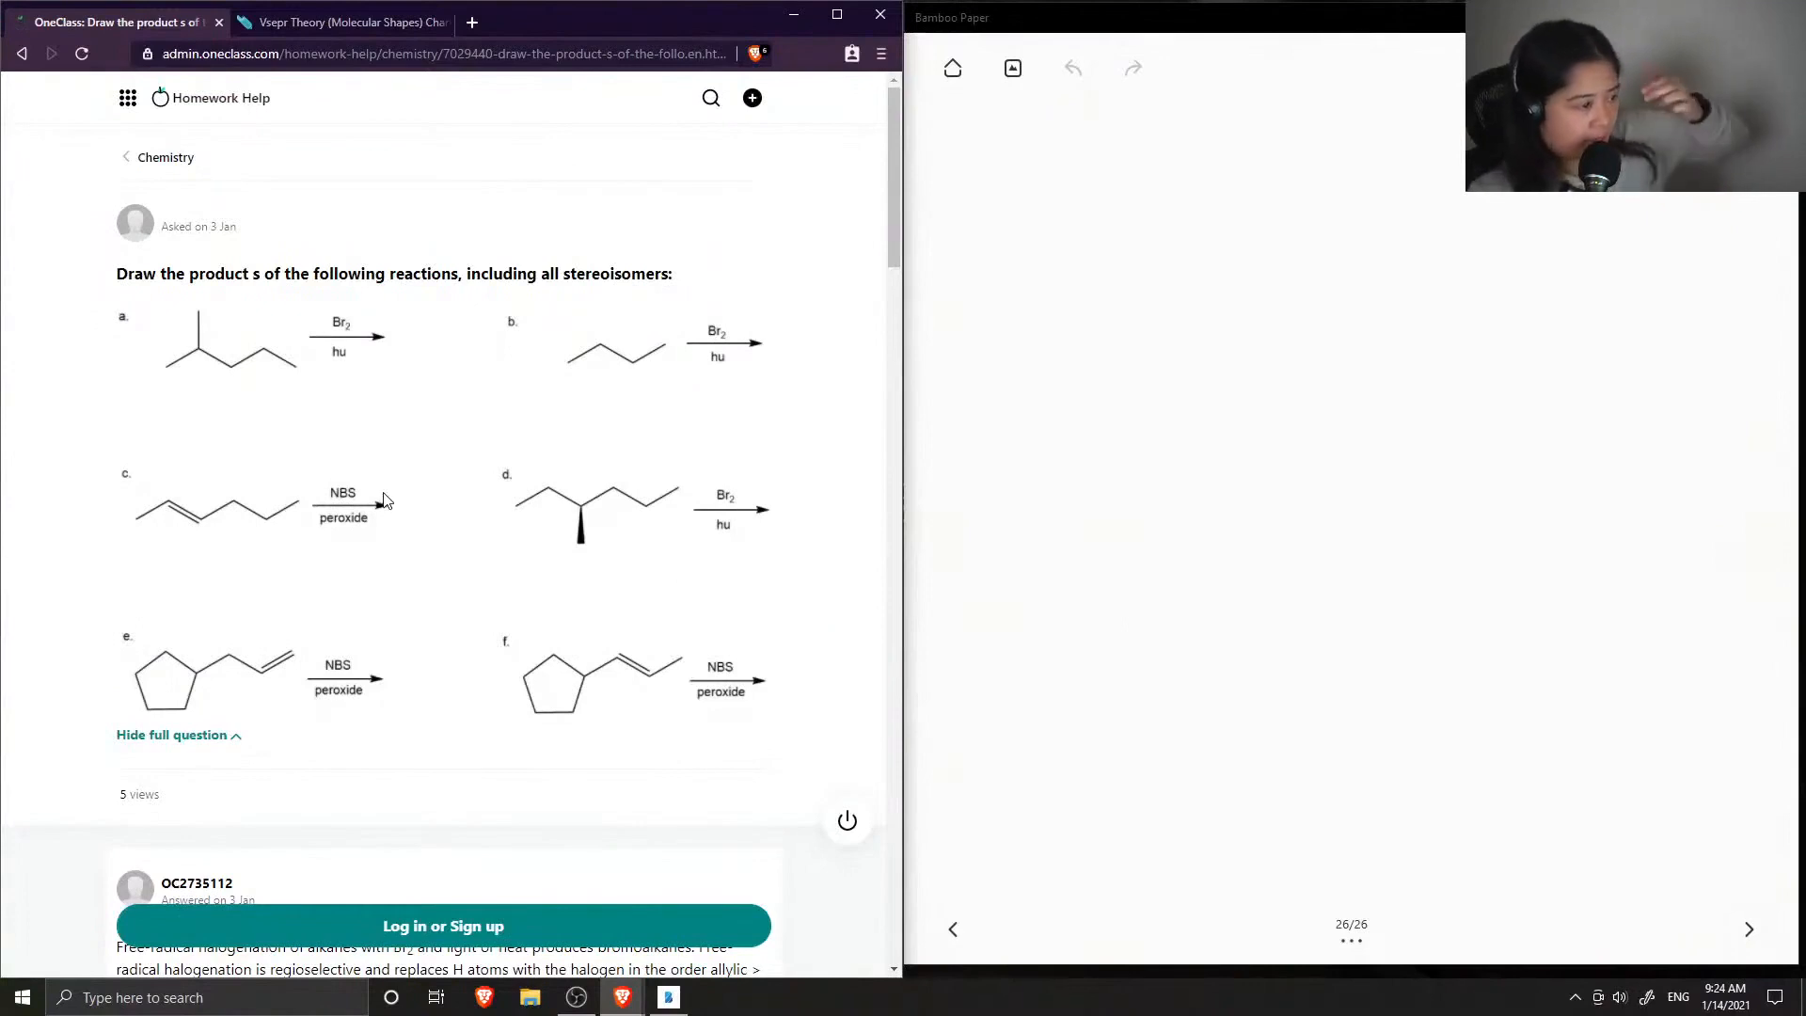
scroll("down", 3)
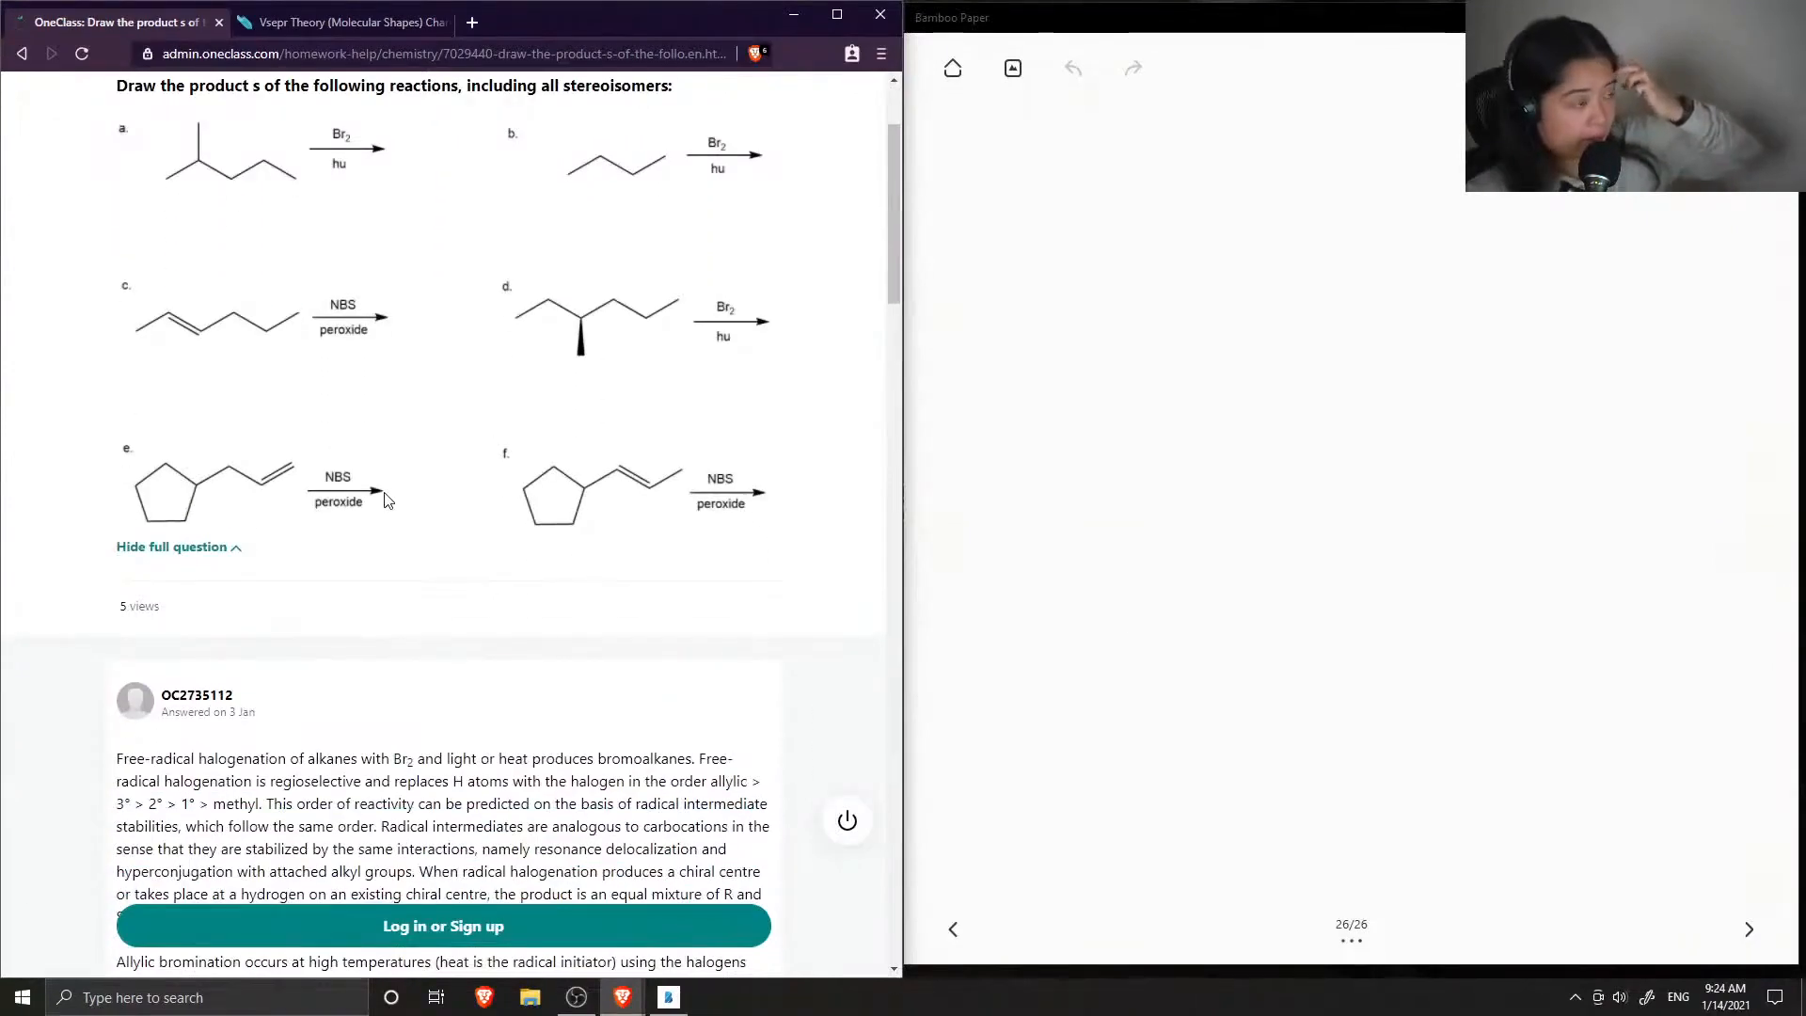
scroll("up", 3)
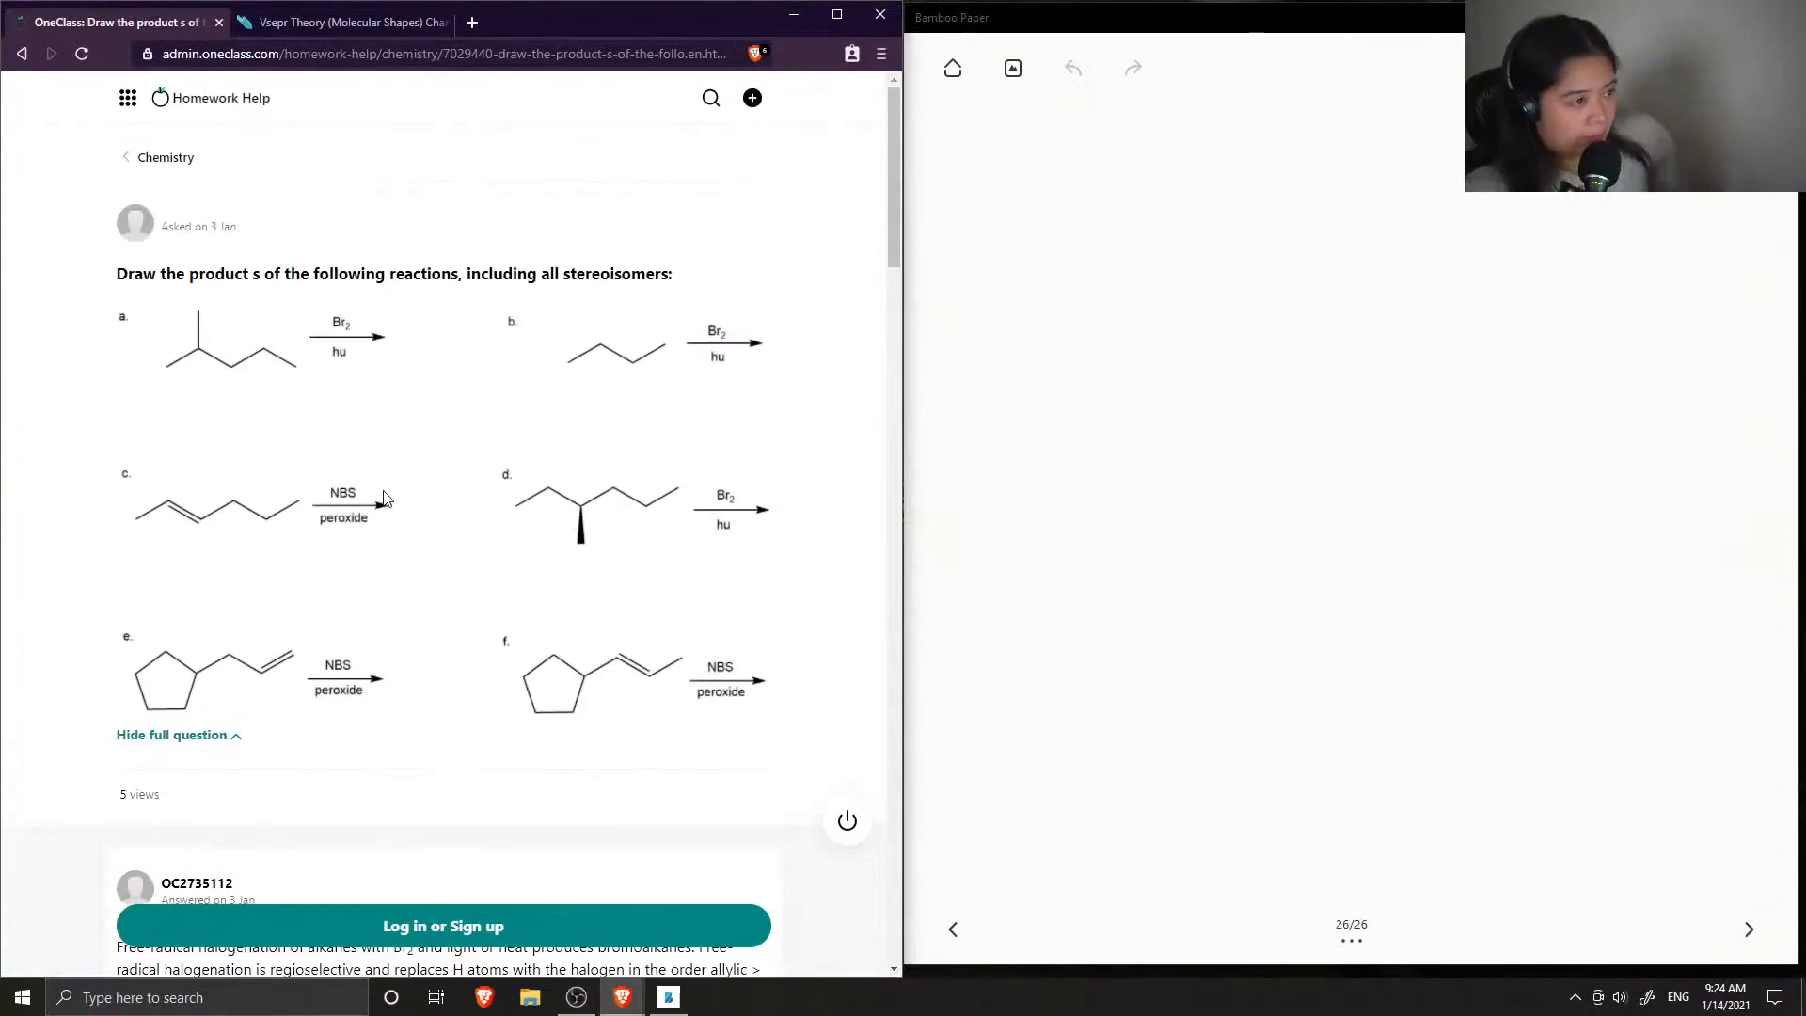
mouse_move(383, 497)
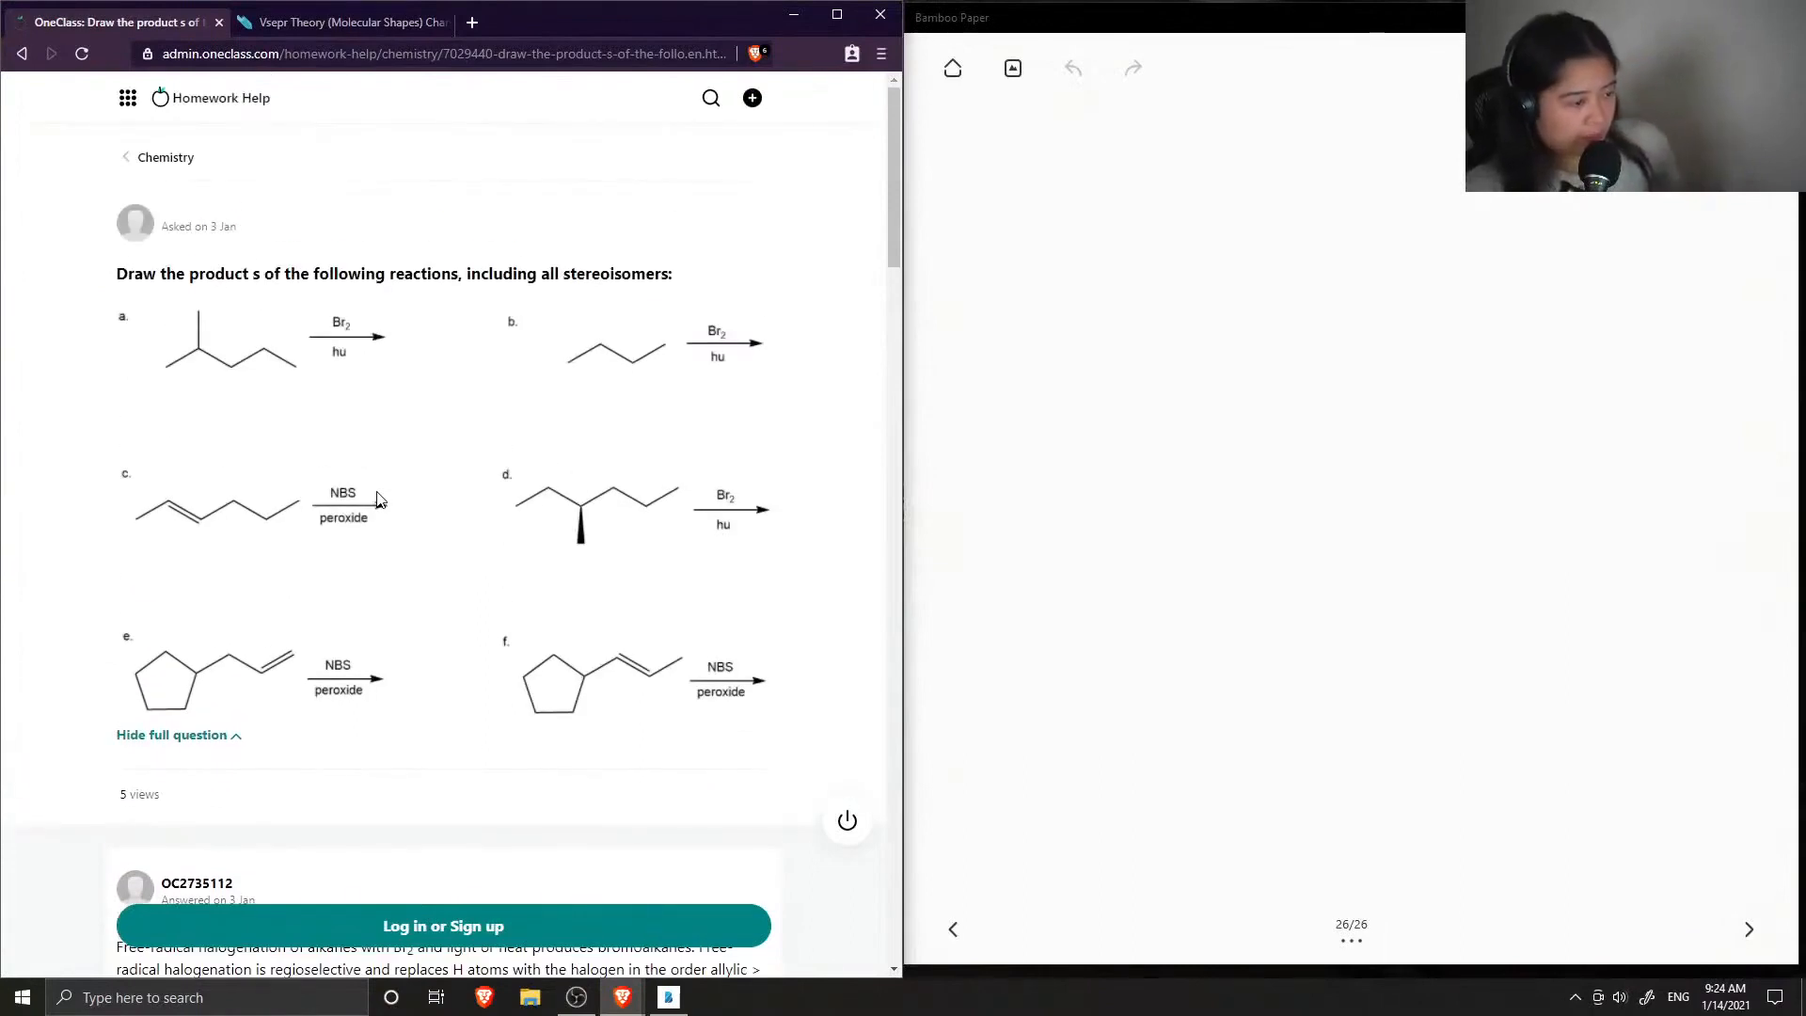
mouse_move(360, 483)
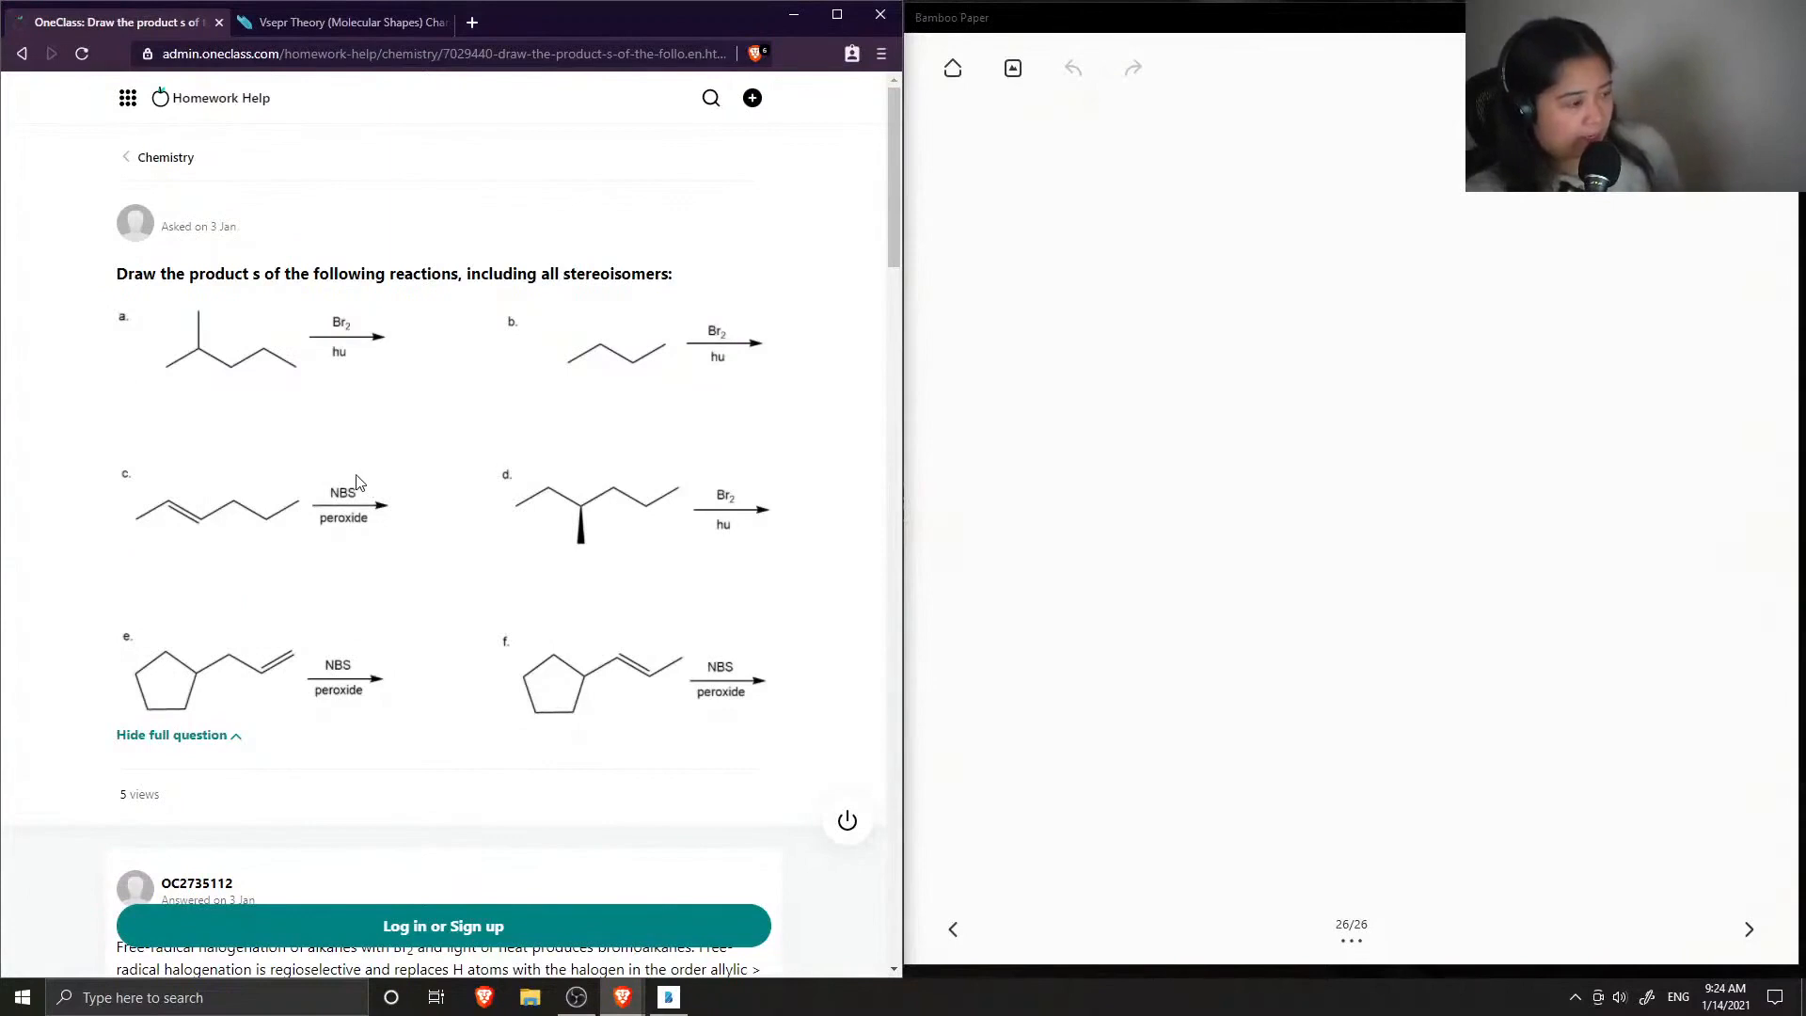
scroll("down", 3)
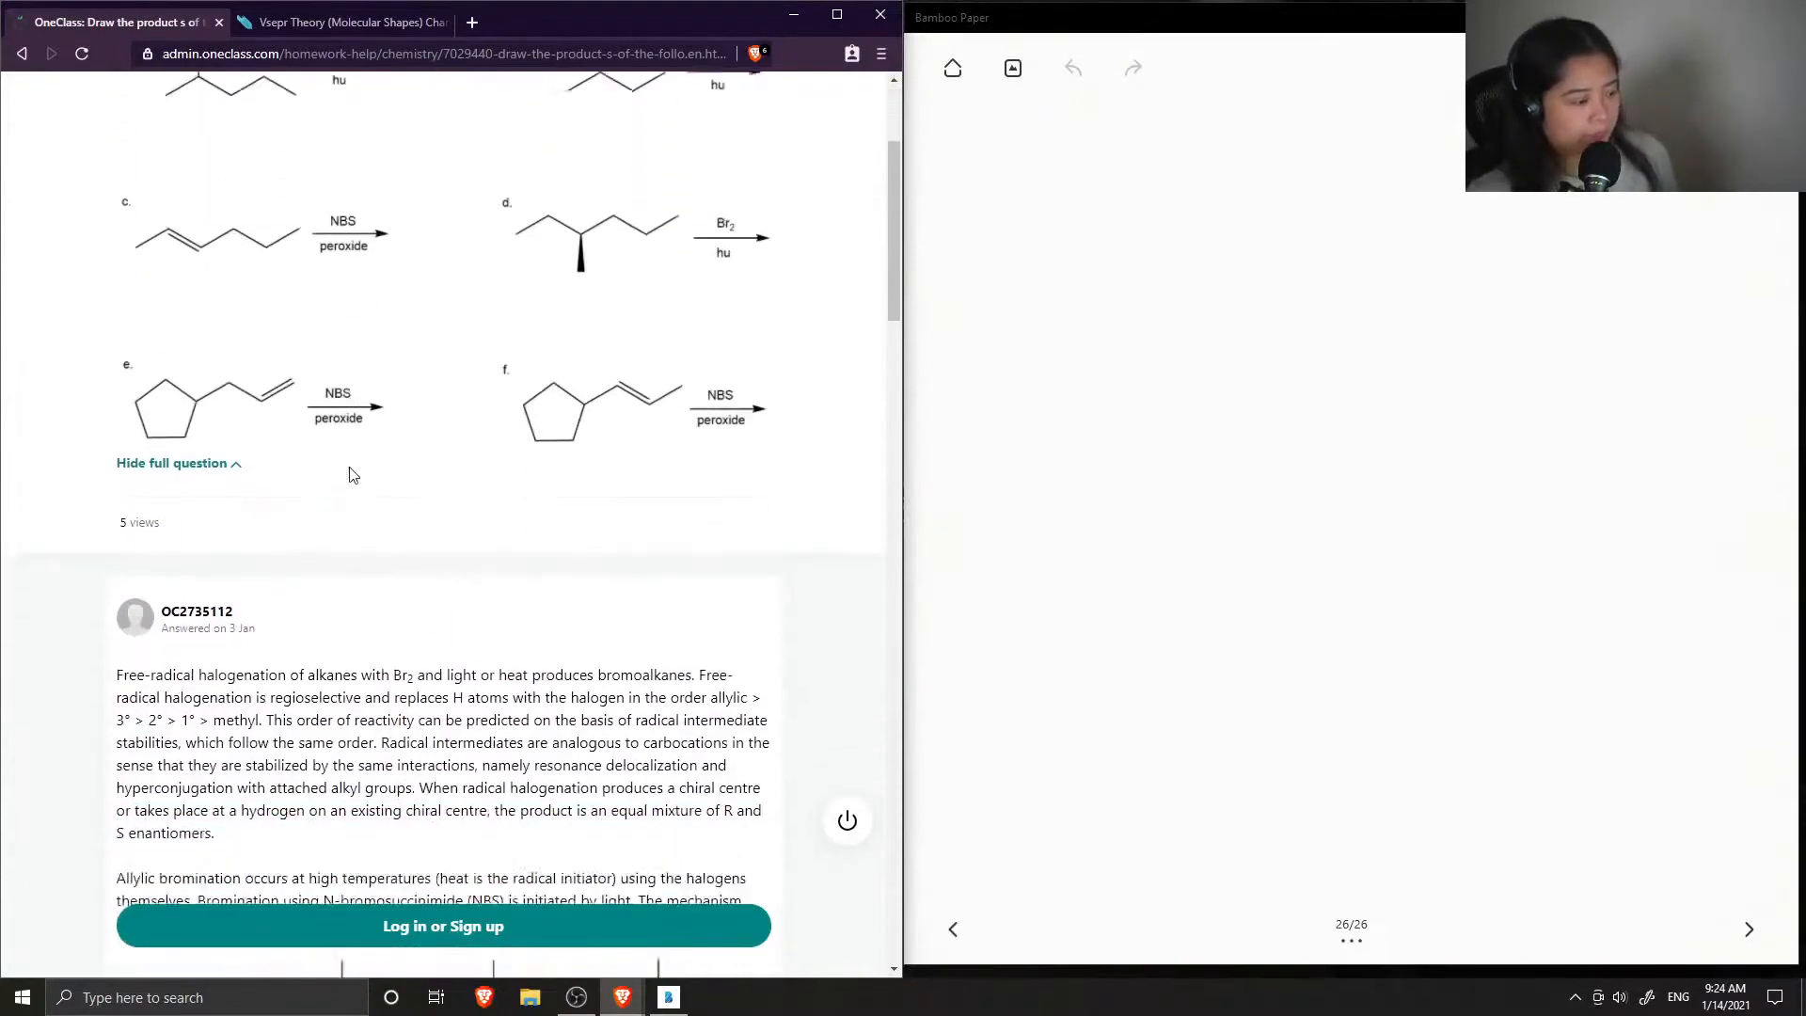
scroll("down", 3)
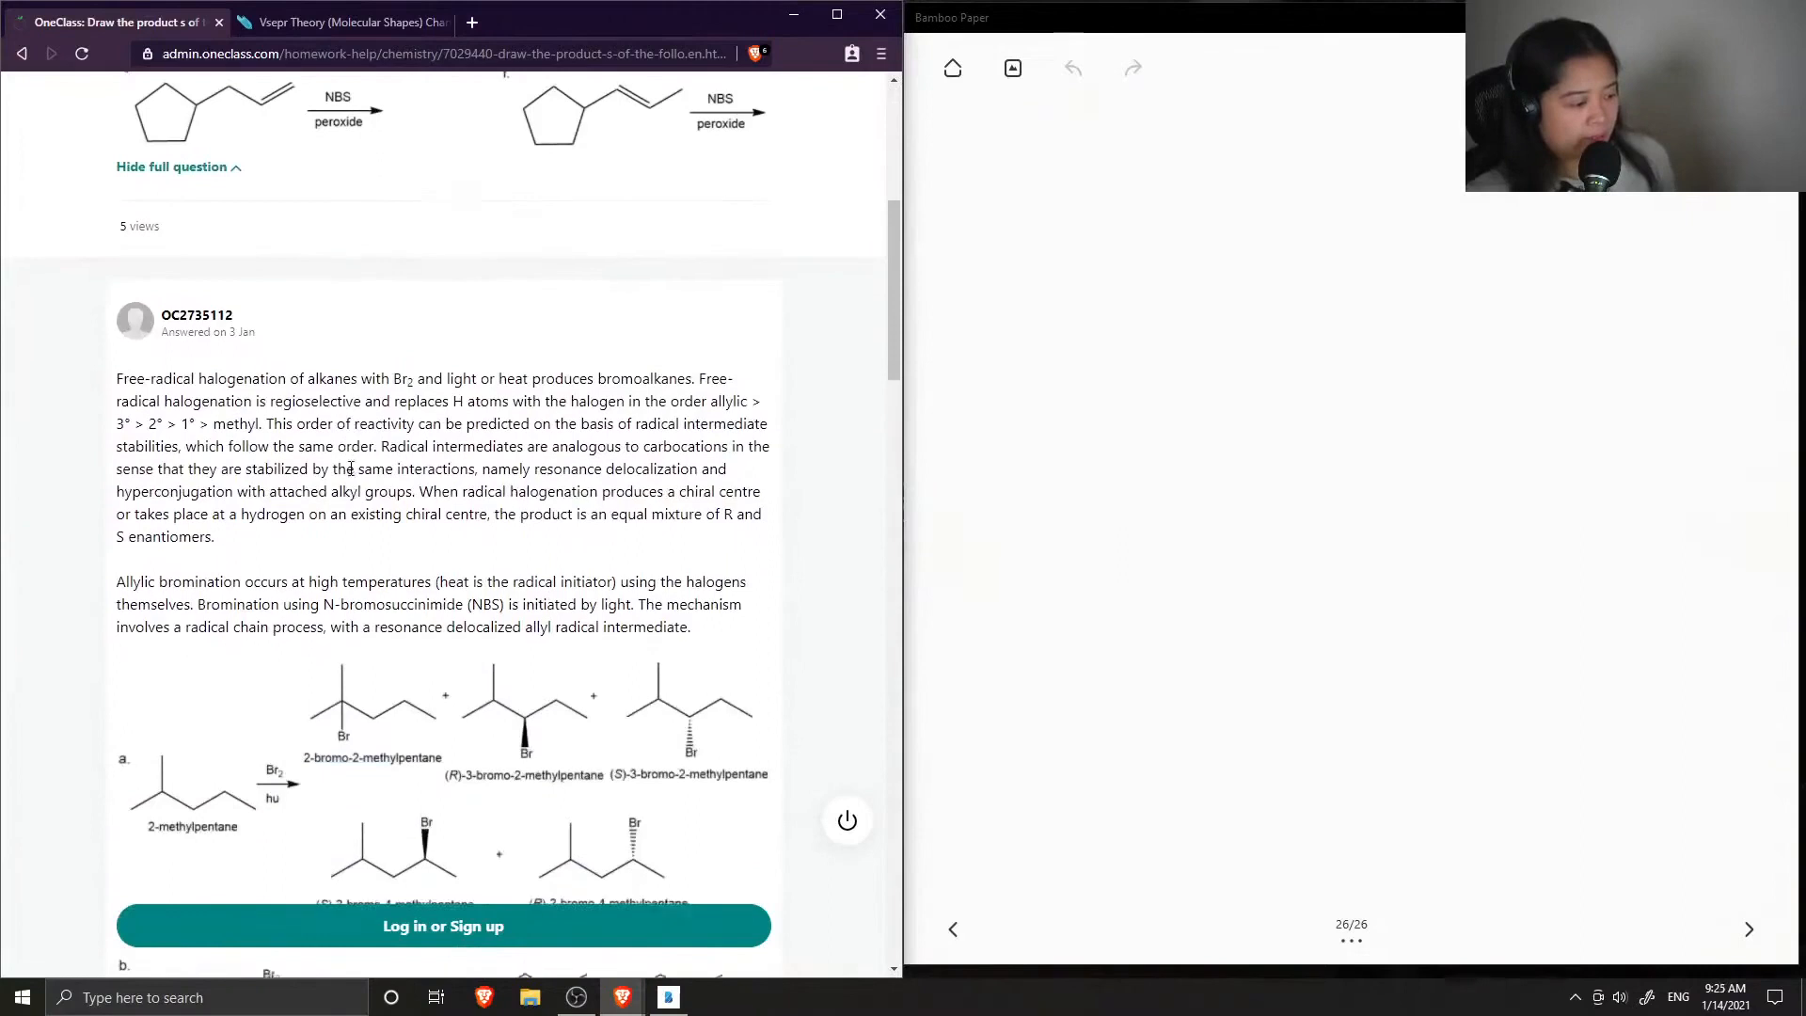
scroll("down", 3)
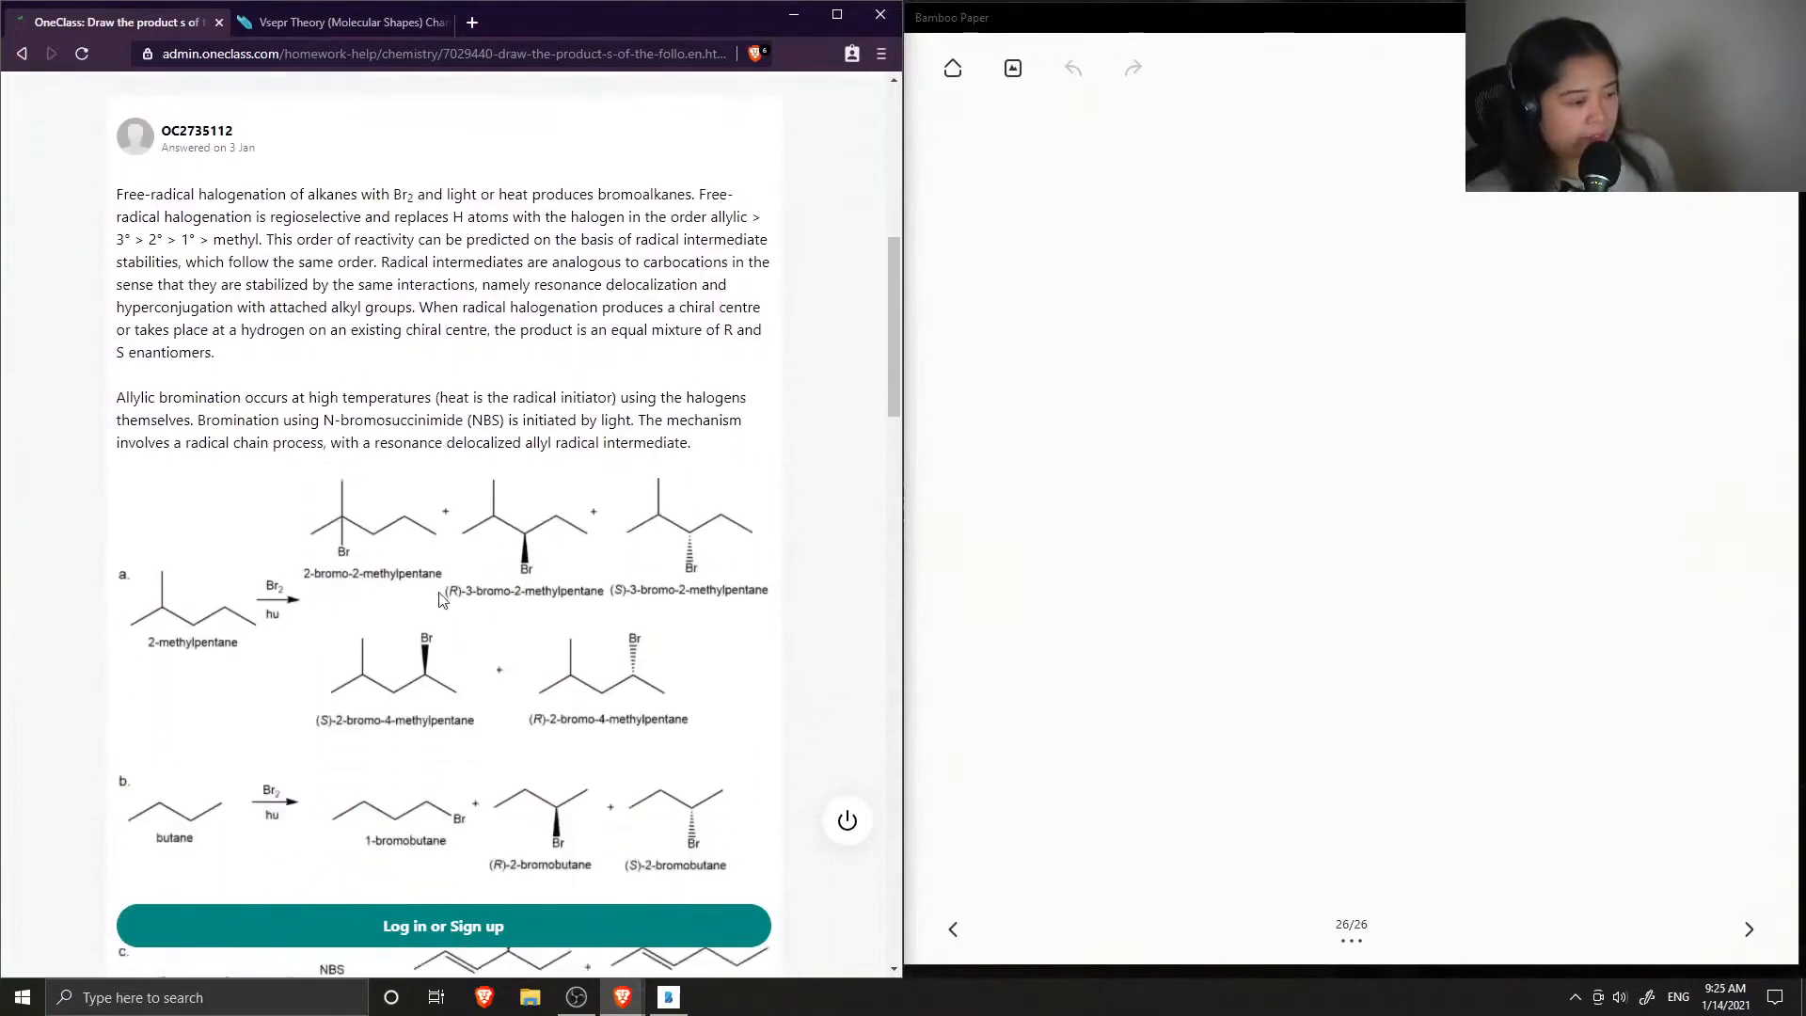
scroll("up", 3)
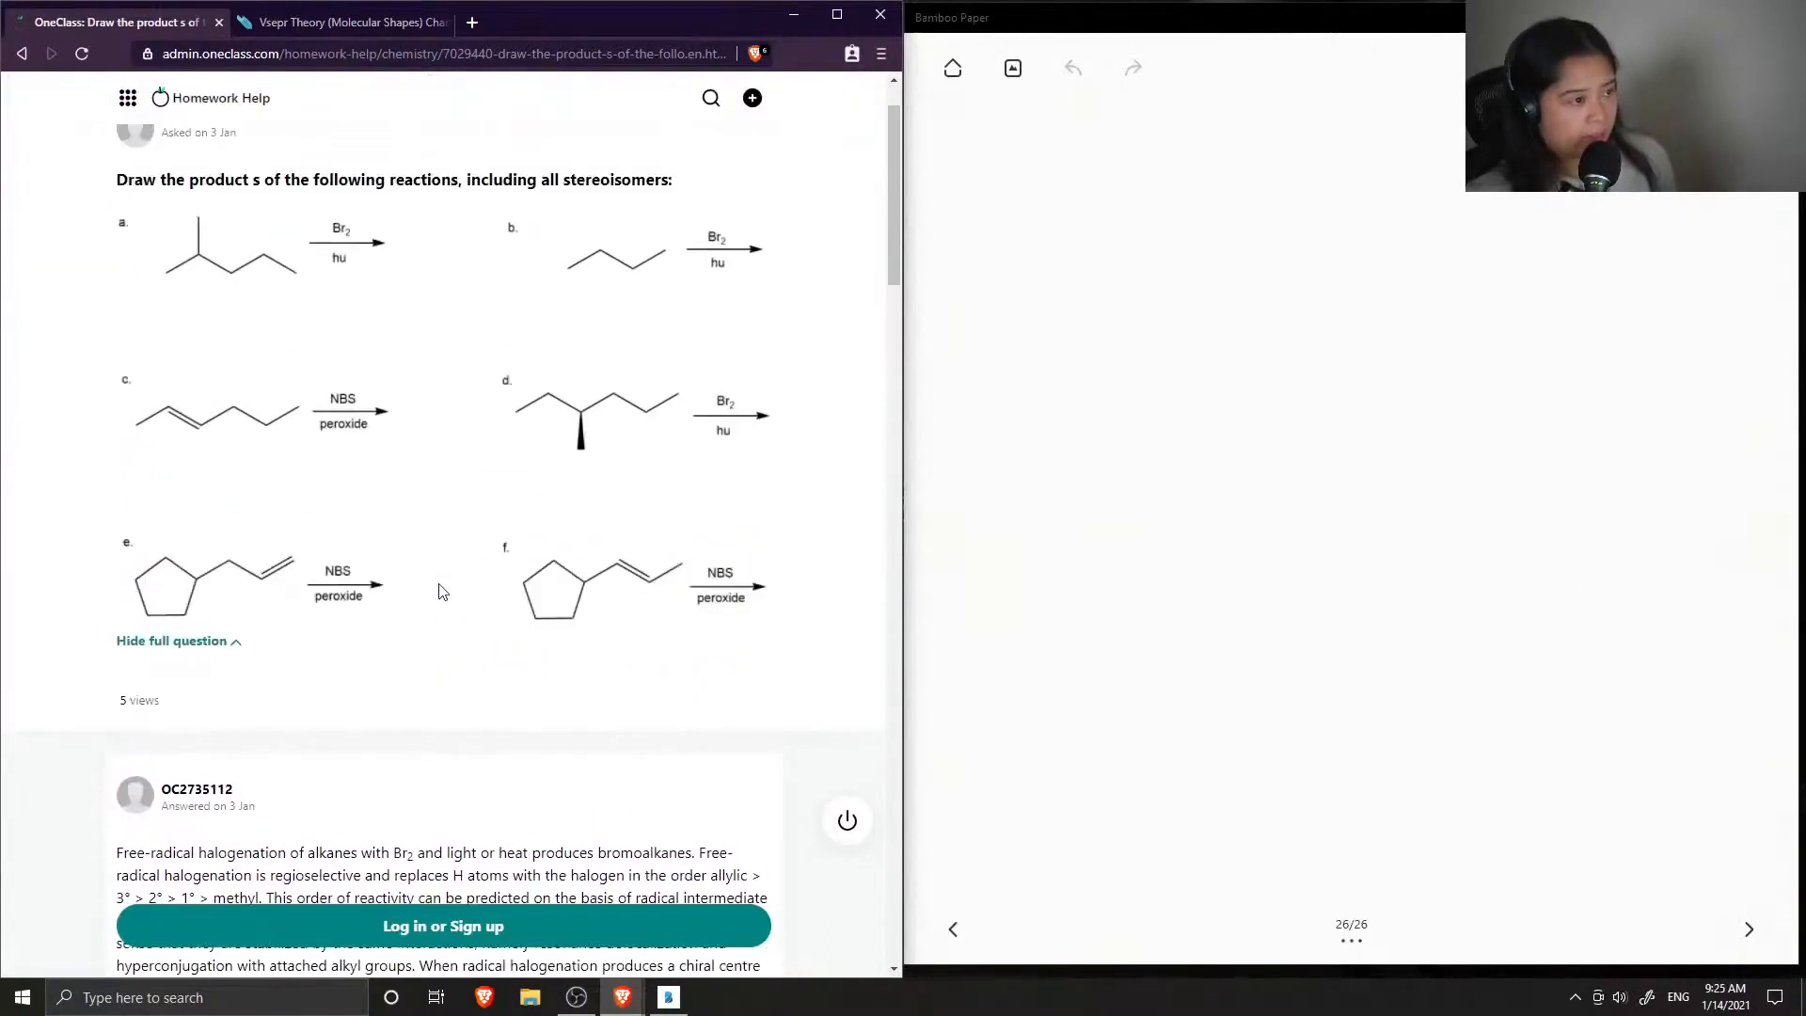
scroll("down", 3)
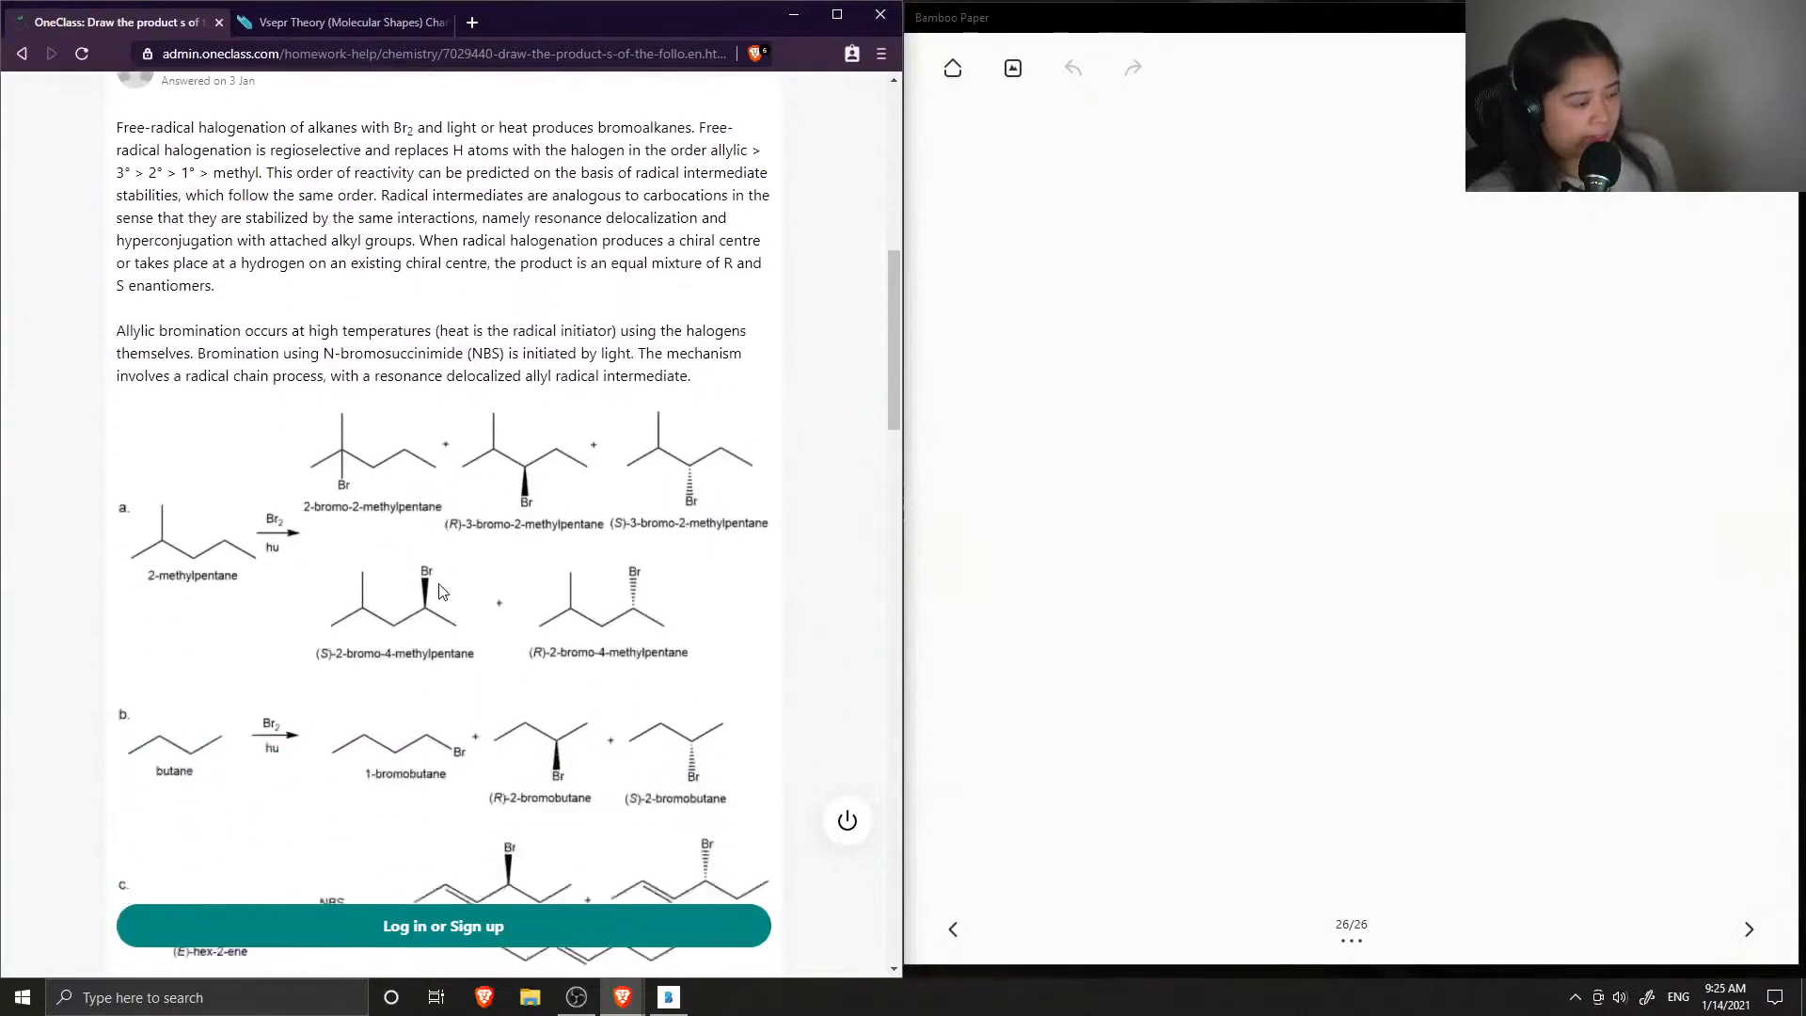
scroll("down", 3)
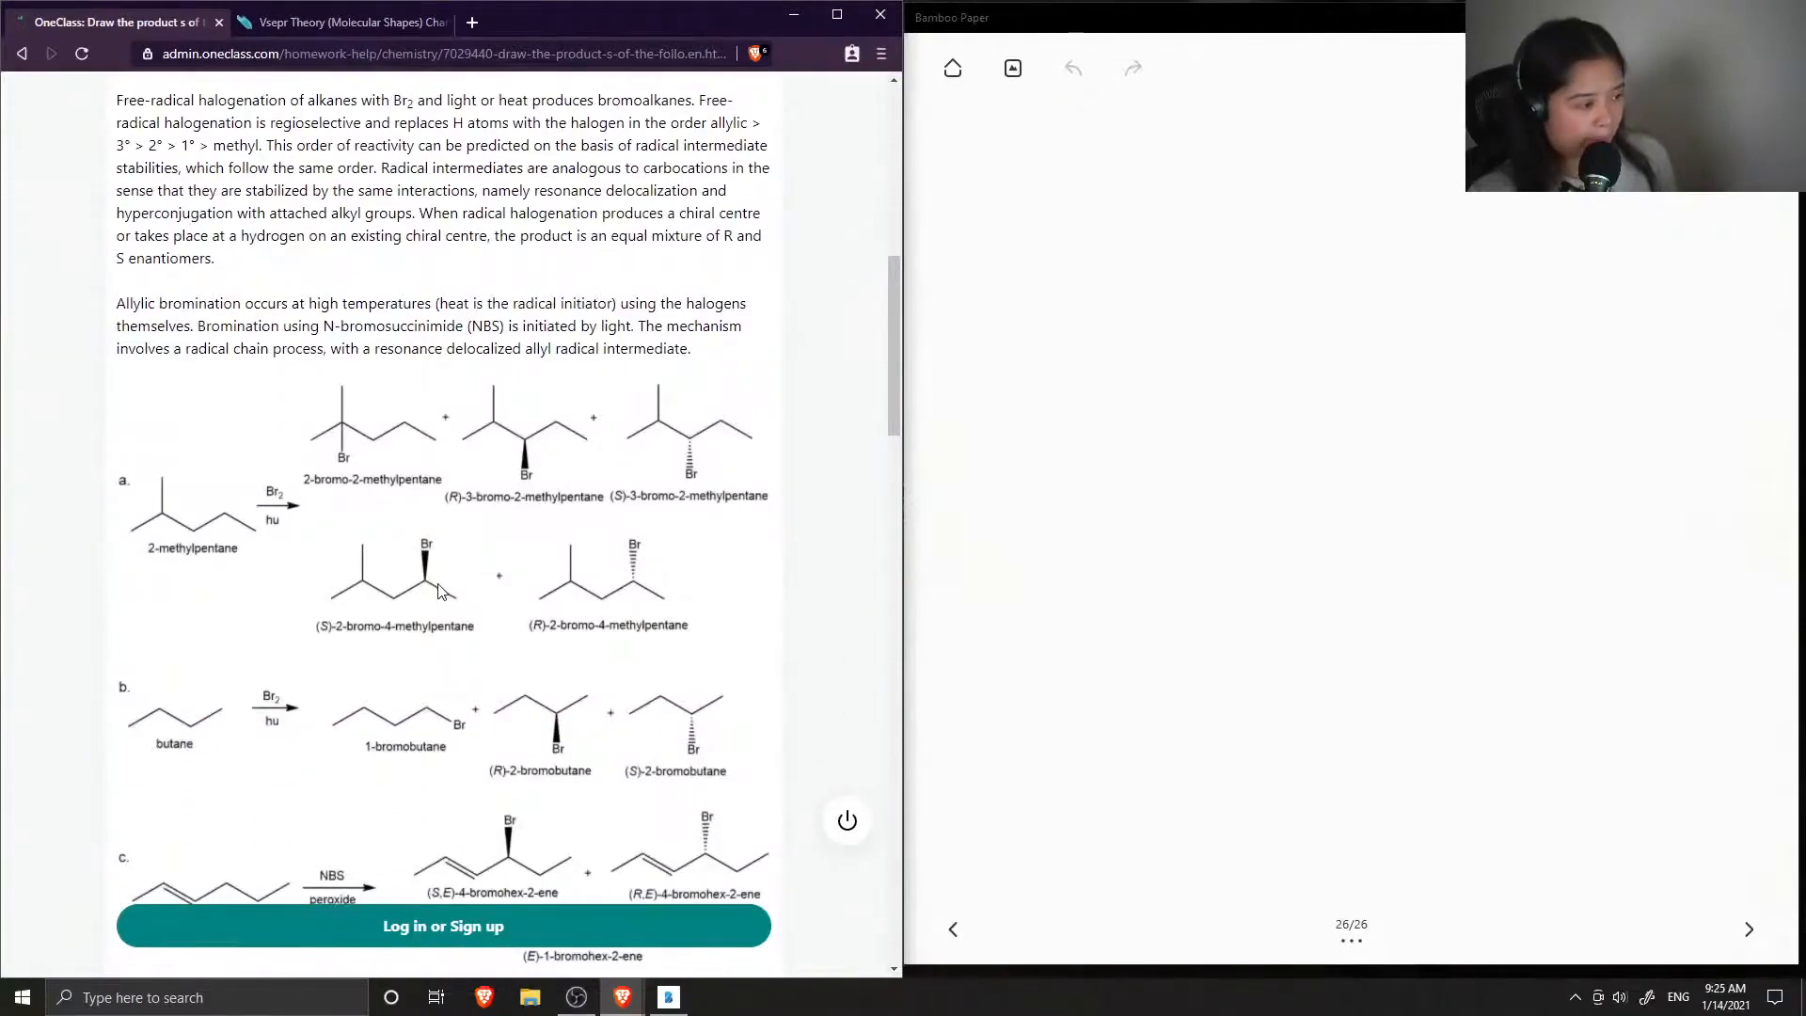
scroll("up", 3)
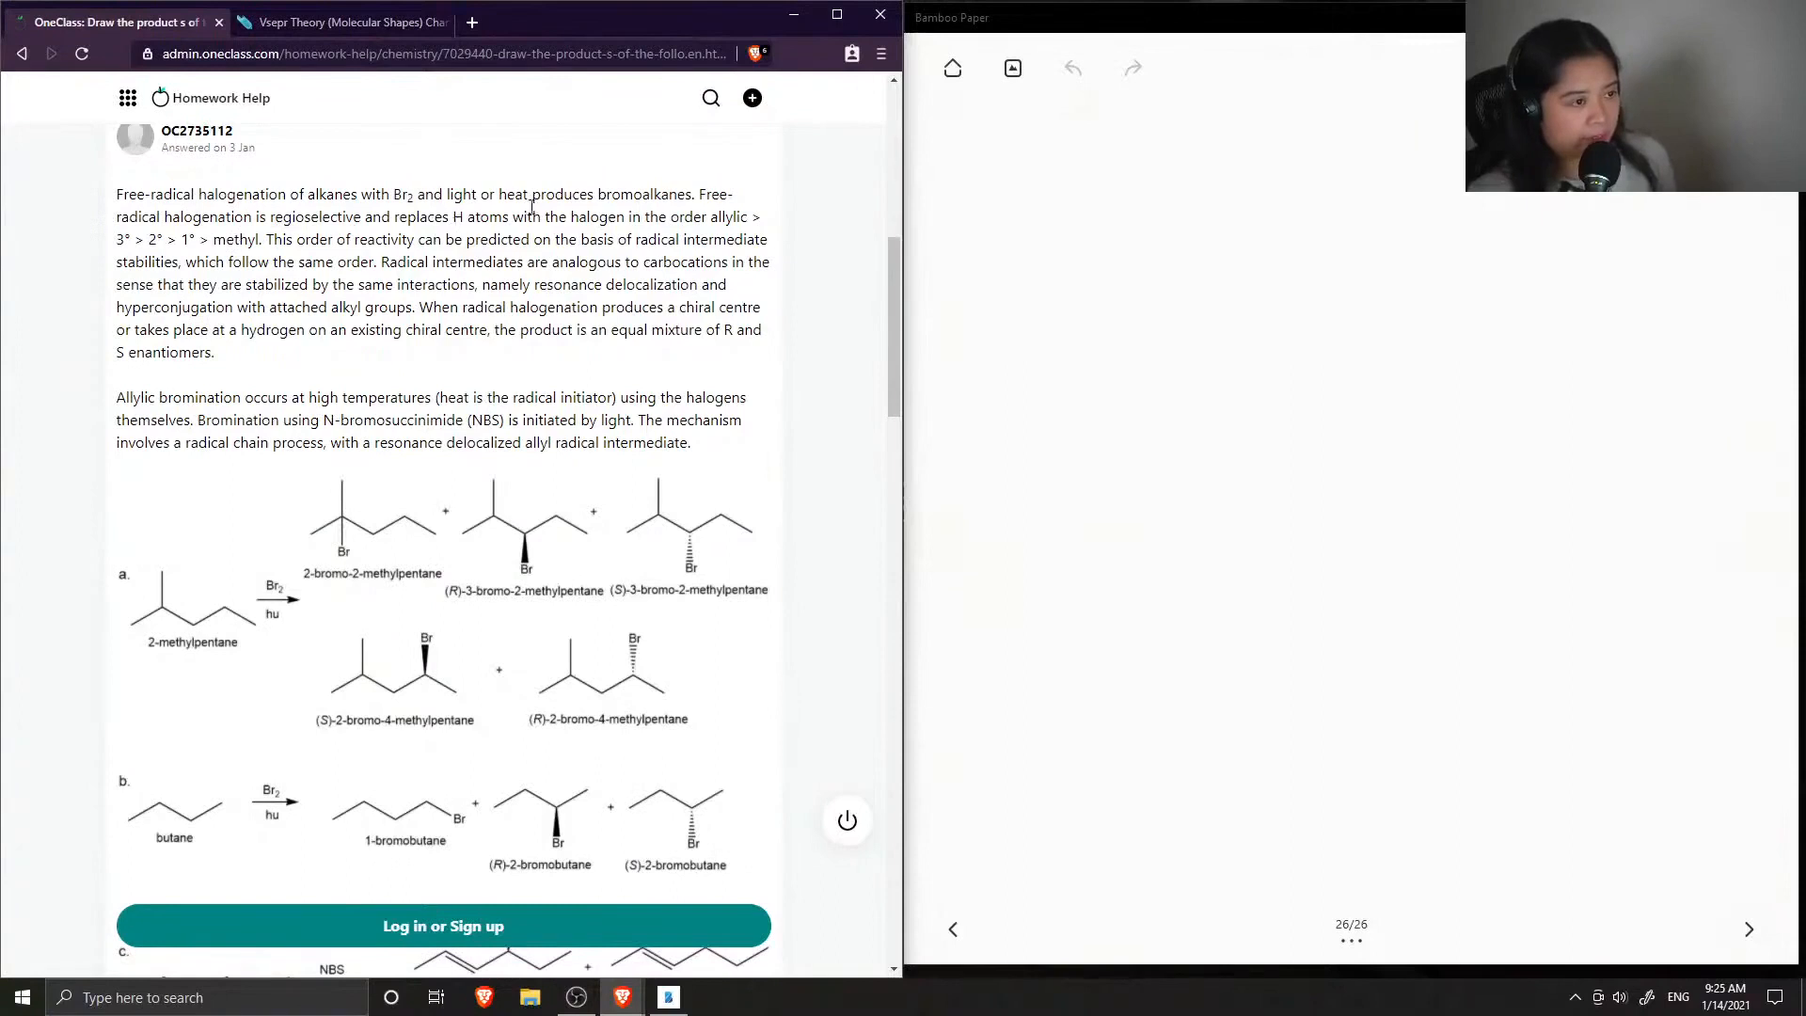
mouse_move(359, 238)
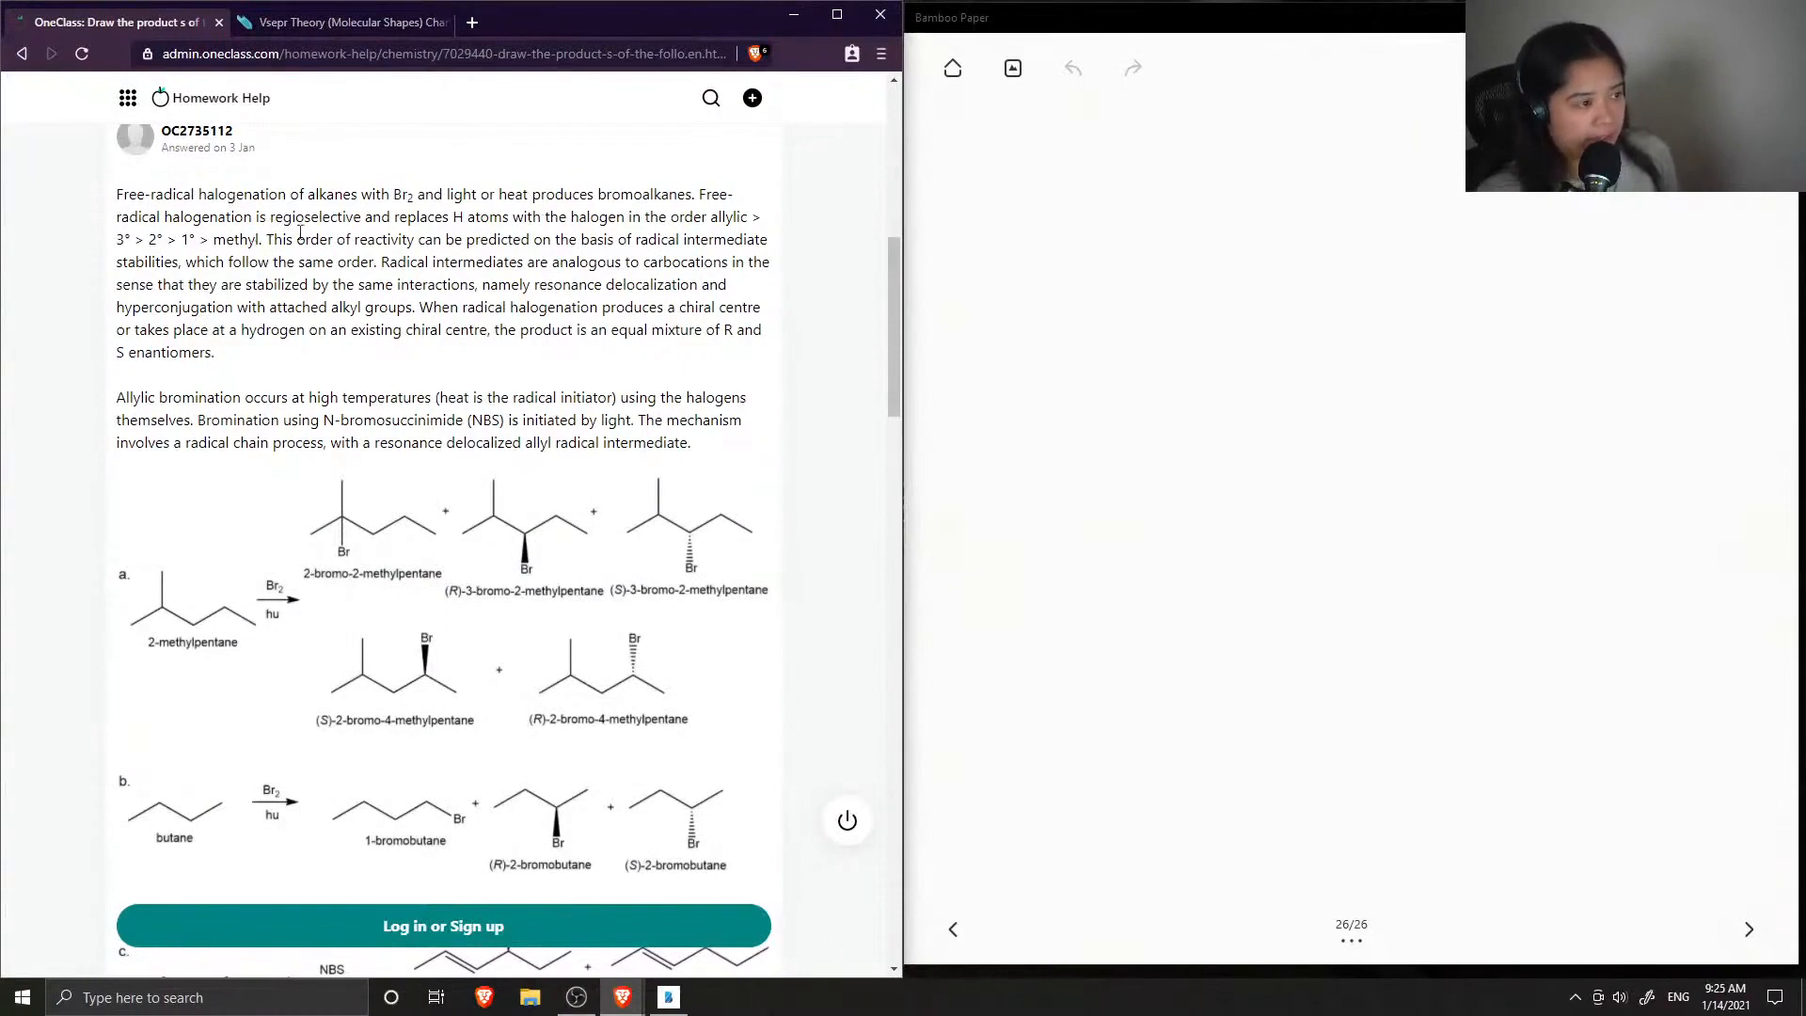
mouse_move(457, 274)
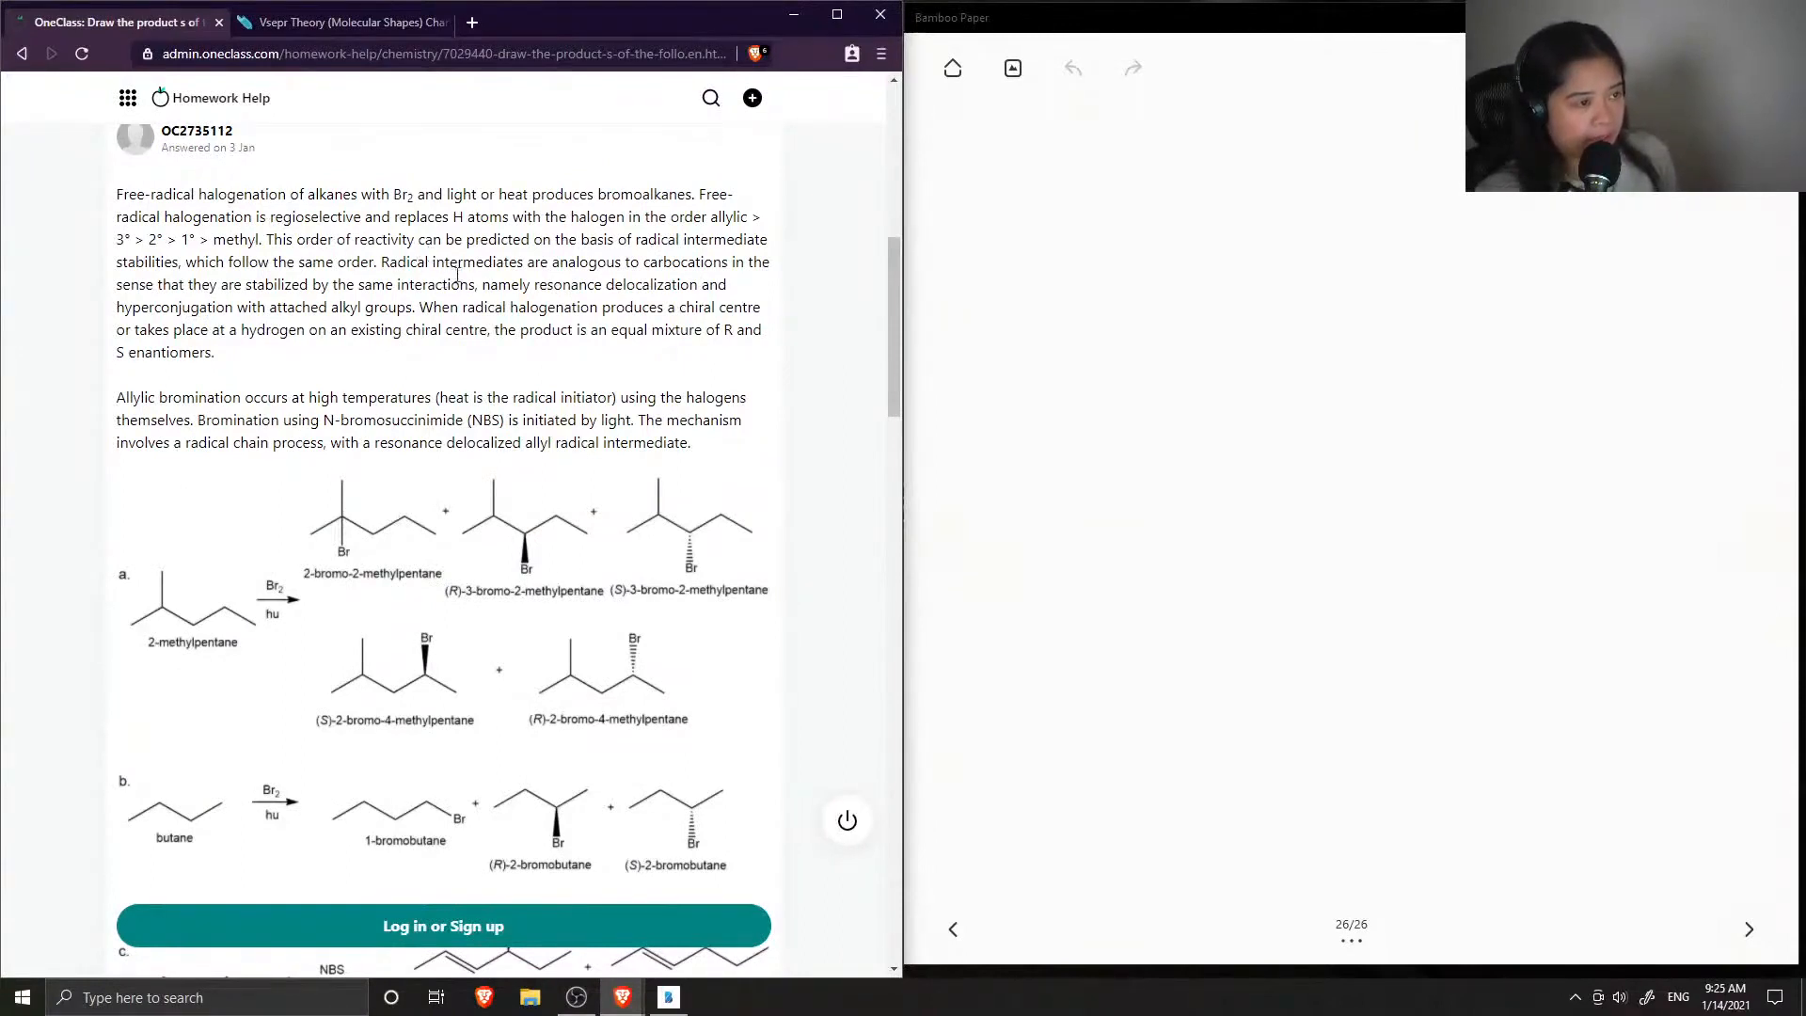
mouse_move(414, 256)
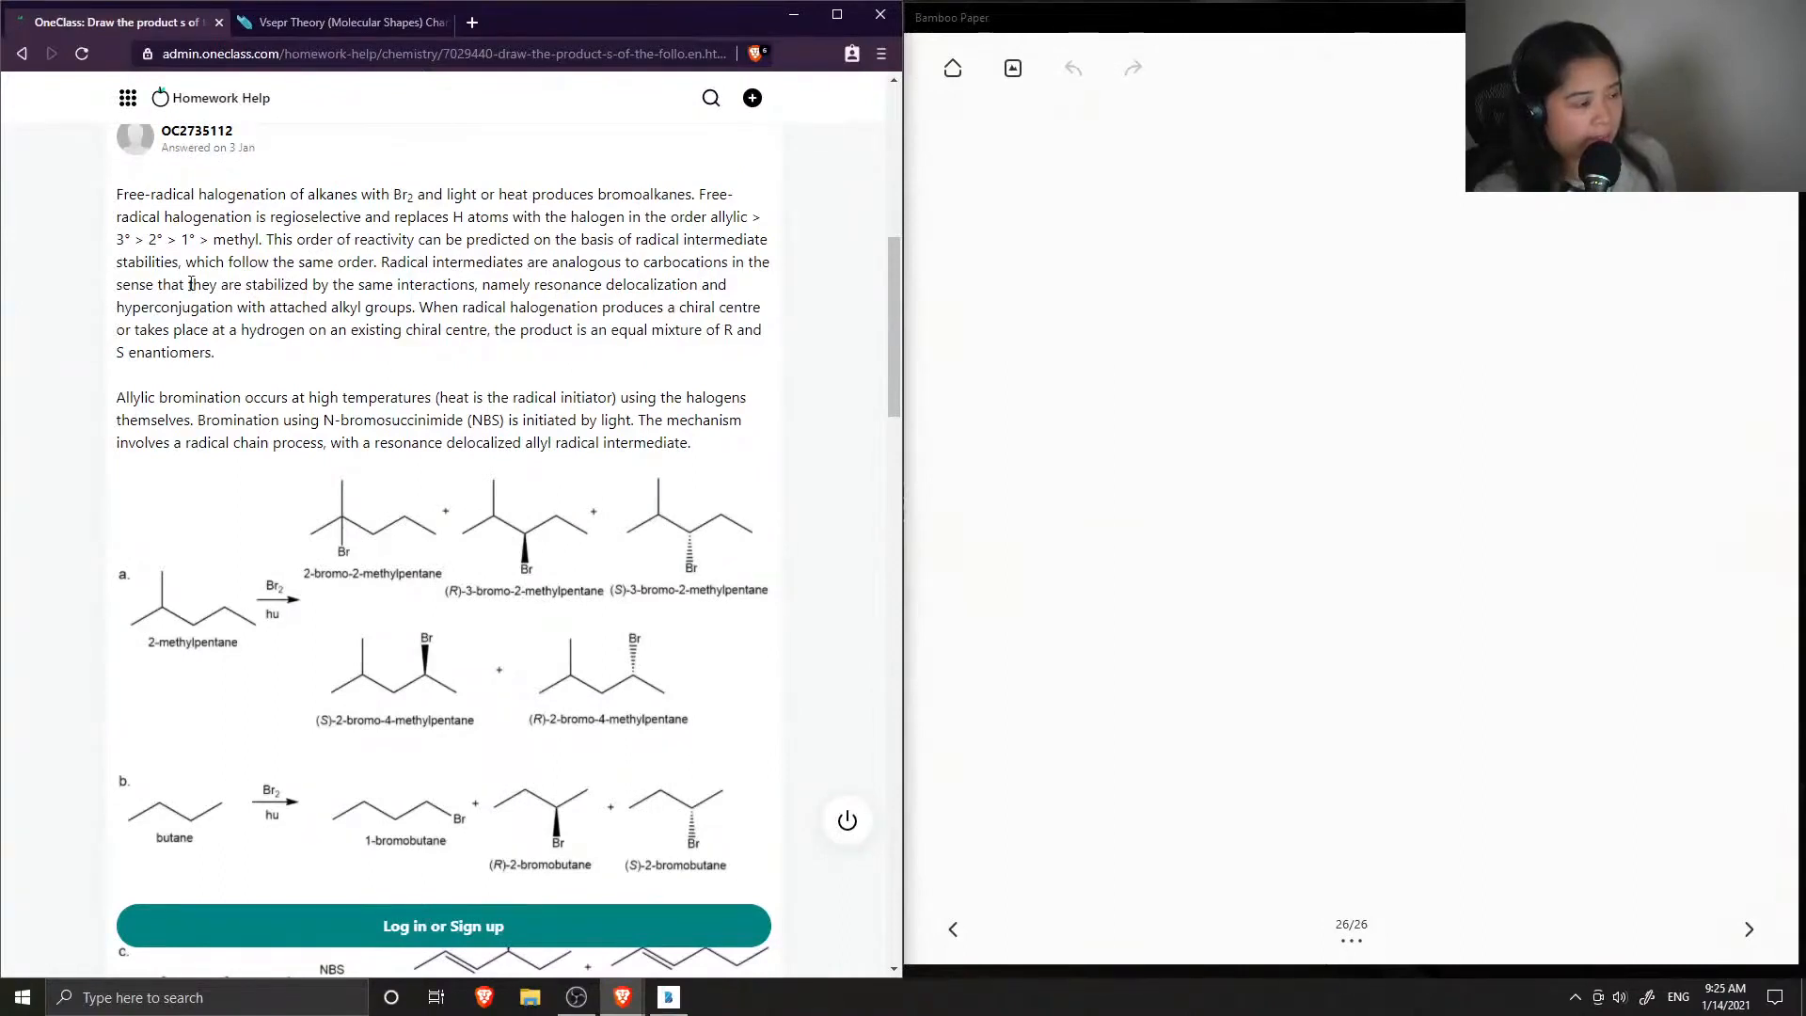
Write '7) Reactivity of Radicals' in green, underline it, and write 'Allylic' below
scroll("down", 3)
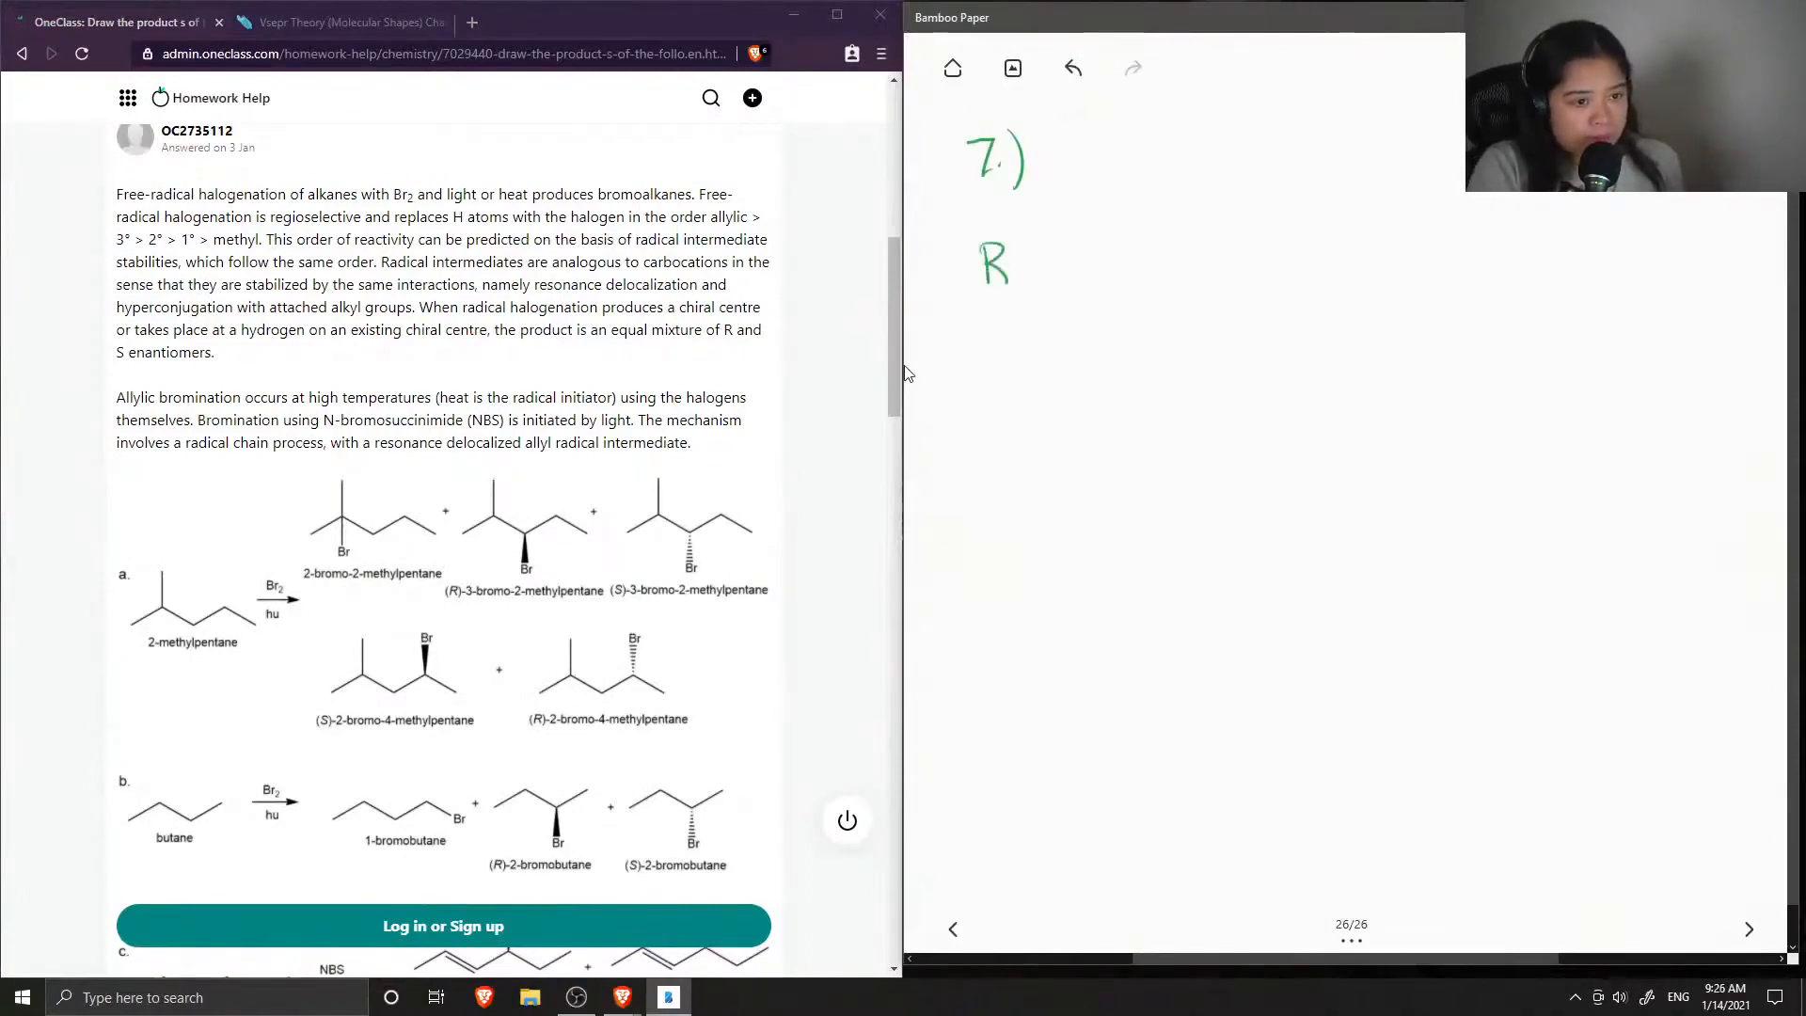
type("Reactivitu")
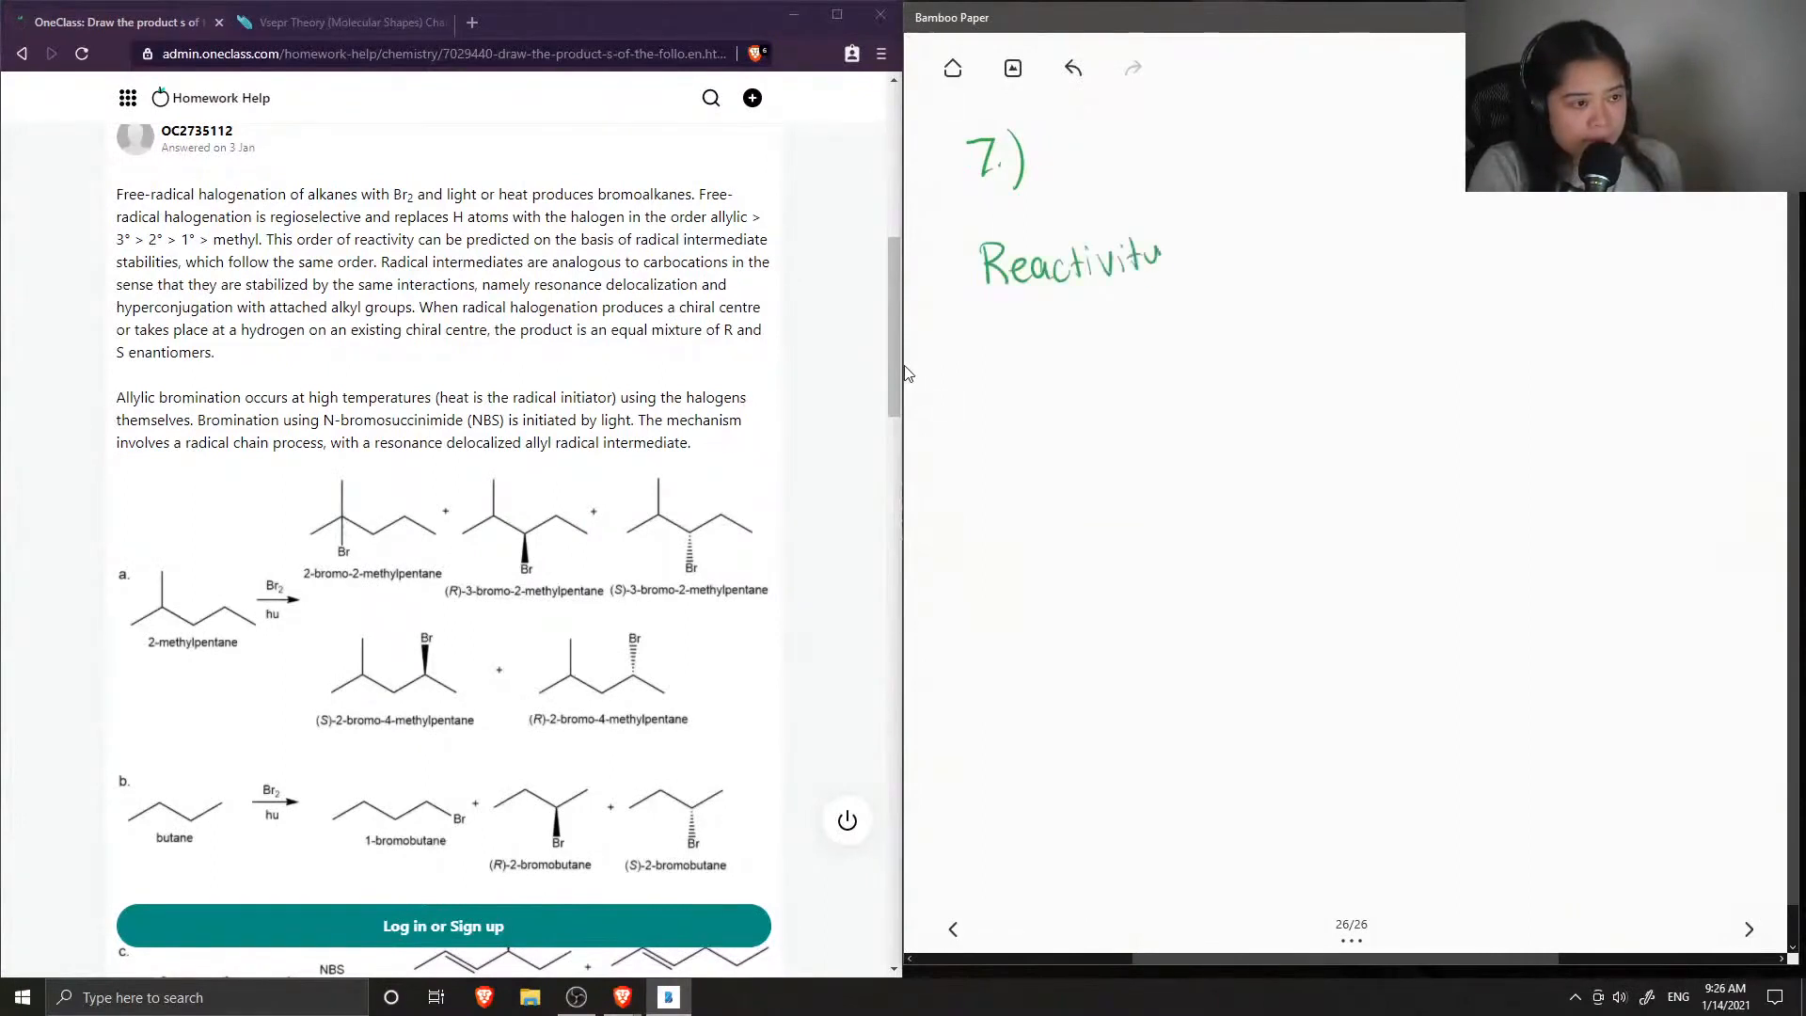
type("y of r")
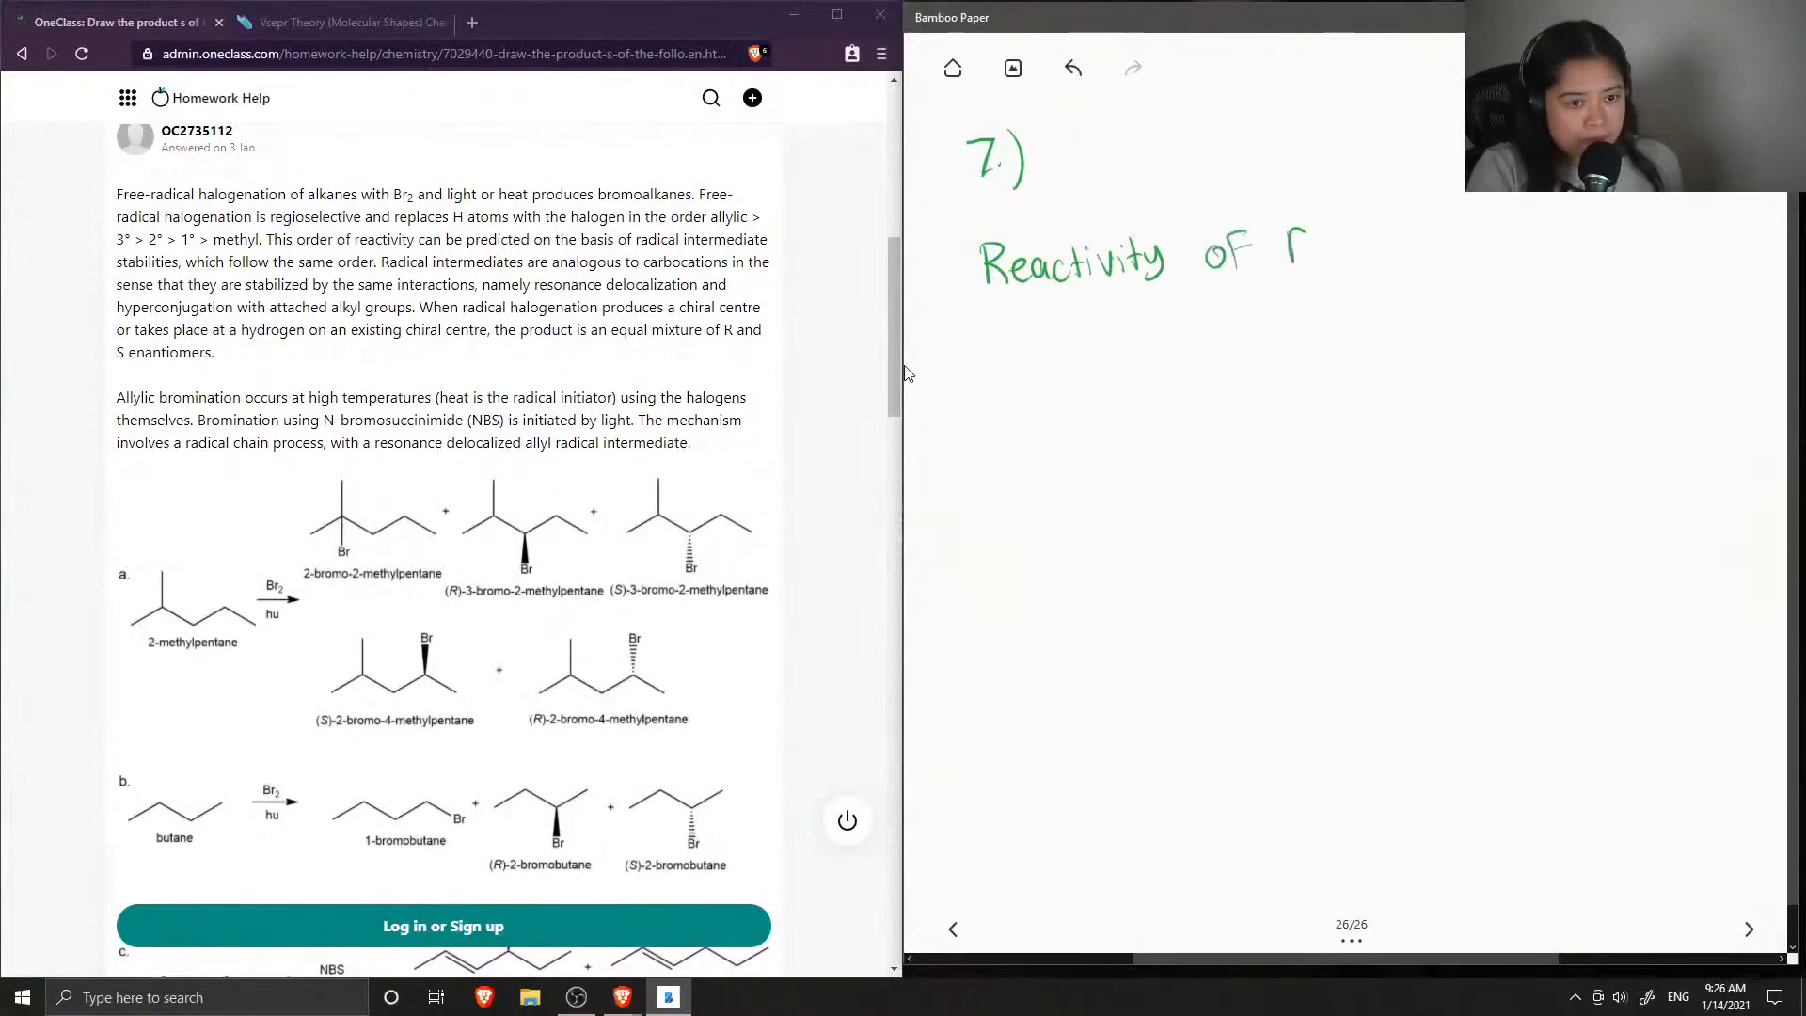
type("Radicals")
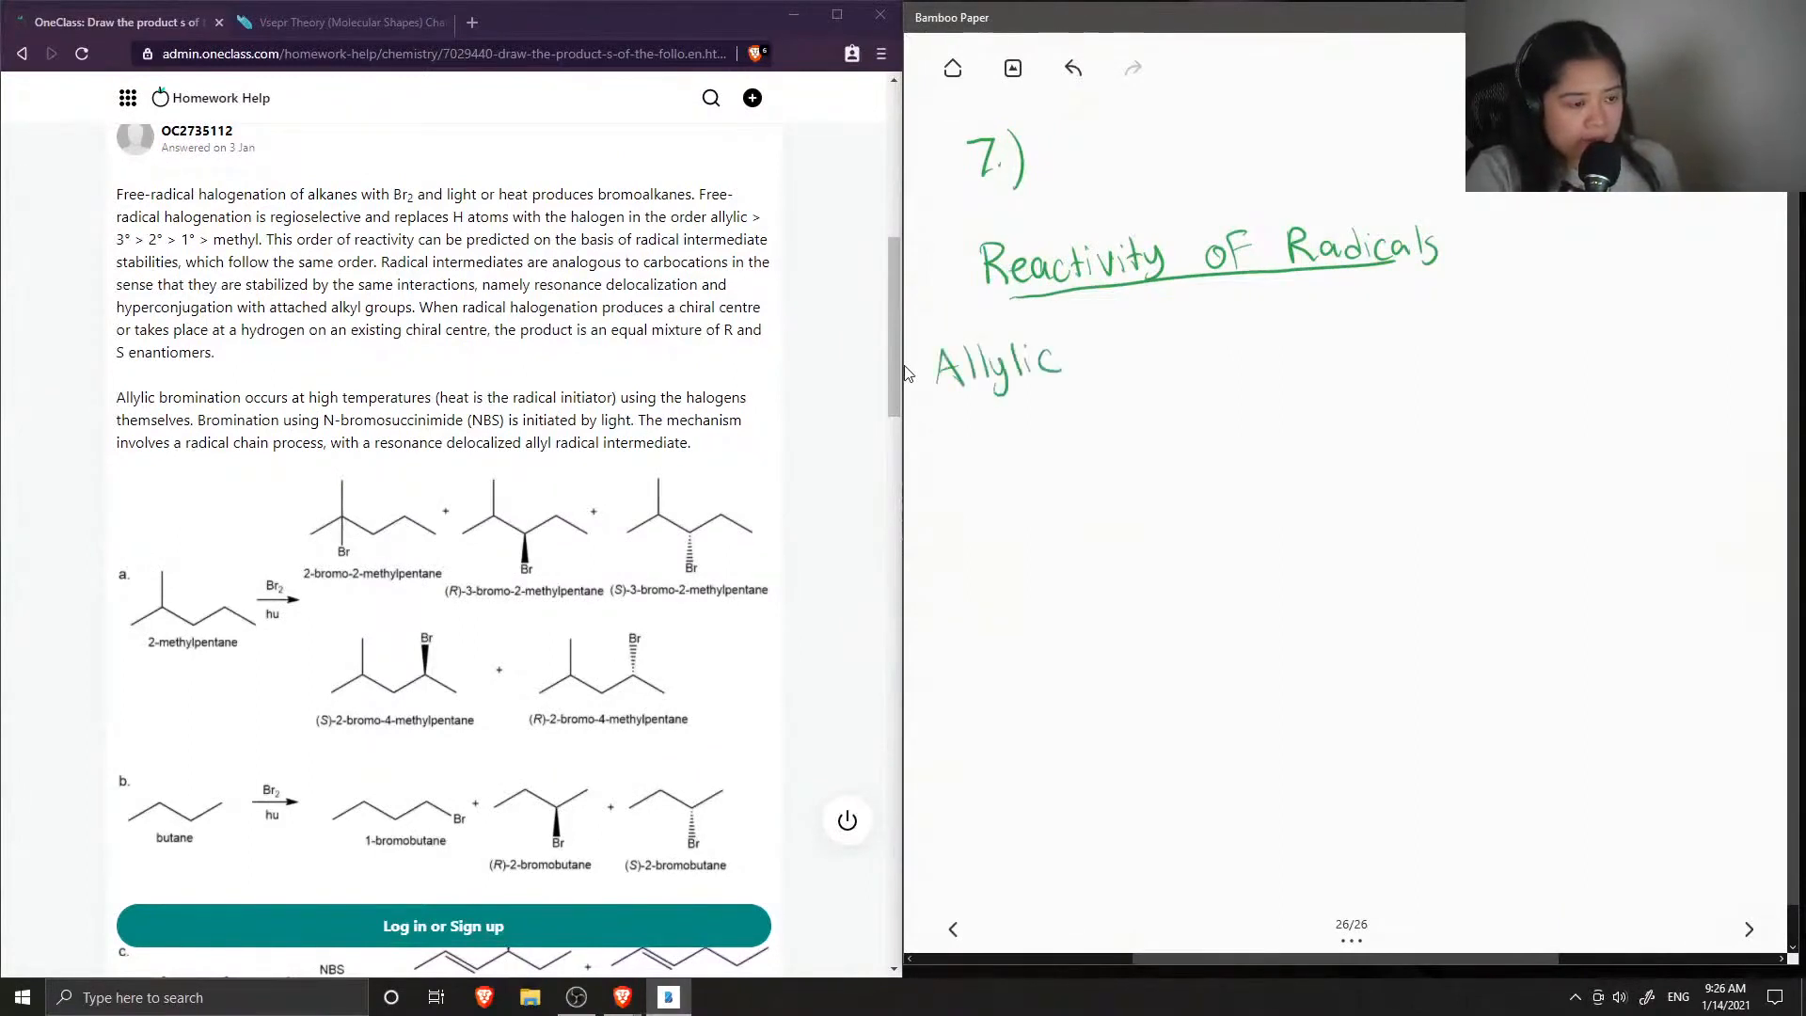
Draw a dotted allyl skeleton, a '<' sign, and a tertiary skeleton labelled '3°'
scroll("down", 3)
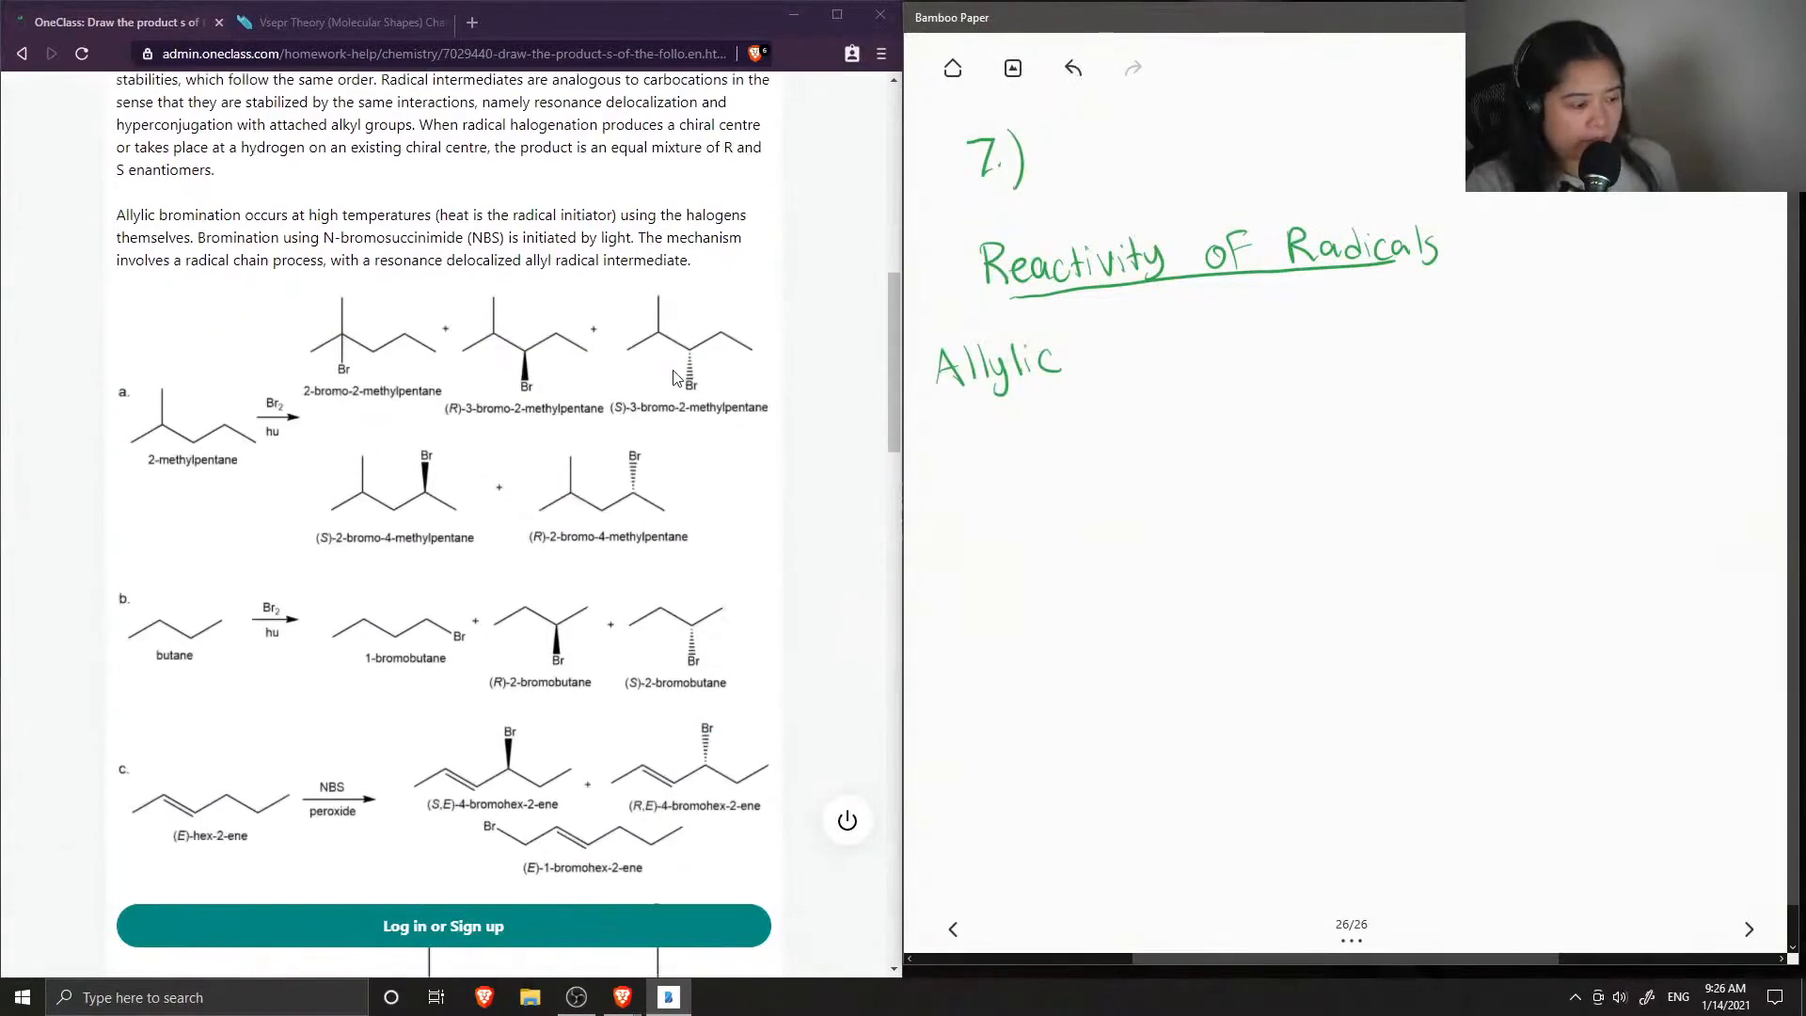
scroll("down", 3)
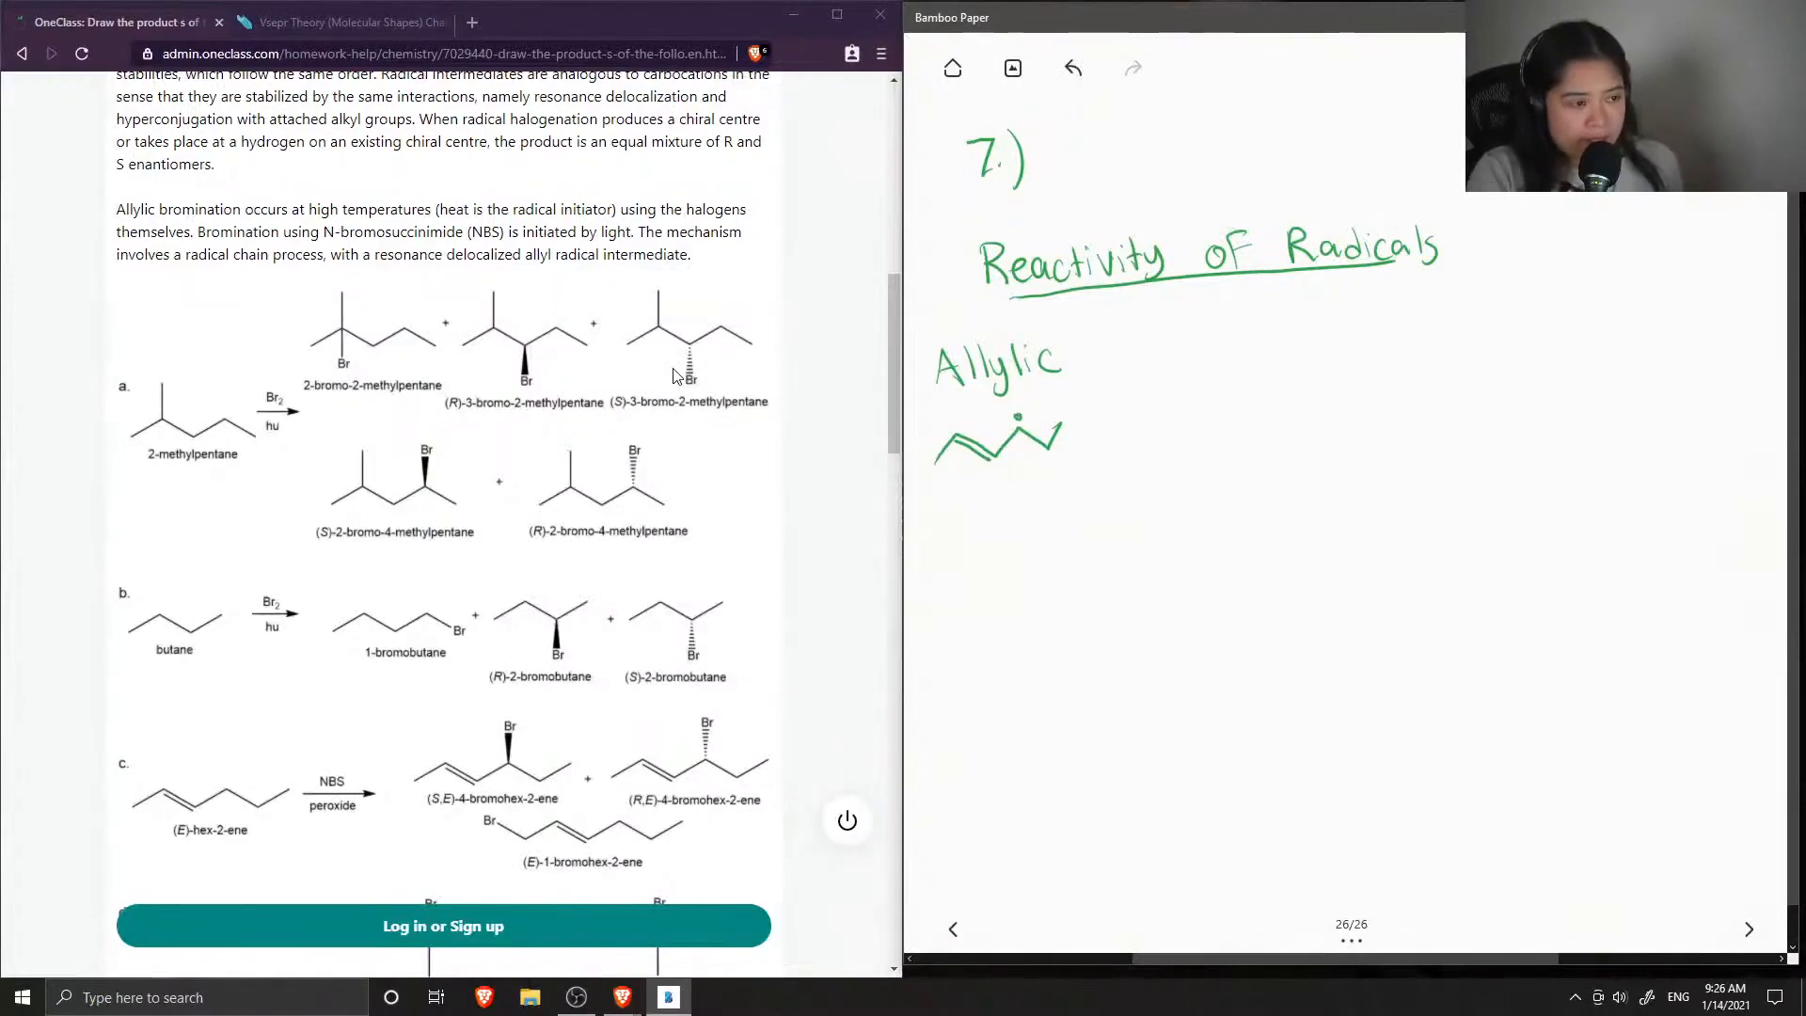
scroll("up", 3)
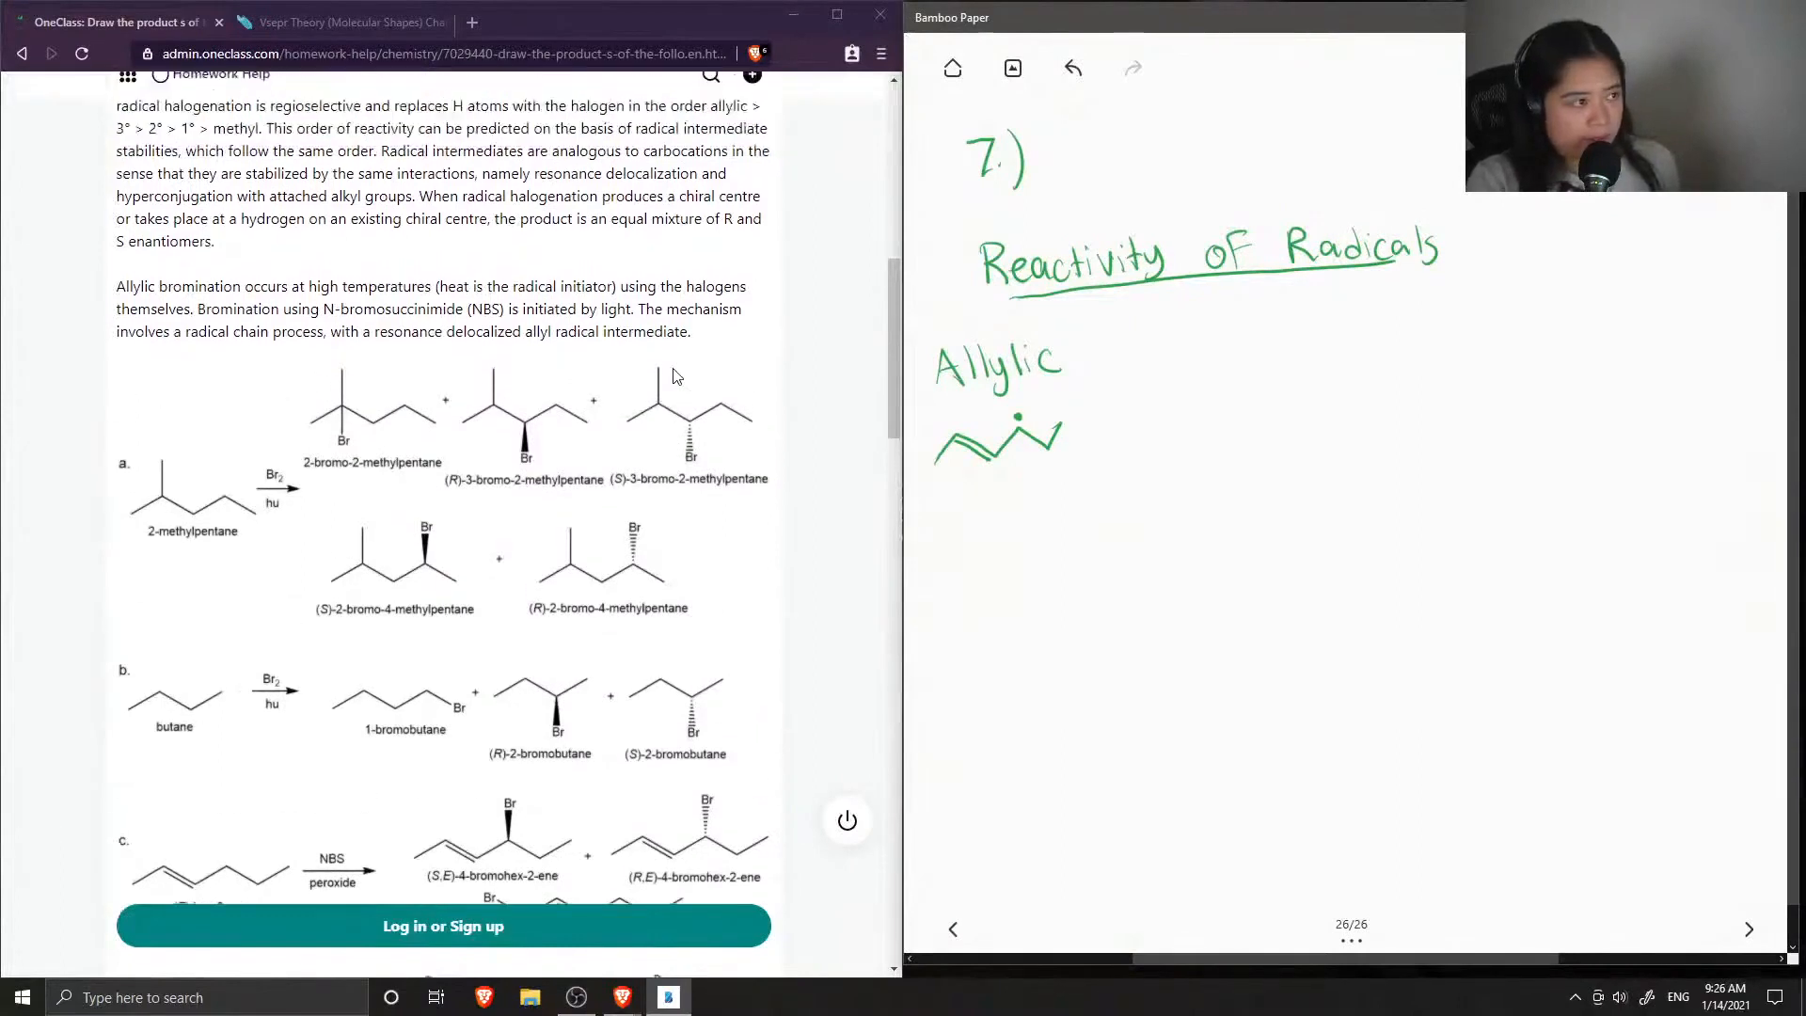
scroll("up", 3)
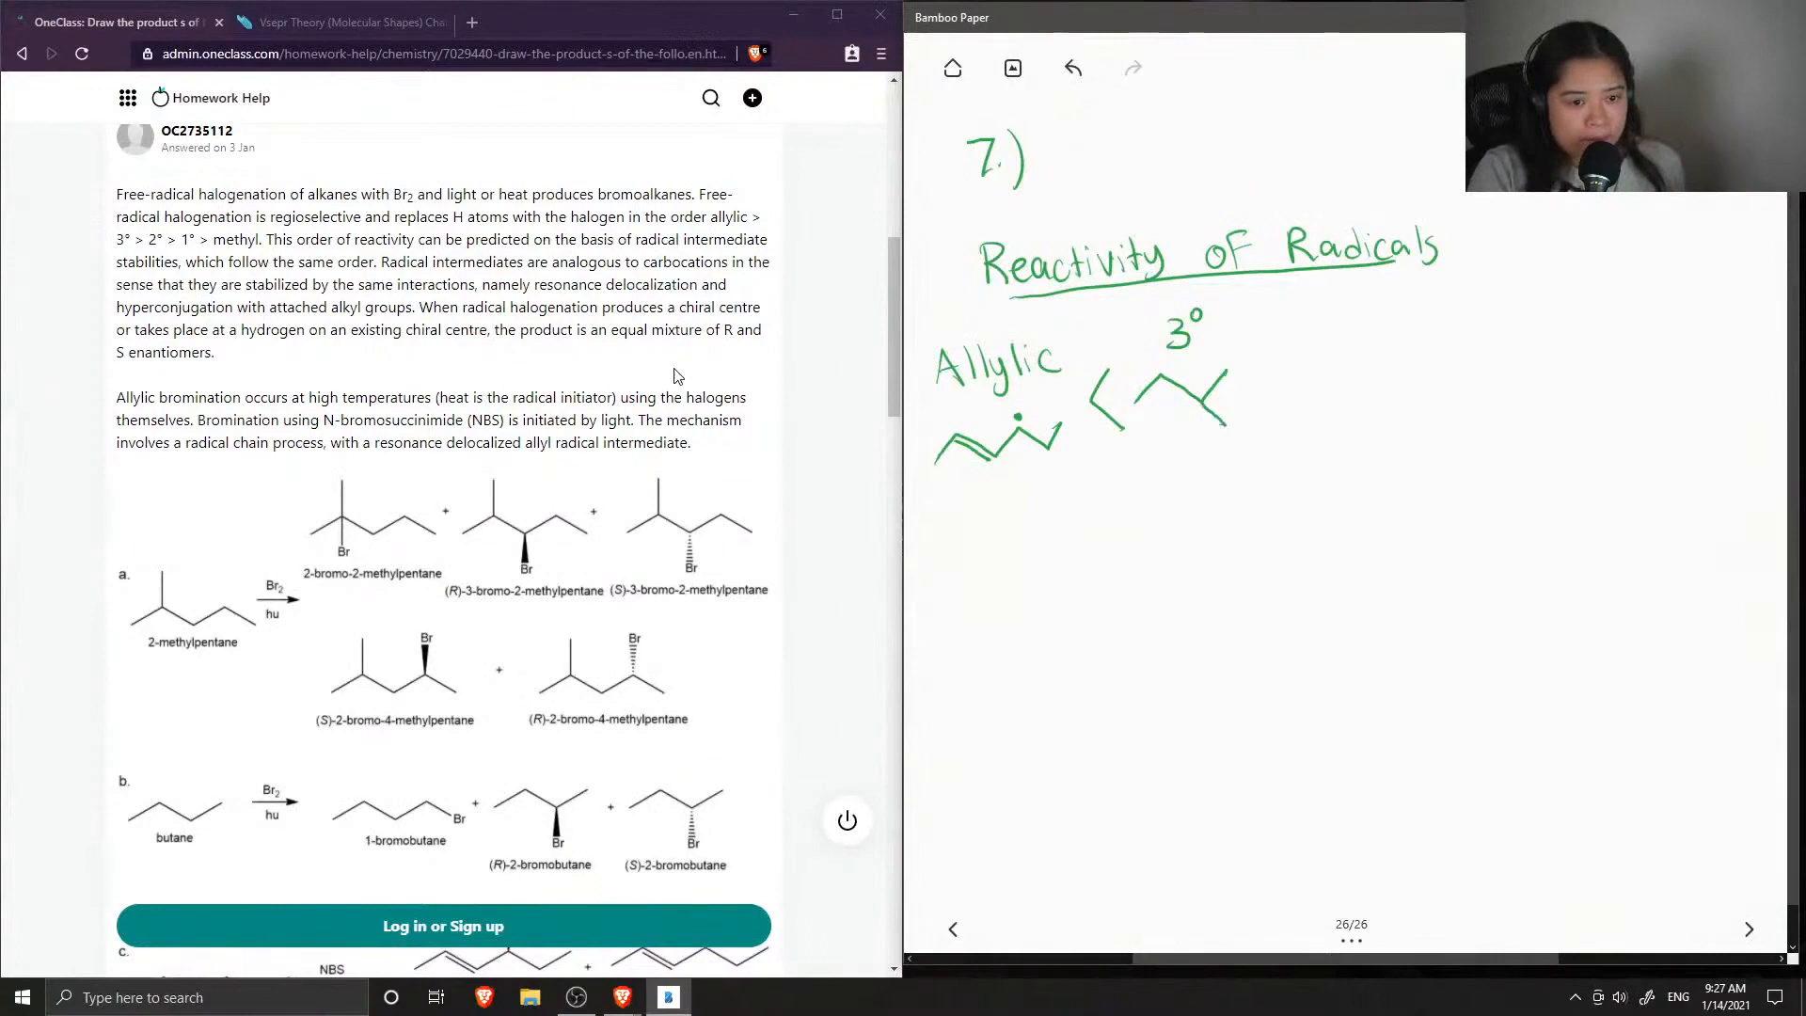
Add radical dots to the 3°, 2° and methyl (CH3) carbons in the ranking chain
left_click(1192, 411)
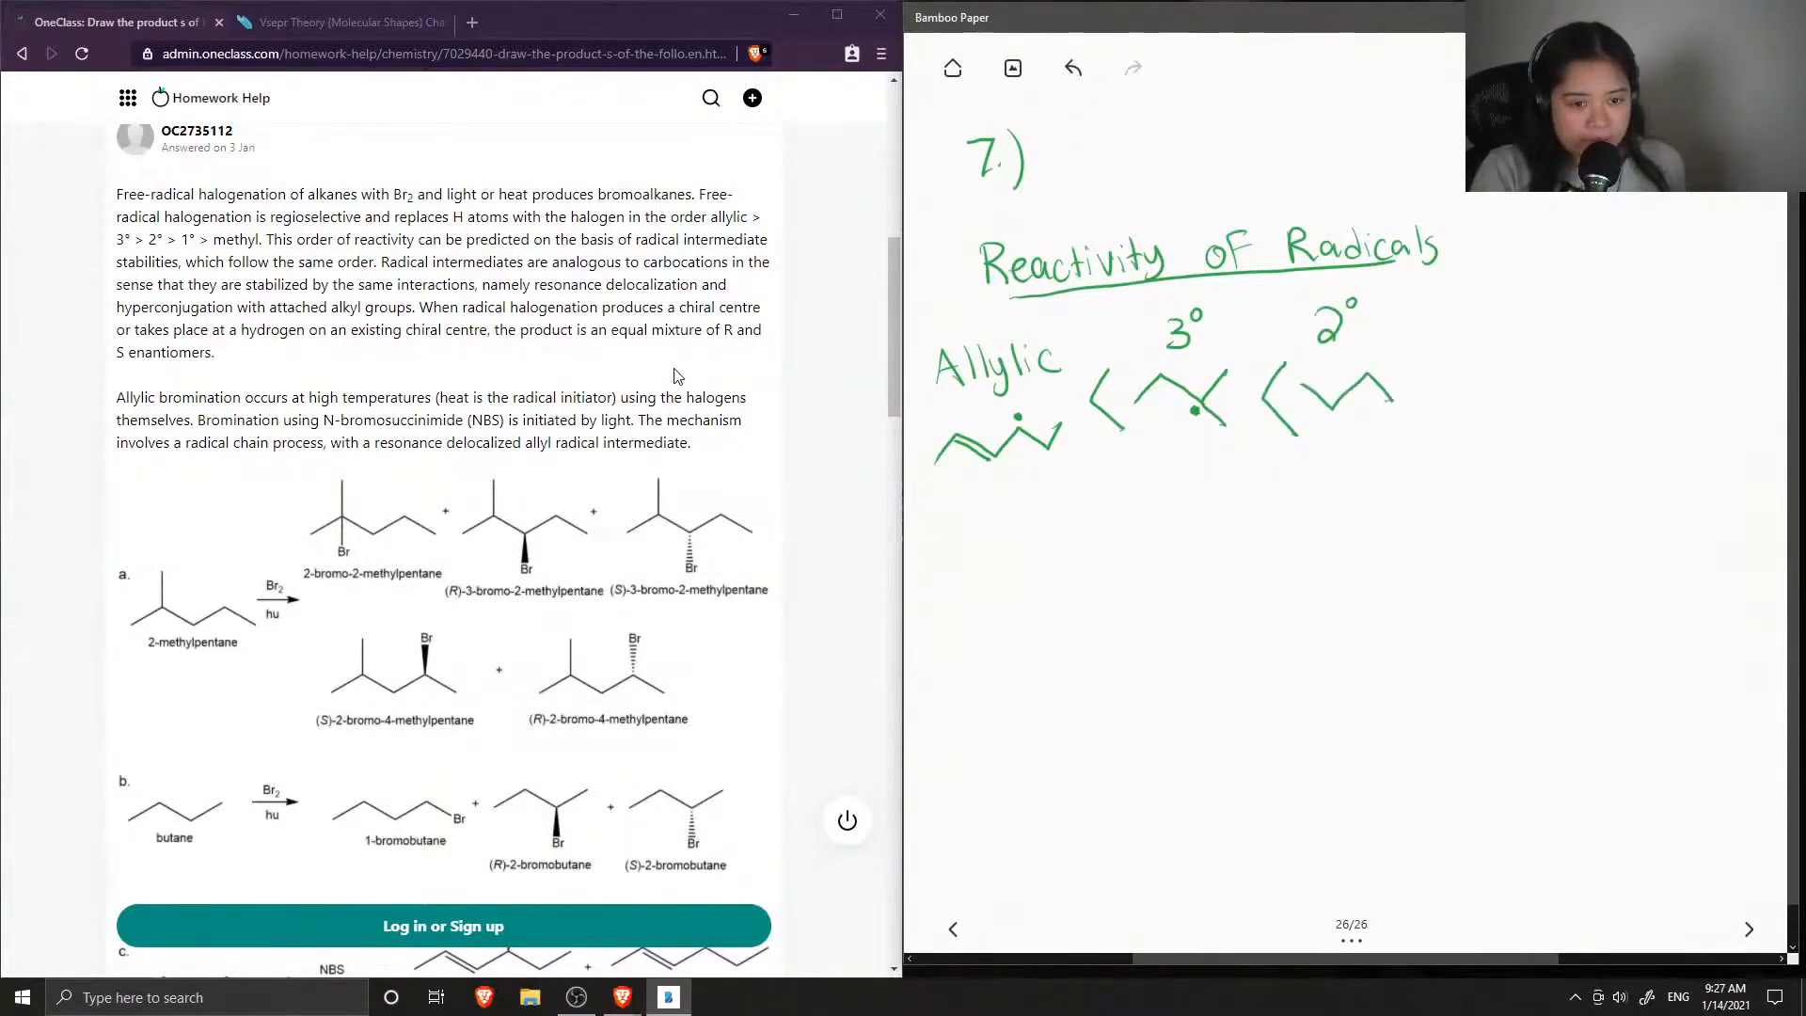
left_click(1335, 414)
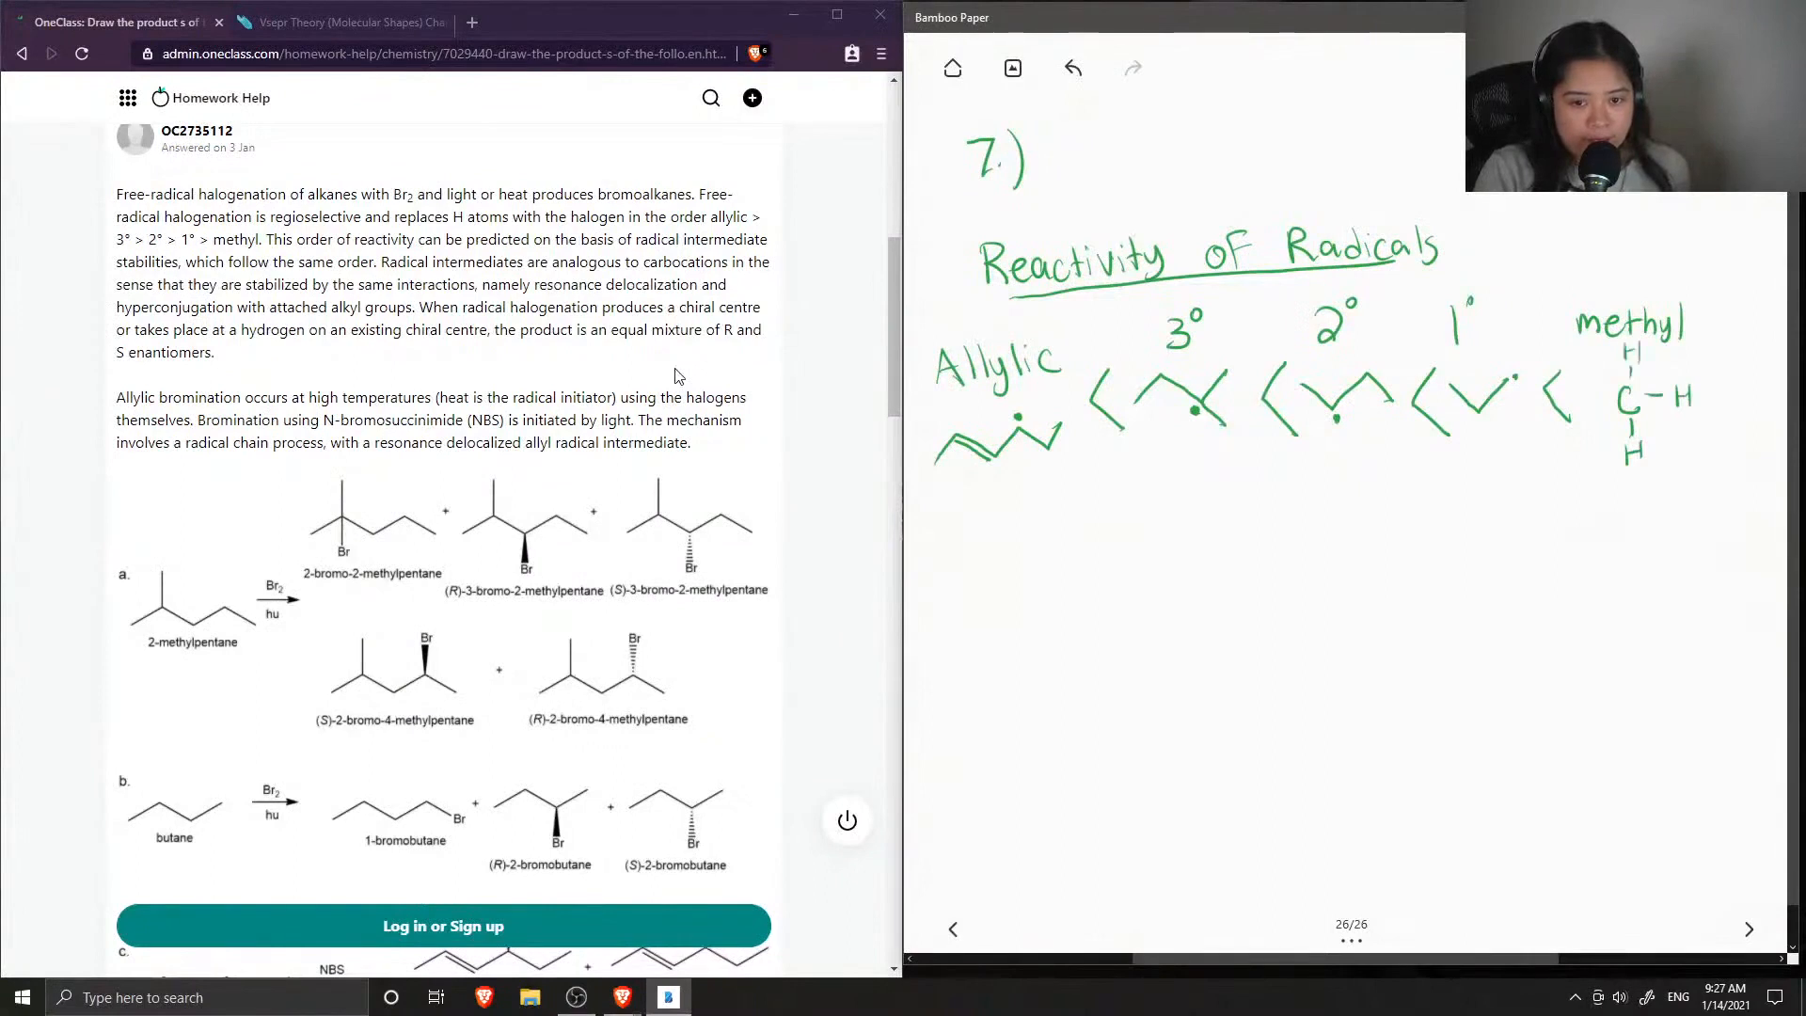
left_click(1593, 397)
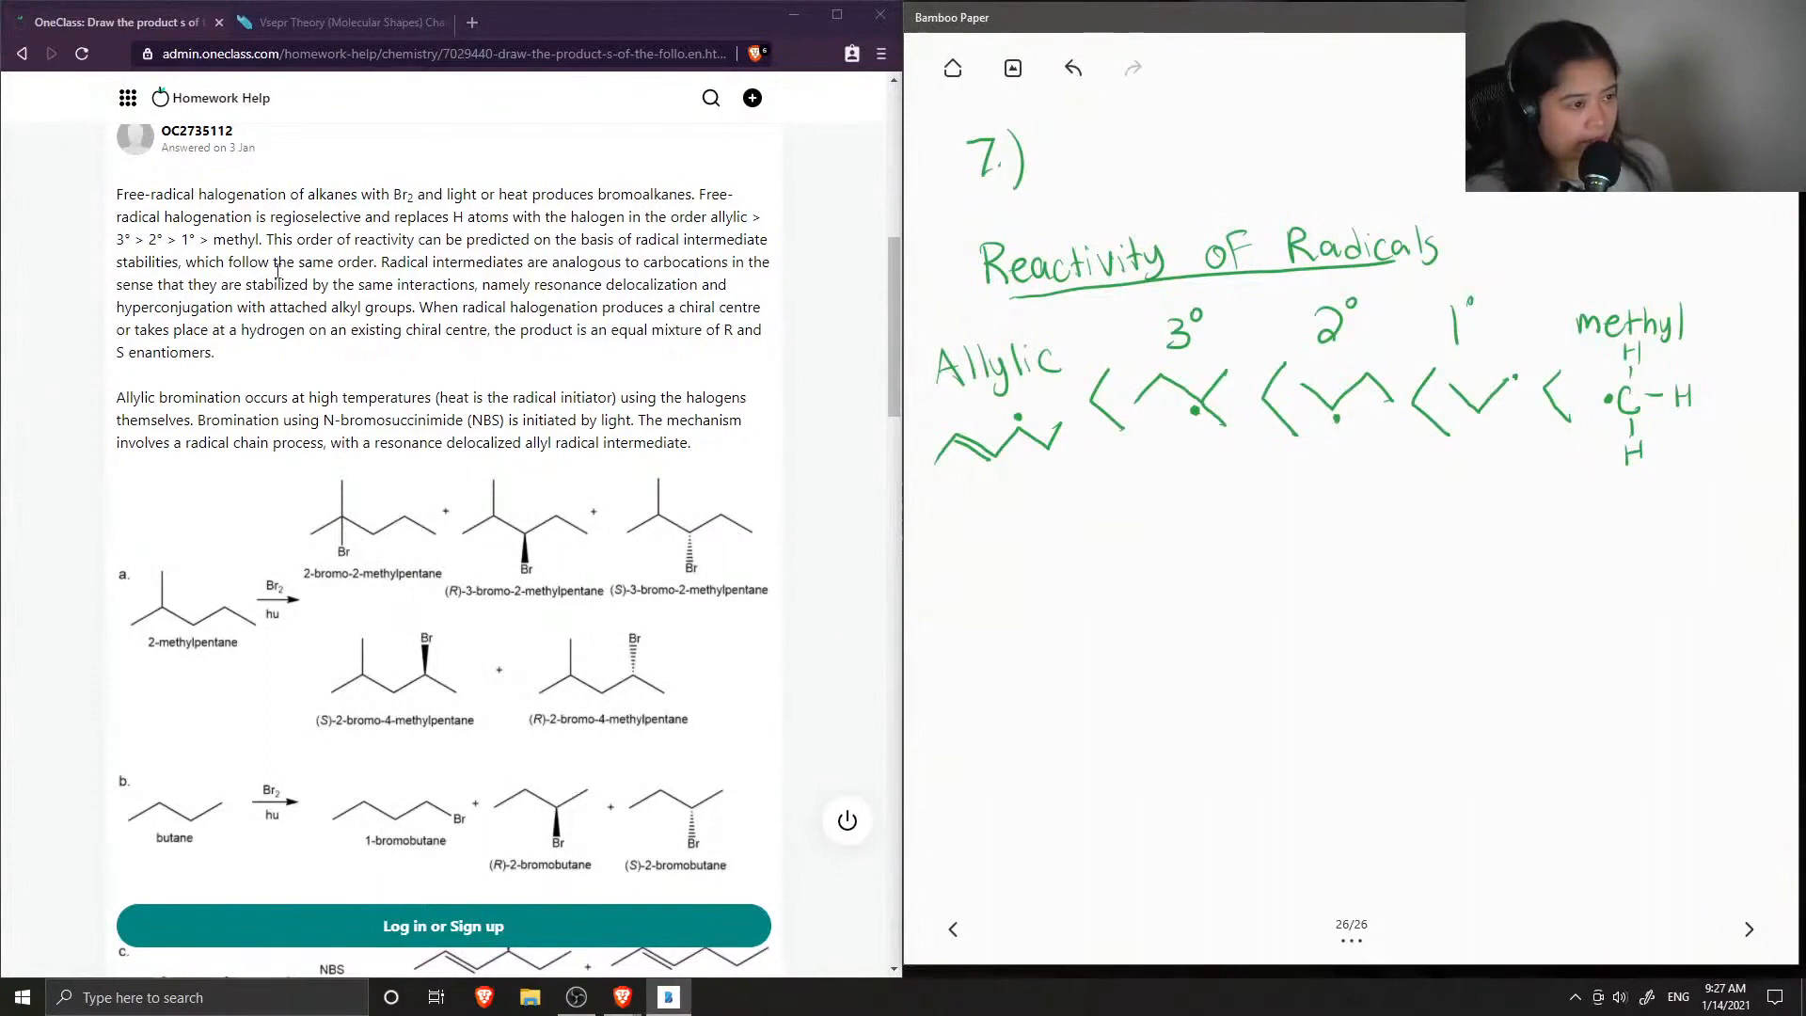
Scroll the OneClass answer to the halogenation explanation and reactions a through c
scroll("down", 3)
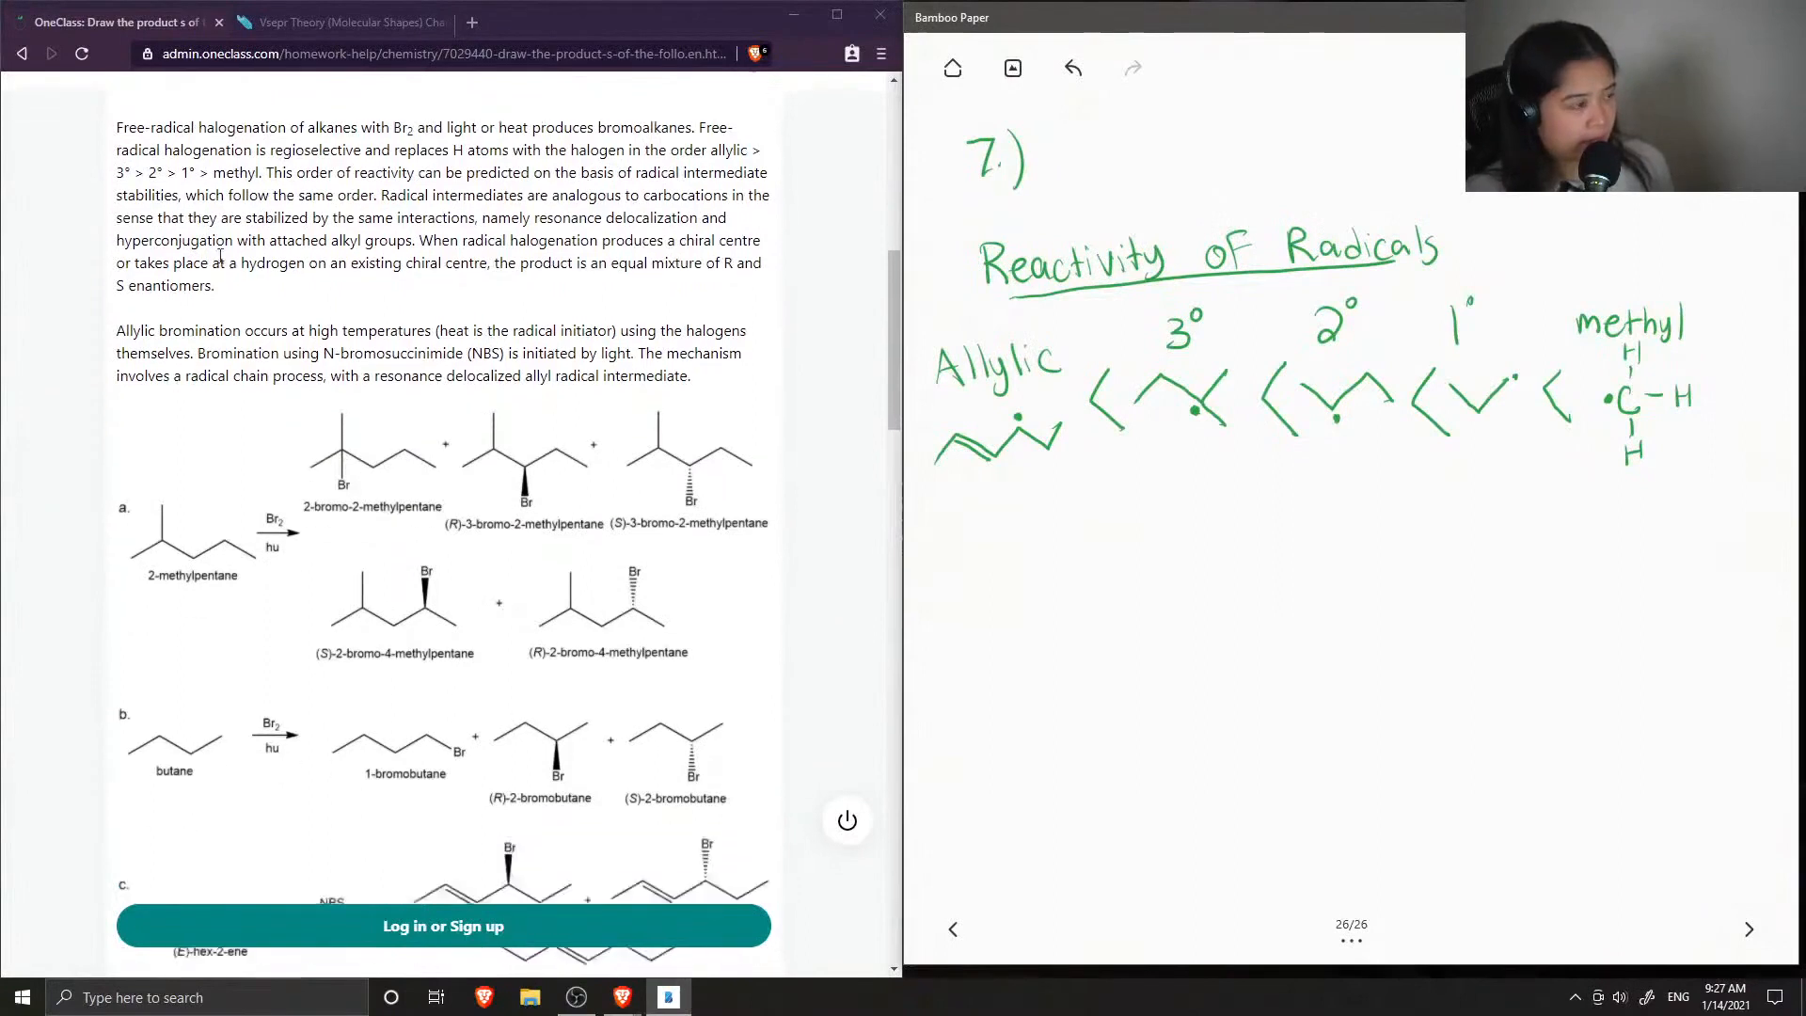
scroll("up", 3)
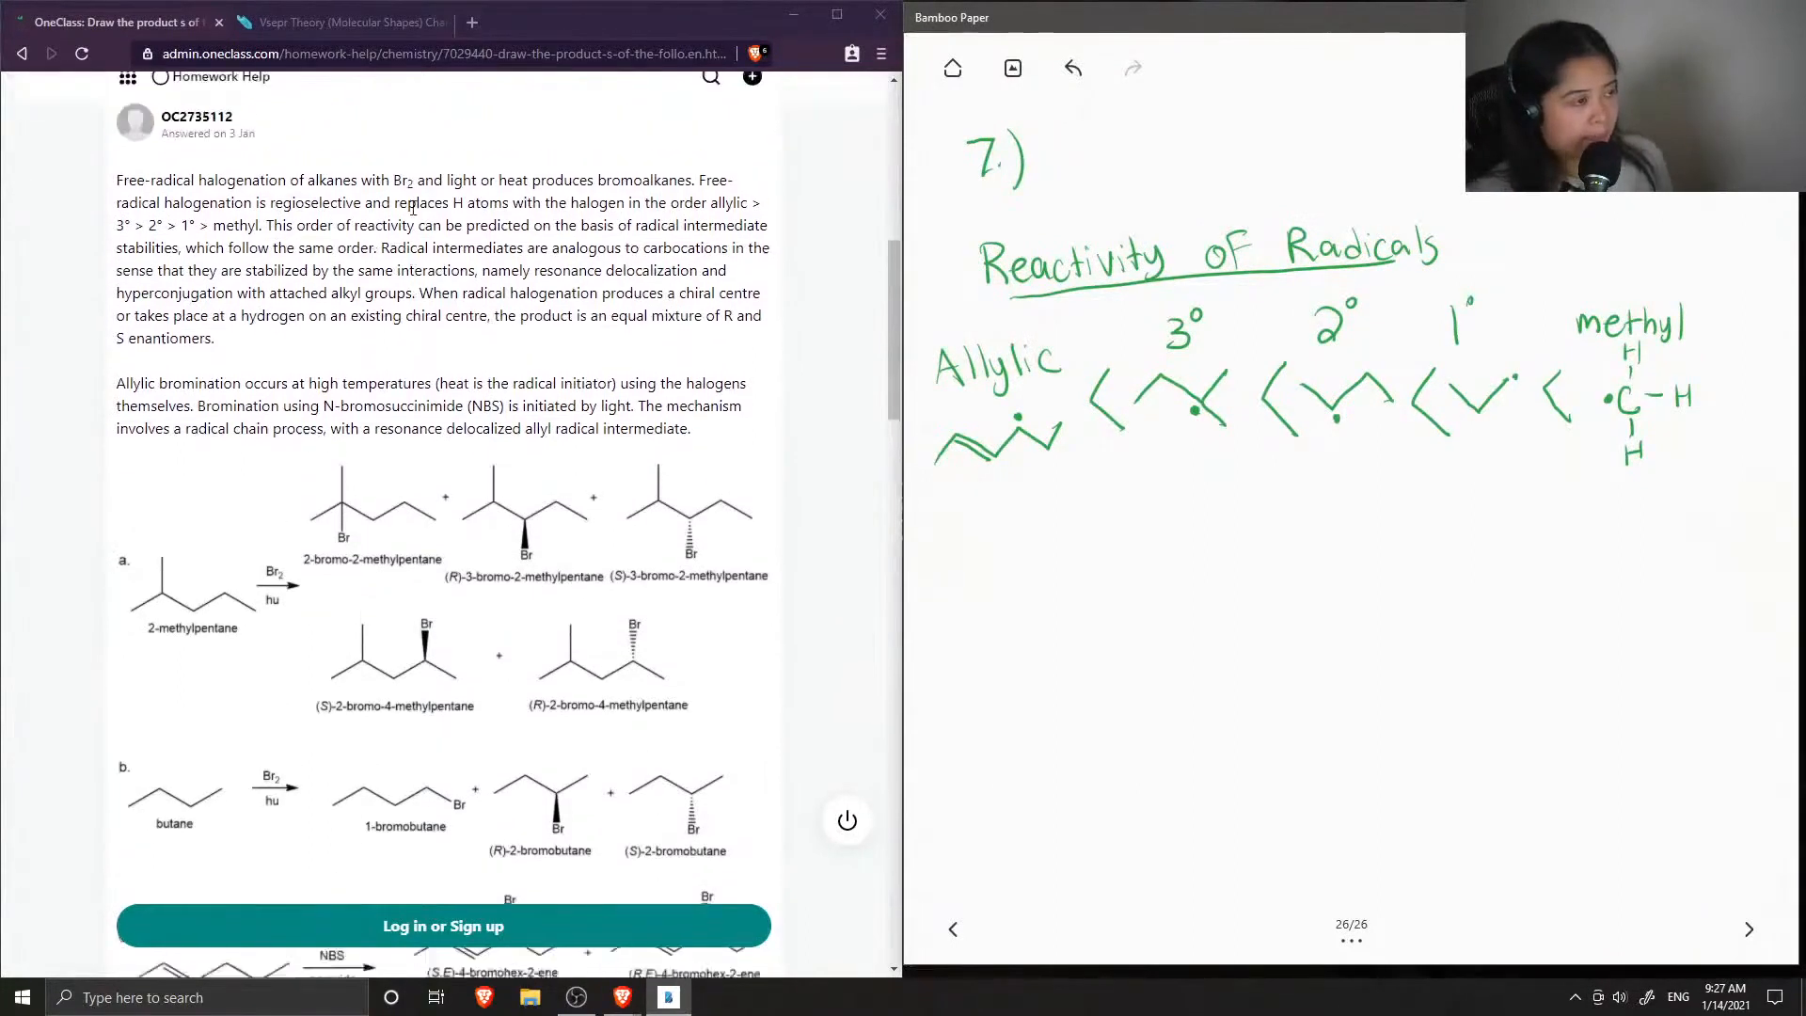
scroll("down", 3)
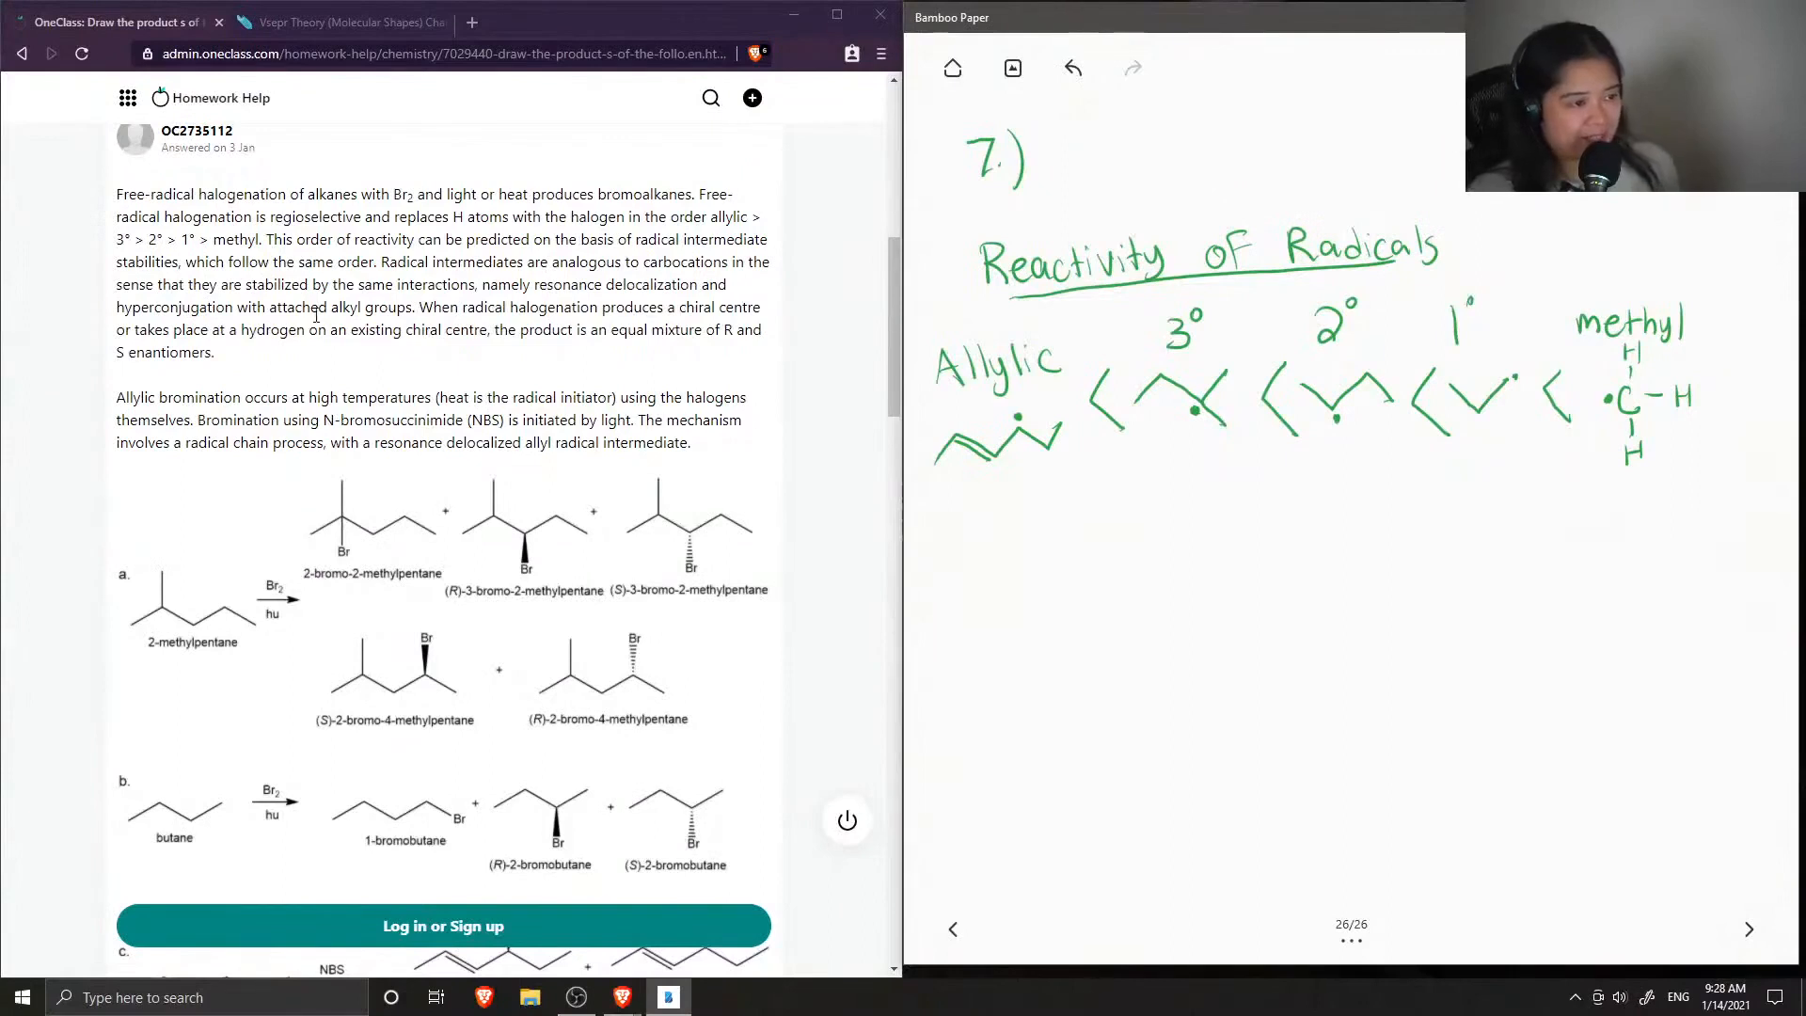
mouse_move(493, 325)
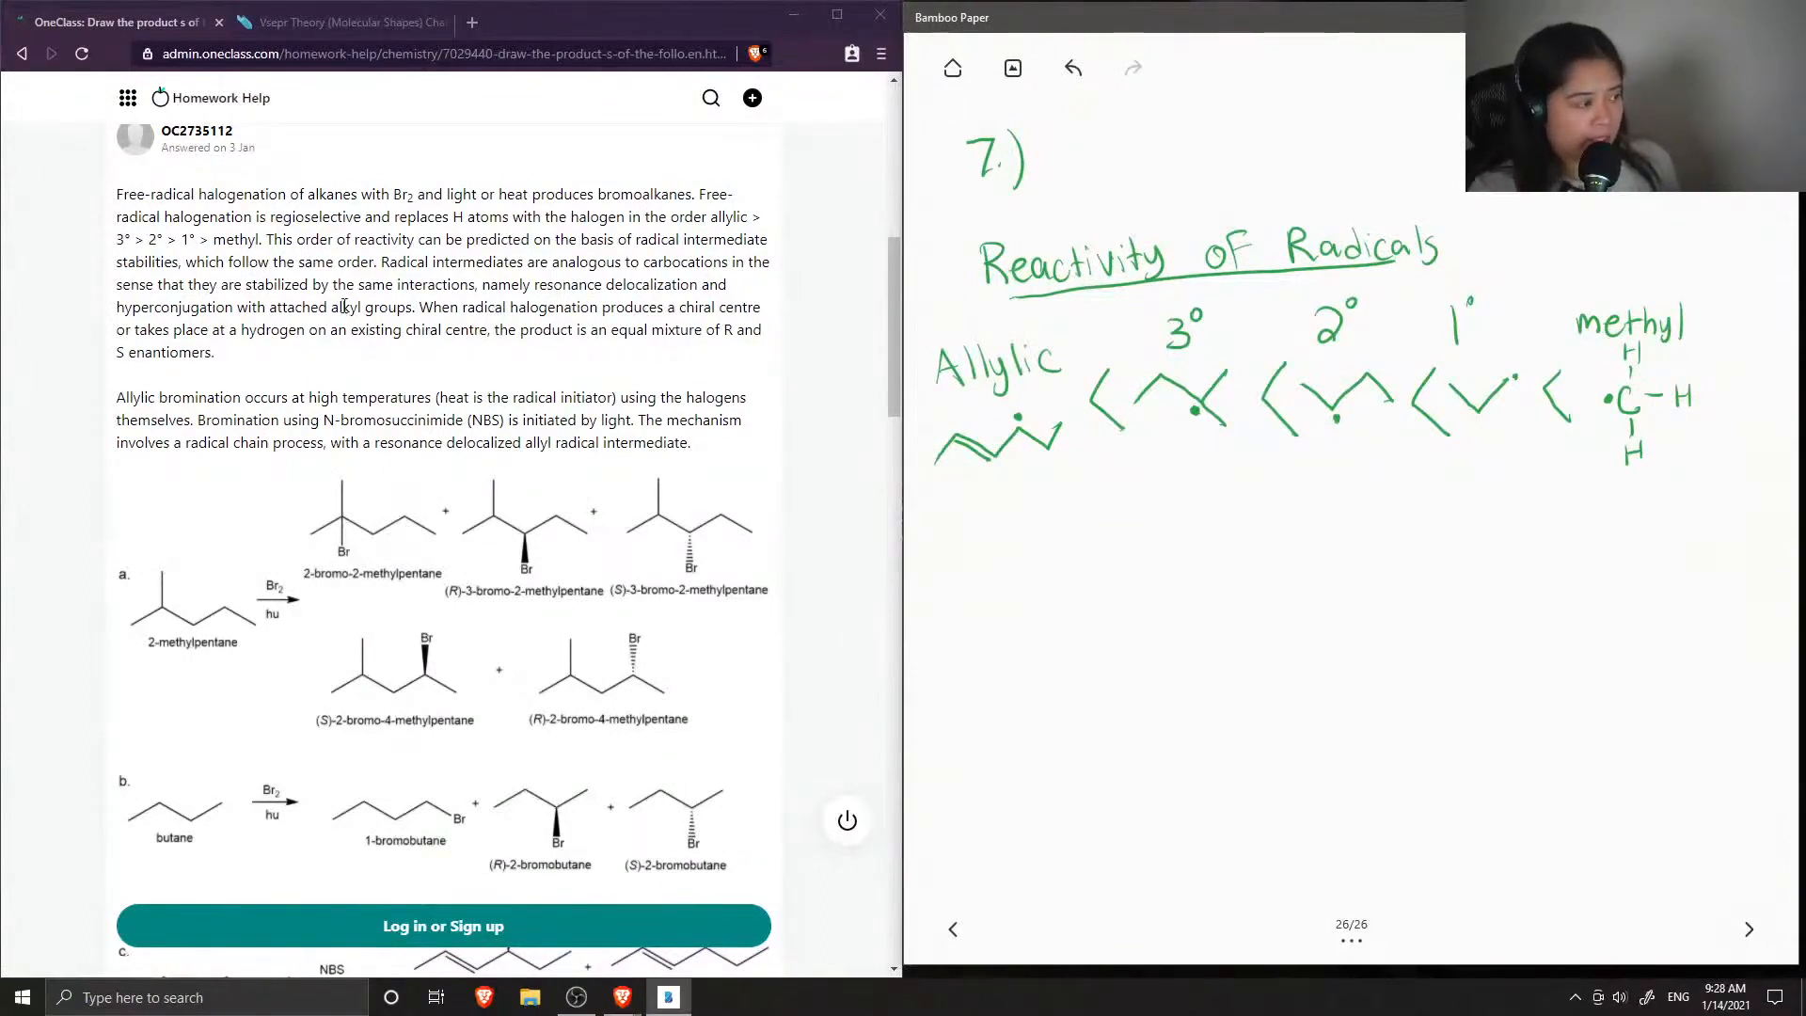
scroll("down", 3)
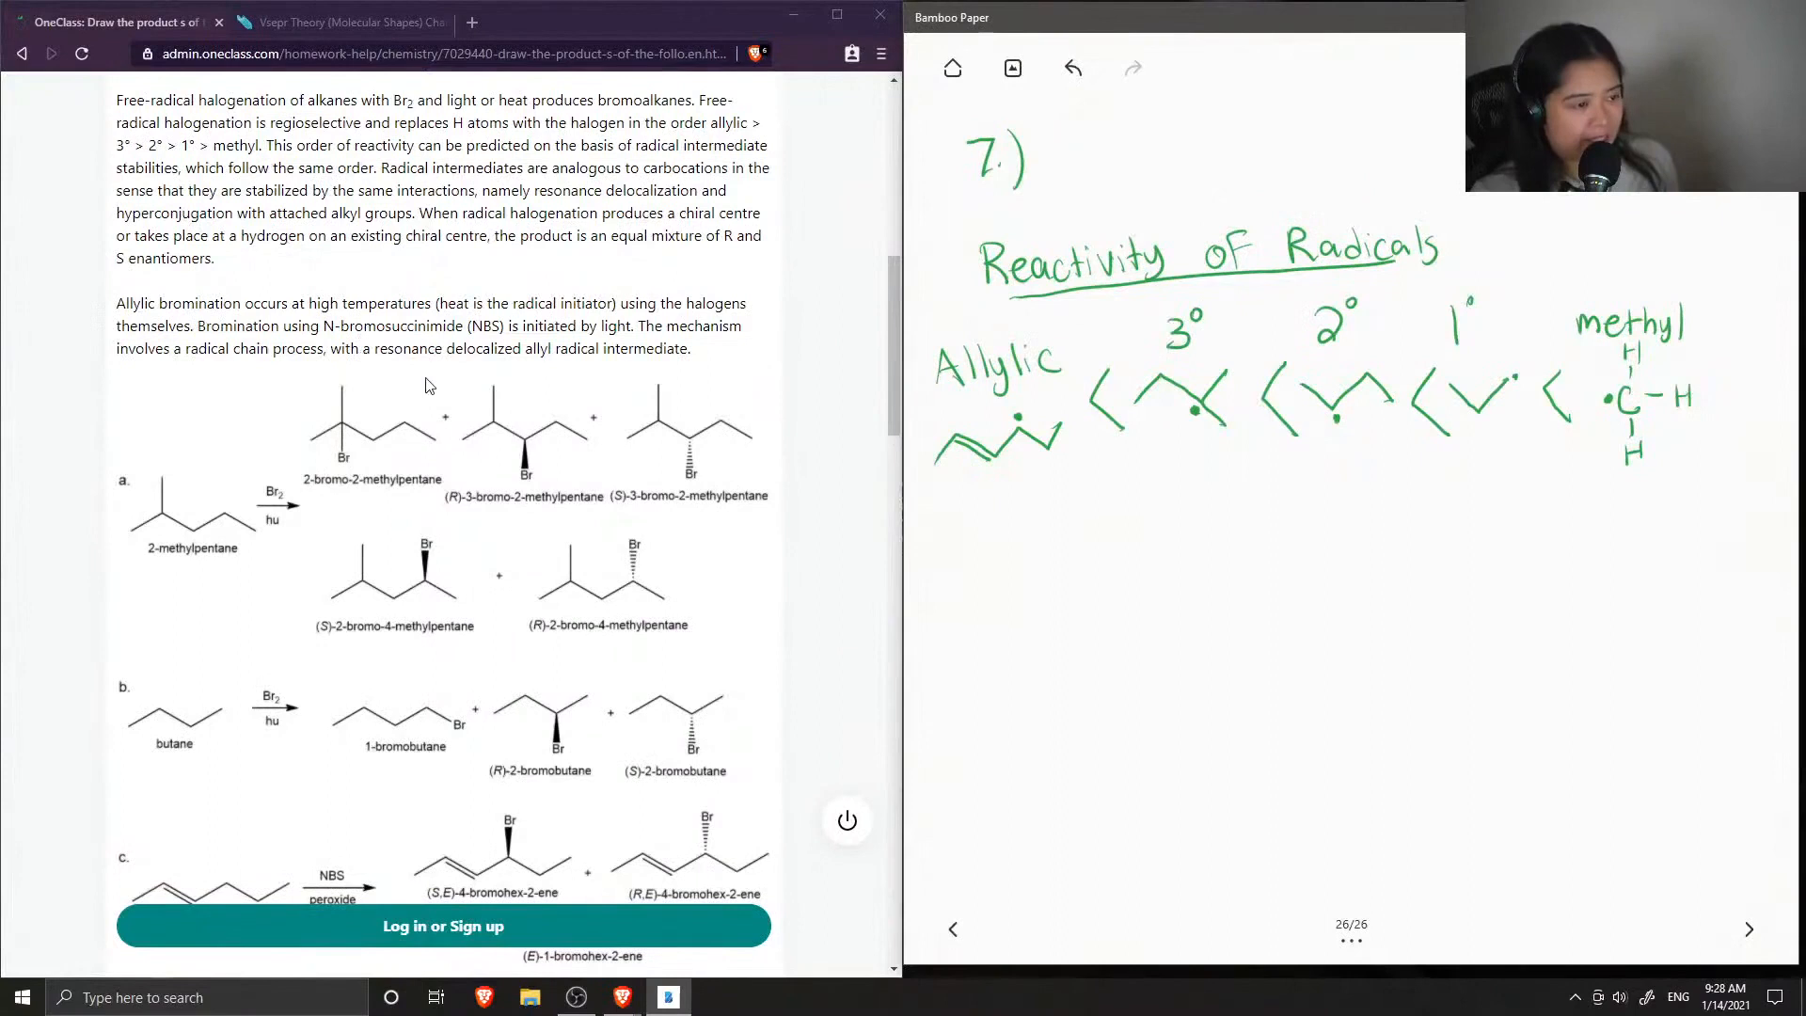
mouse_move(282, 374)
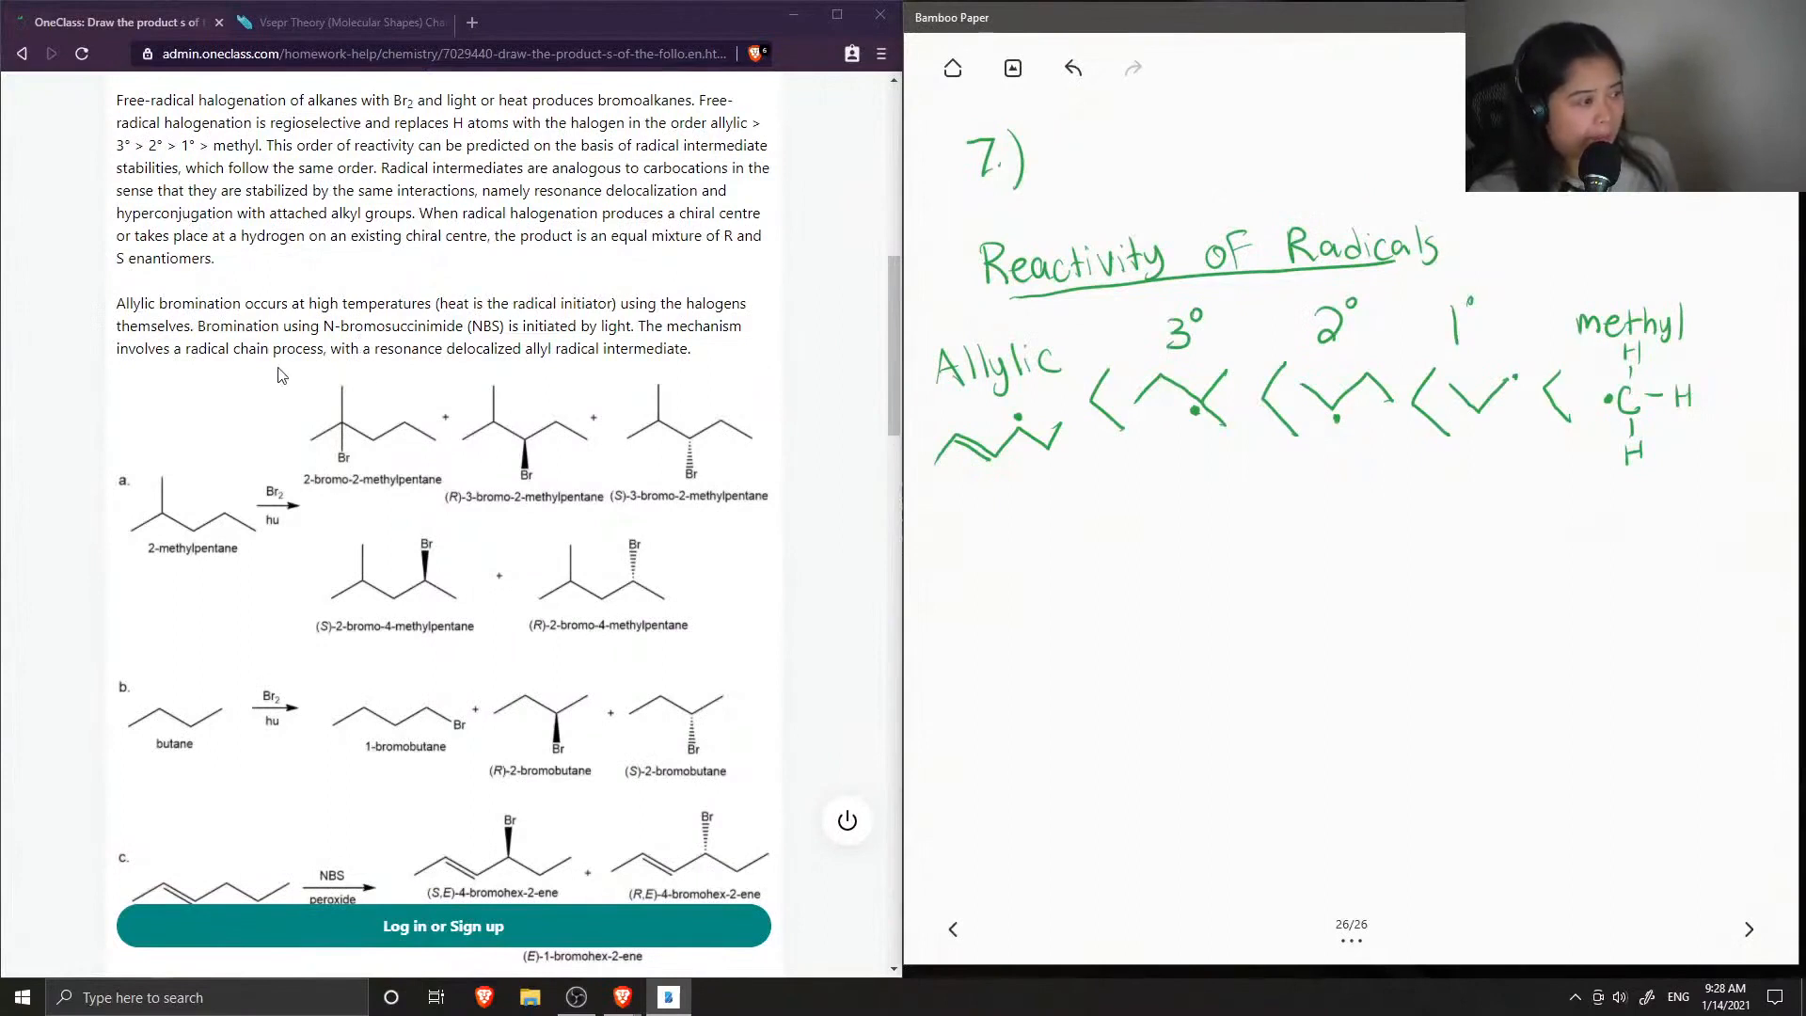
mouse_move(276, 371)
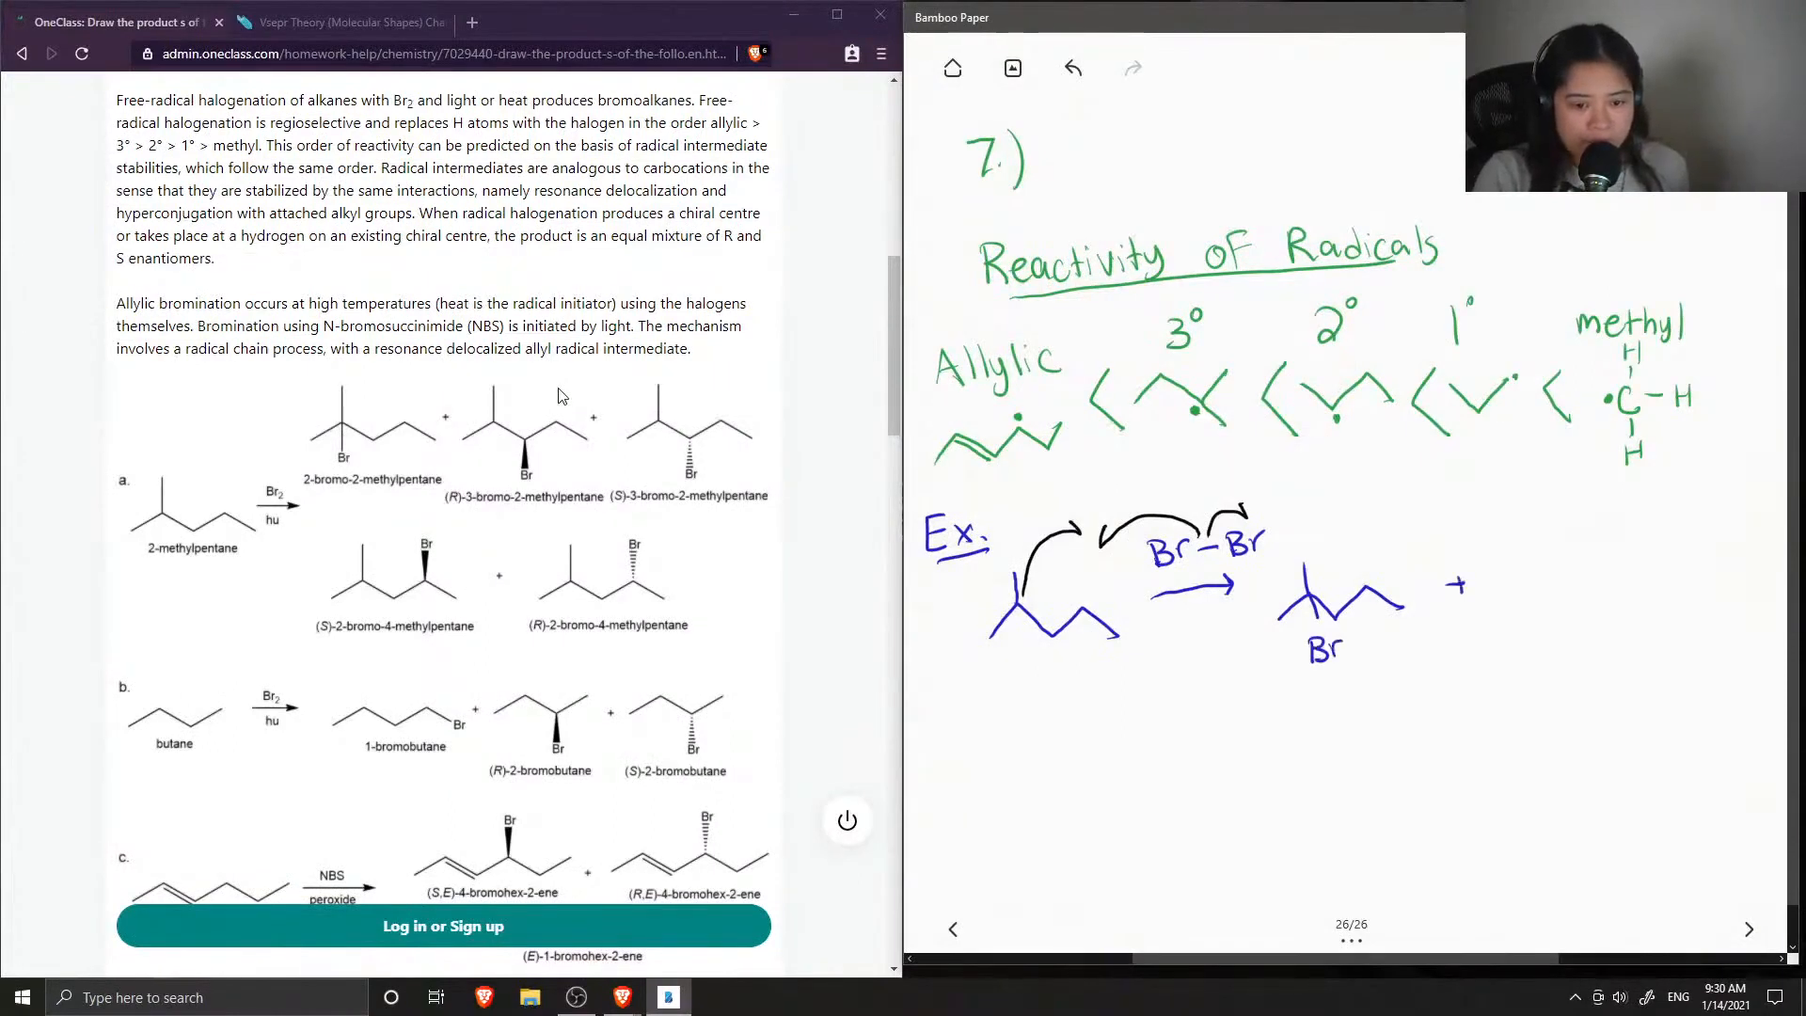
Write the blue 'Br' product with a radical dot, completing '+ •Br'
type("Br")
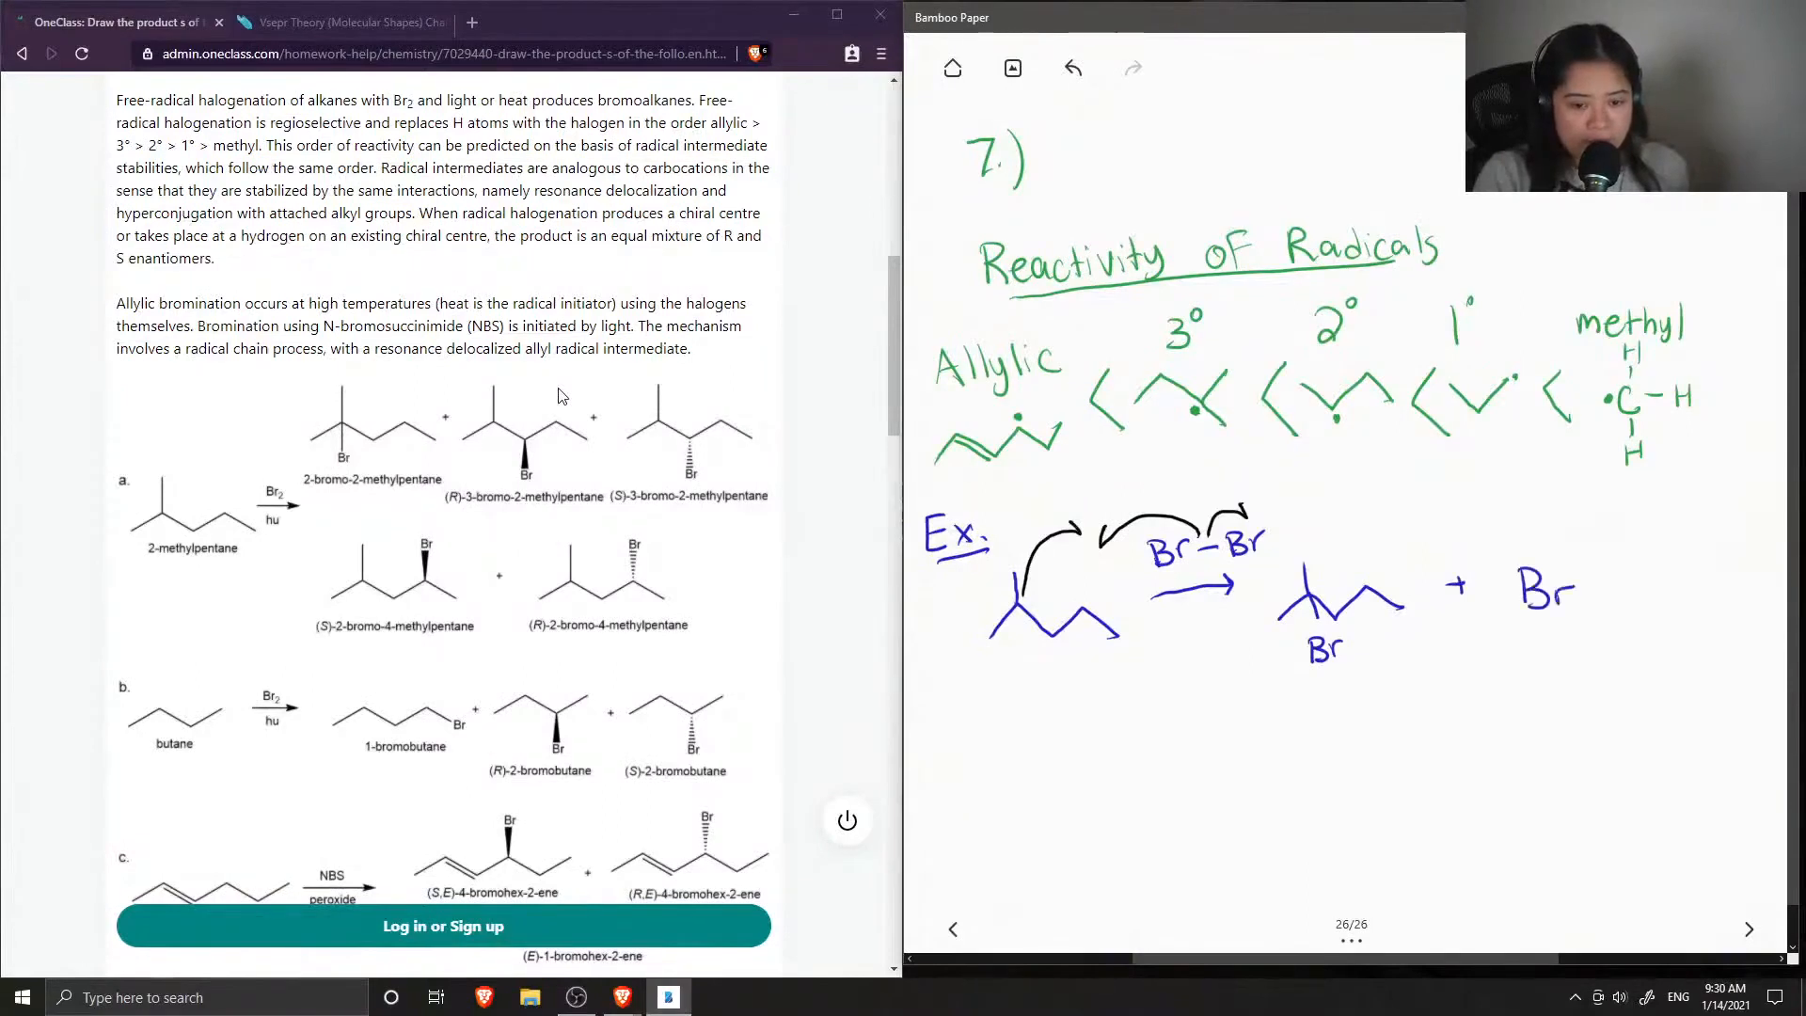
left_click(1503, 590)
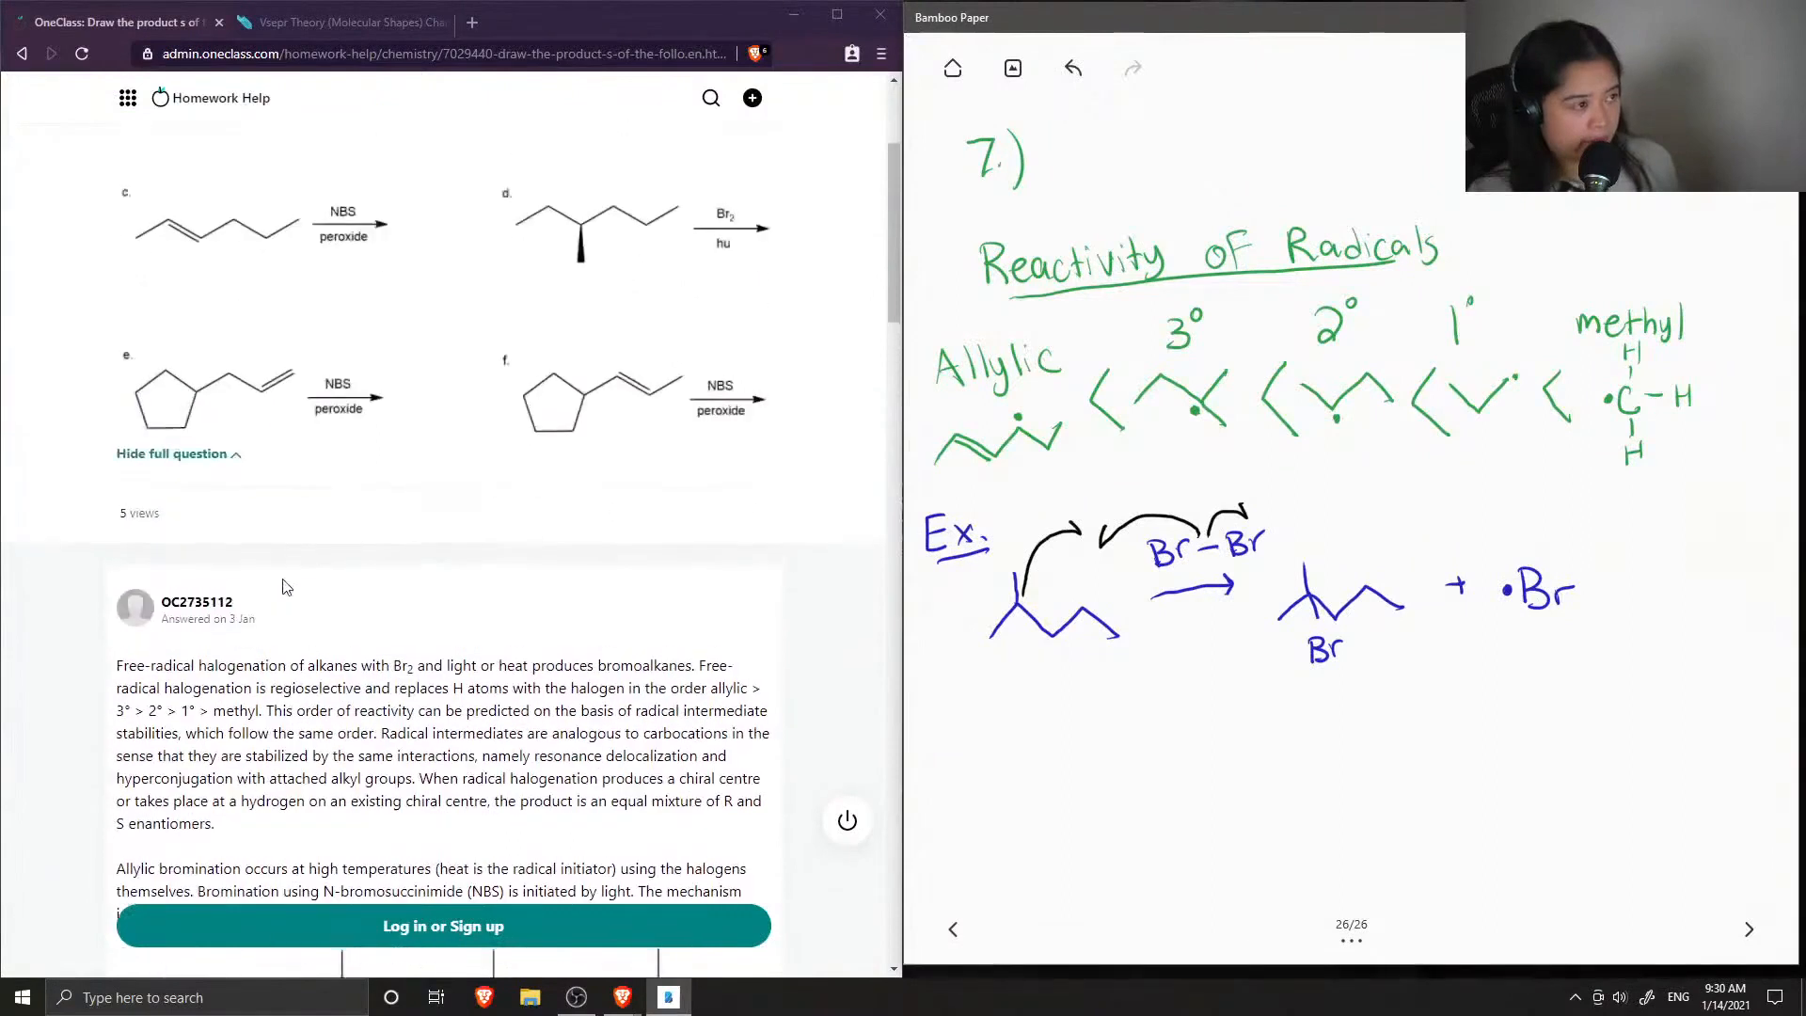
Scroll down to reaction d's (S)- and (R)-3-bromo-3-methylhexane products
scroll("down", 3)
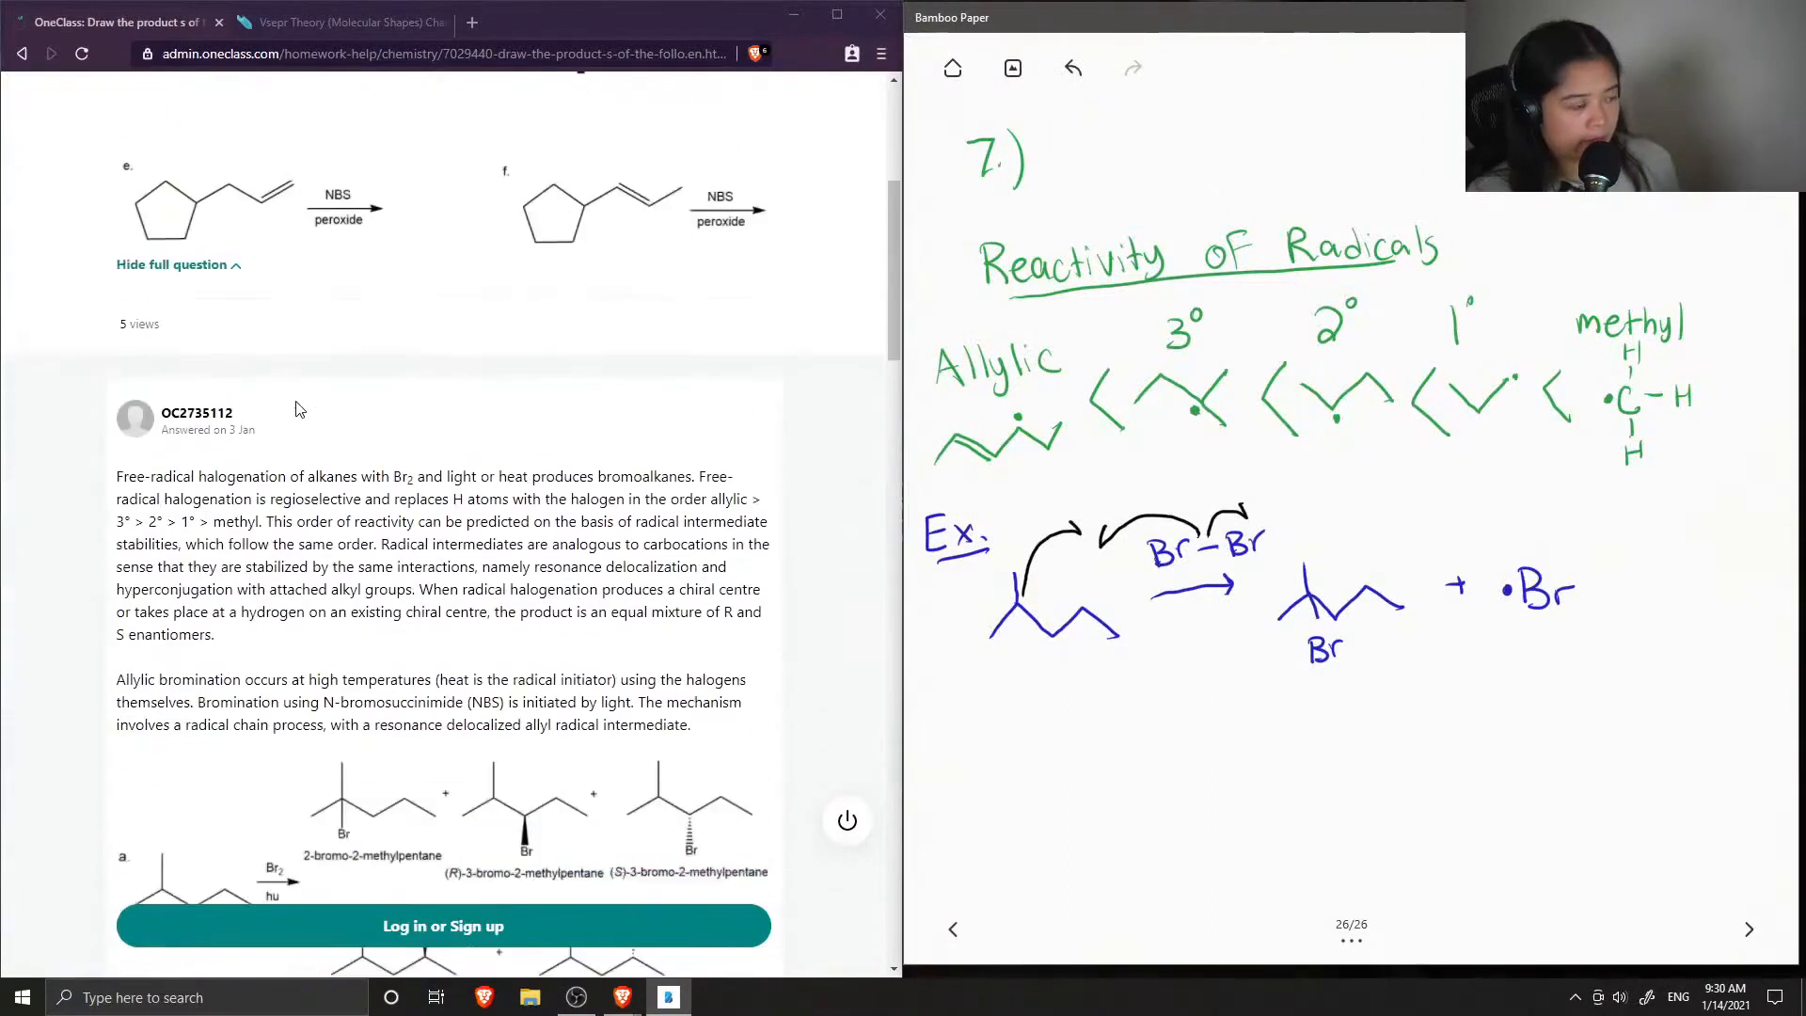
scroll("down", 3)
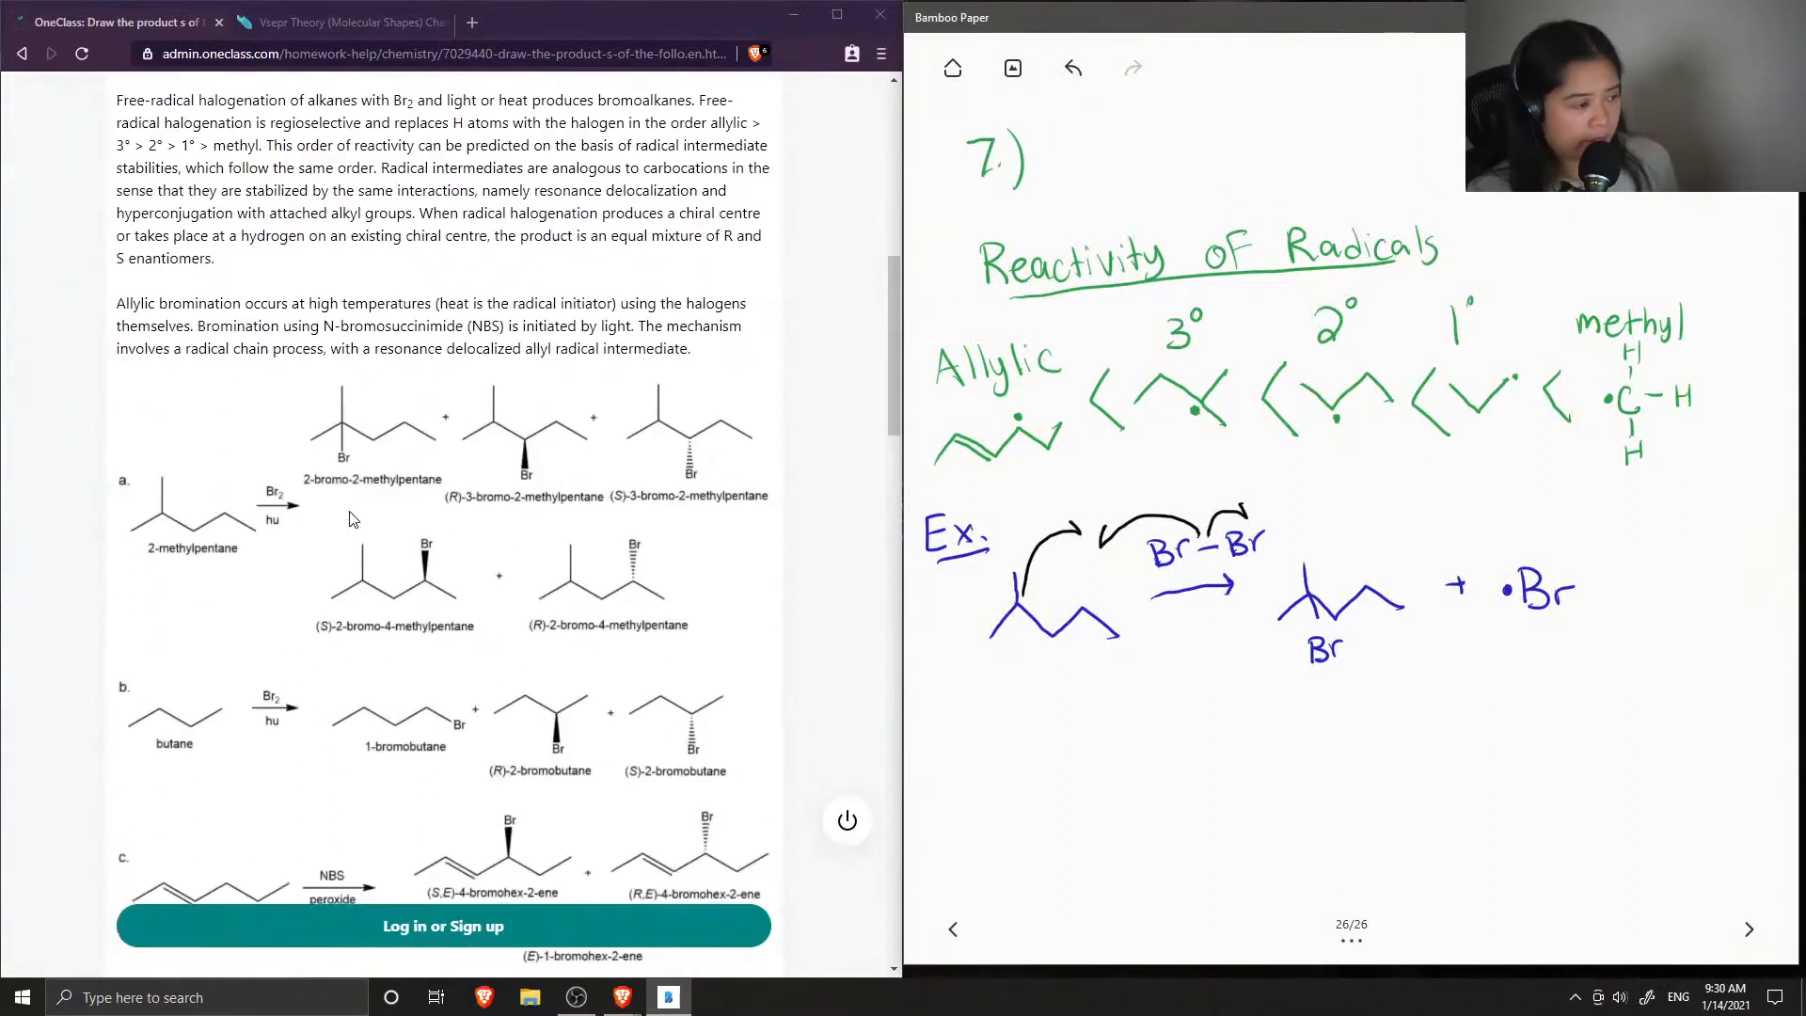
scroll("down", 3)
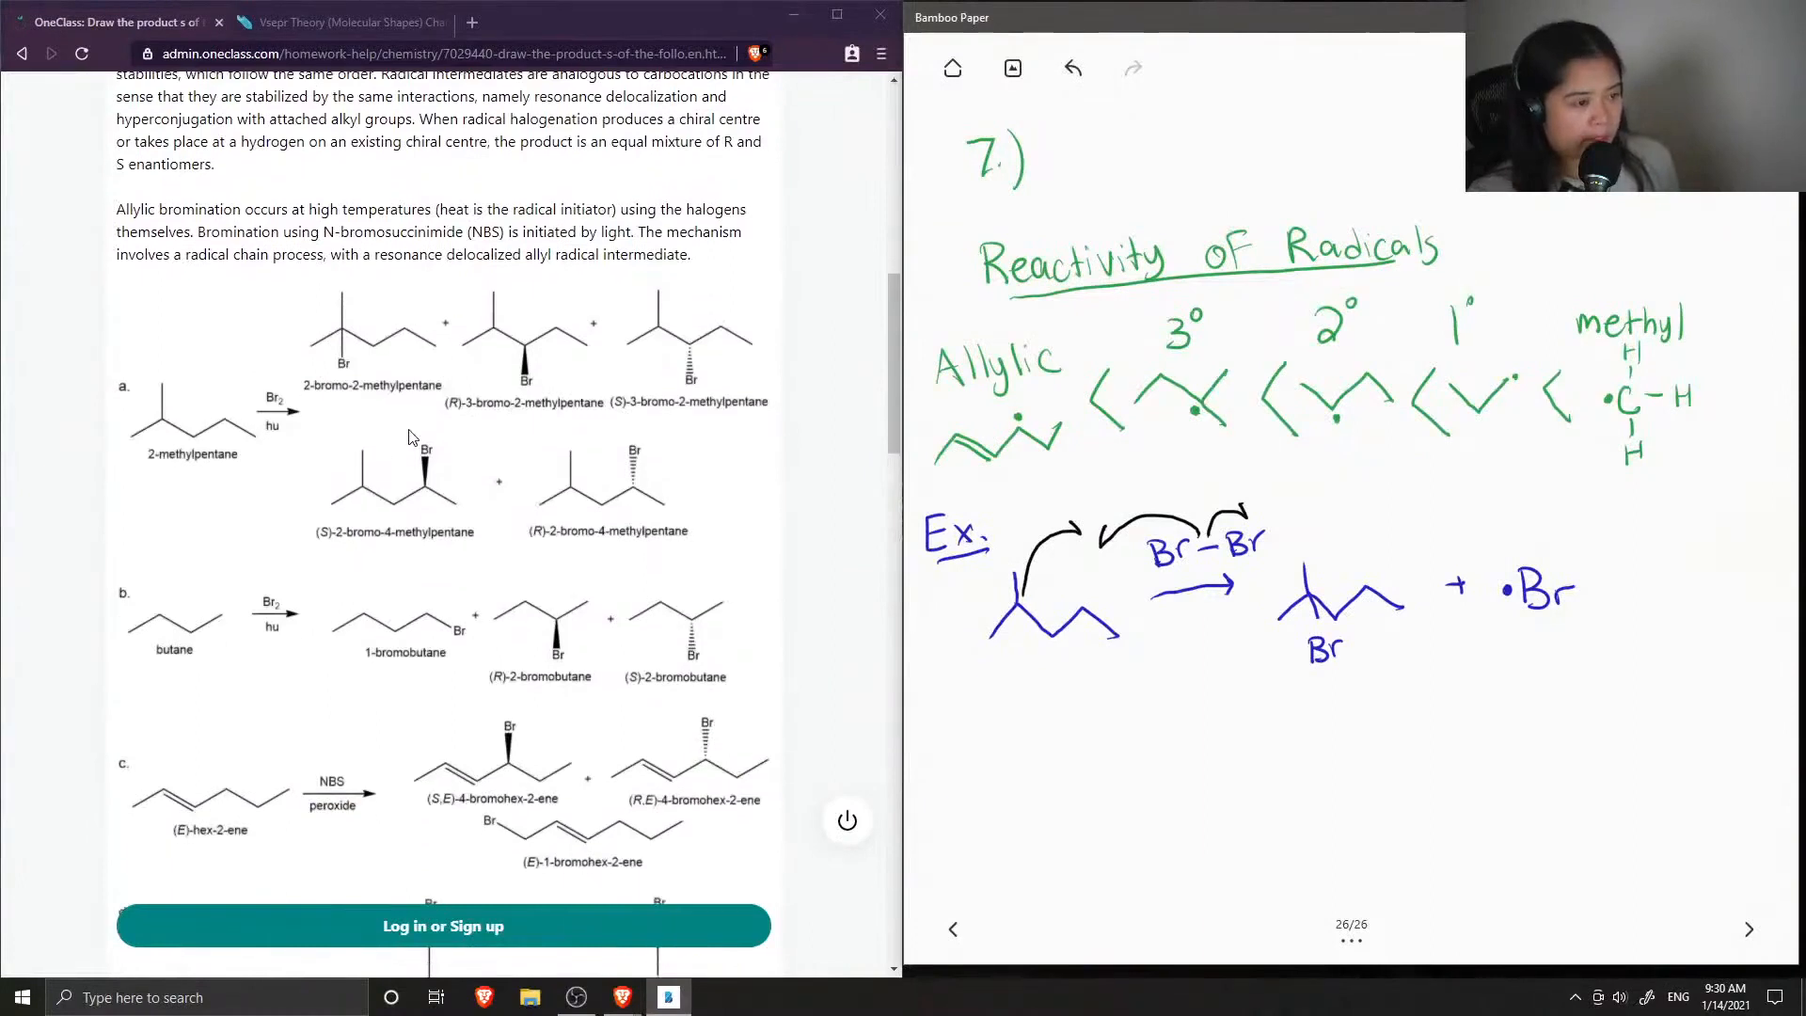
mouse_move(424, 387)
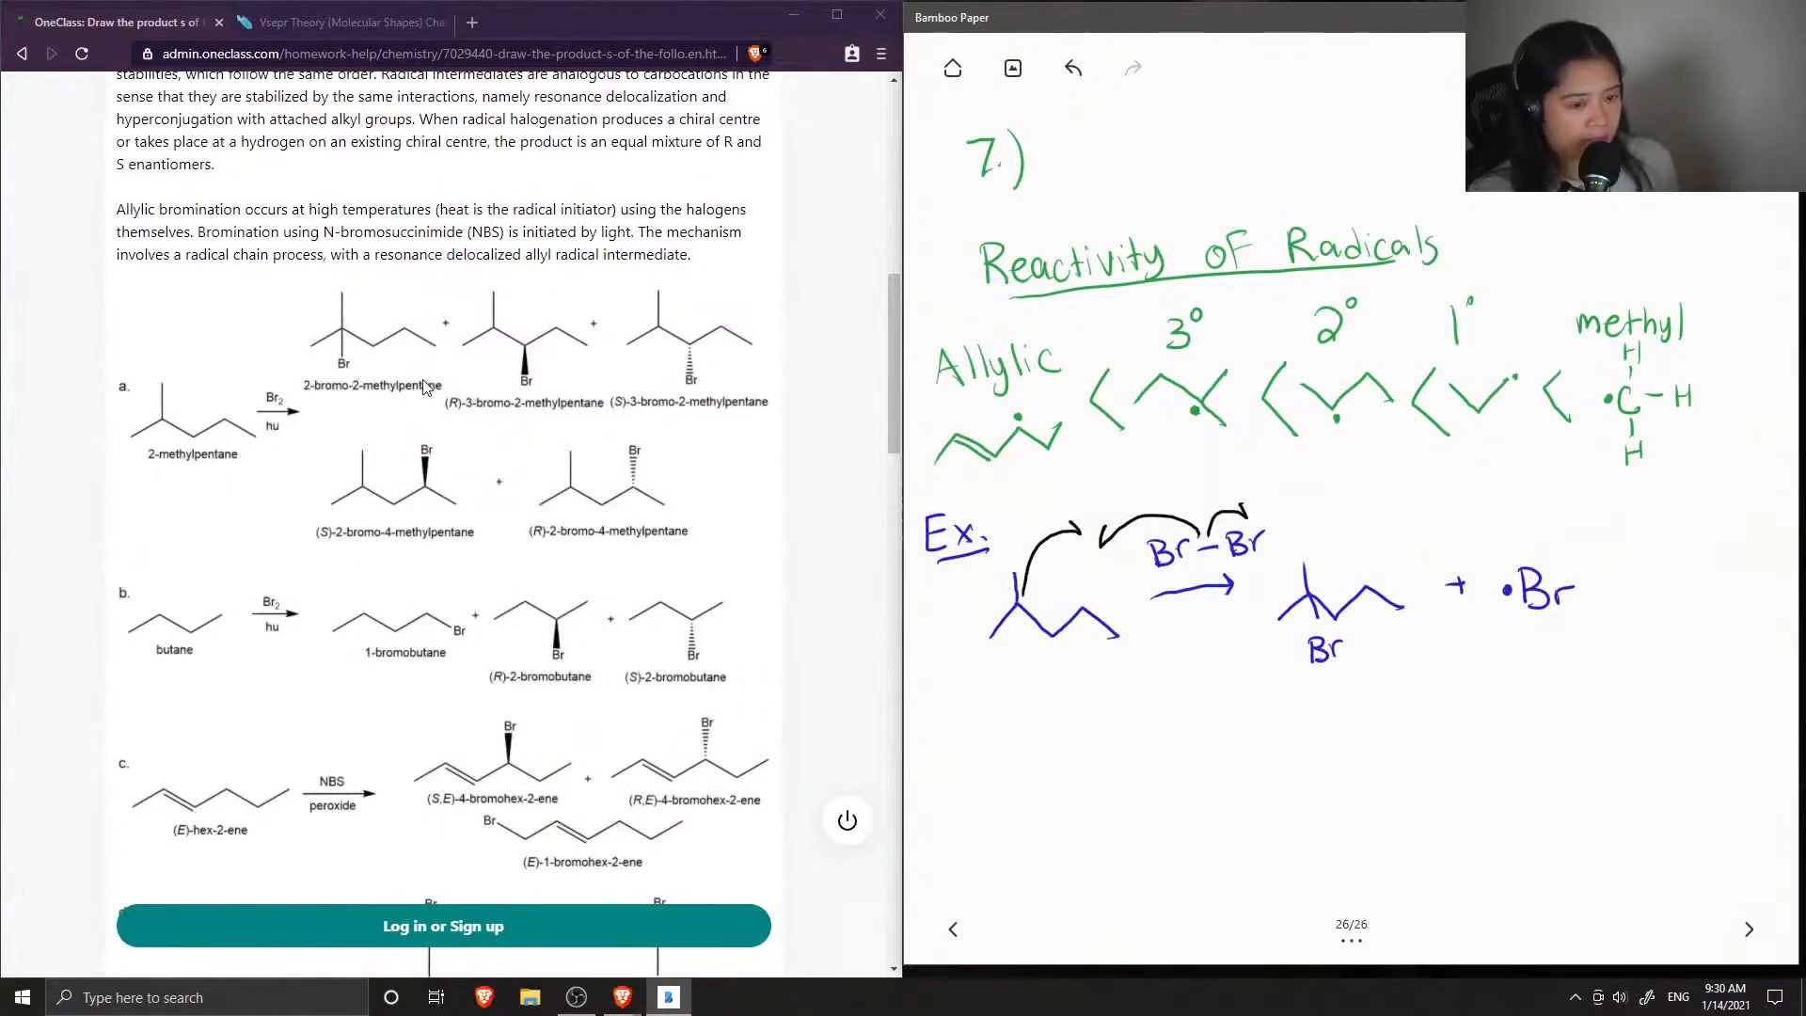
mouse_move(456, 399)
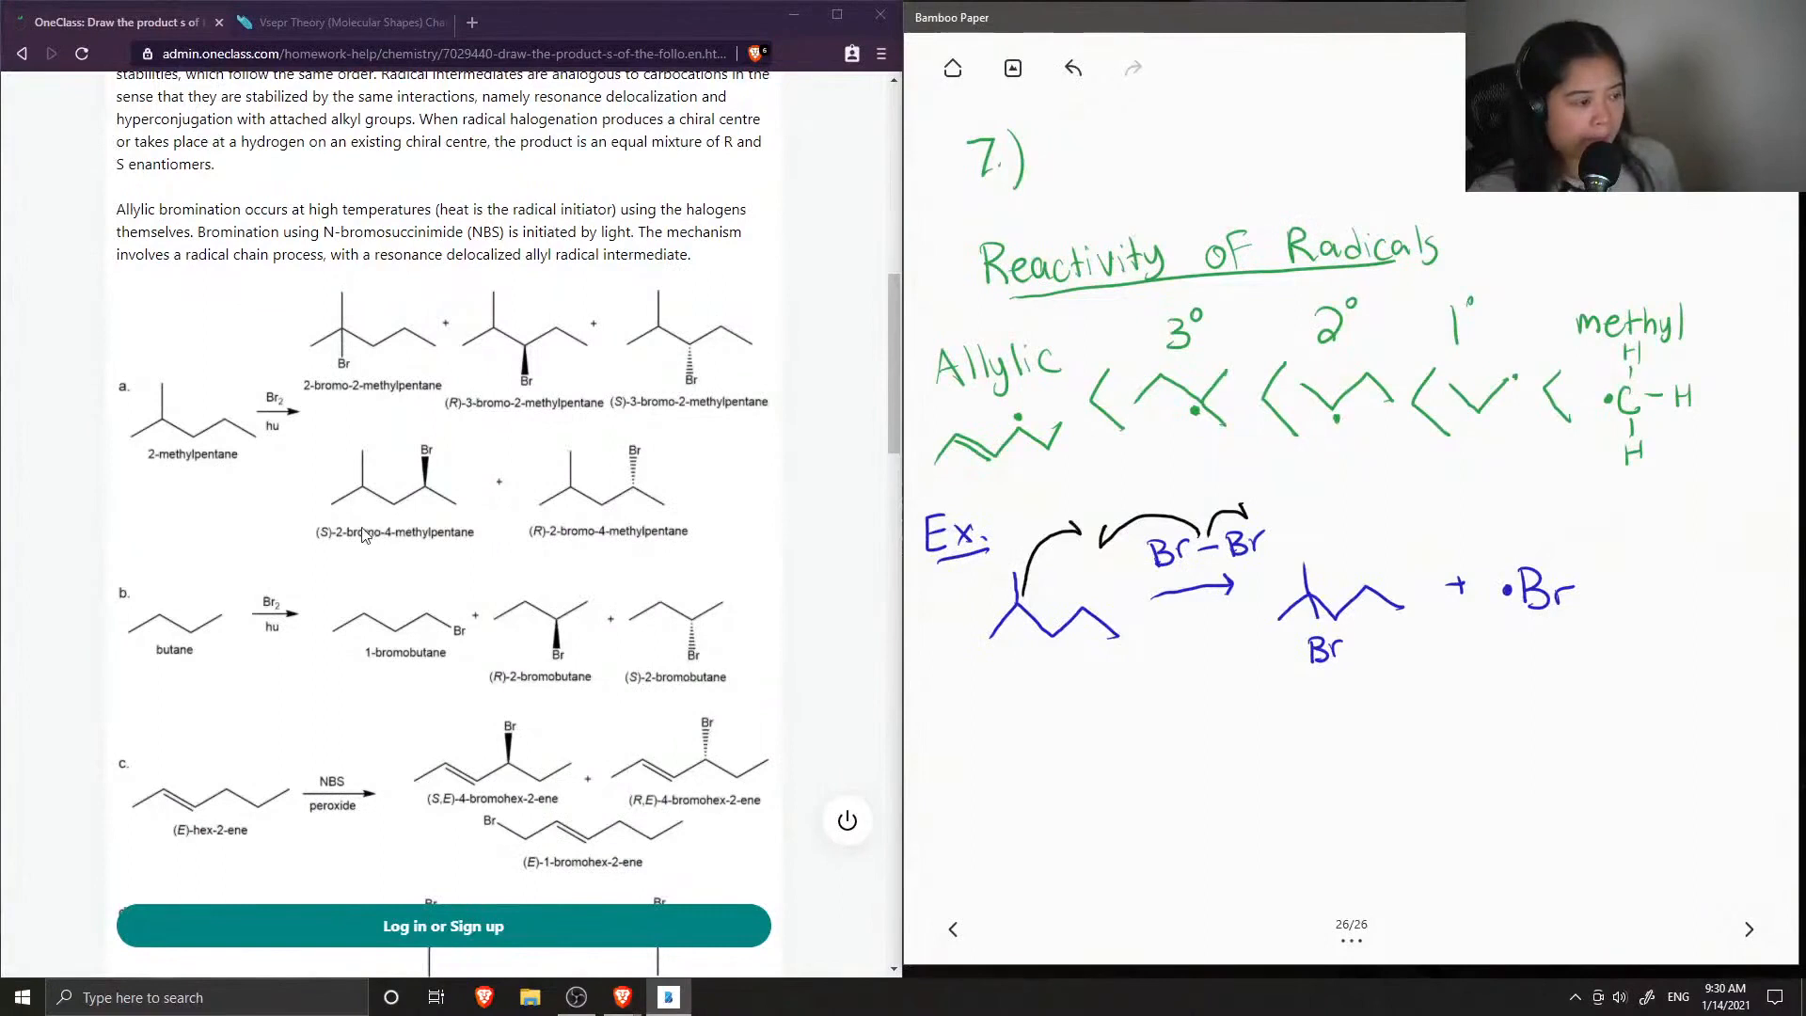
mouse_move(535, 522)
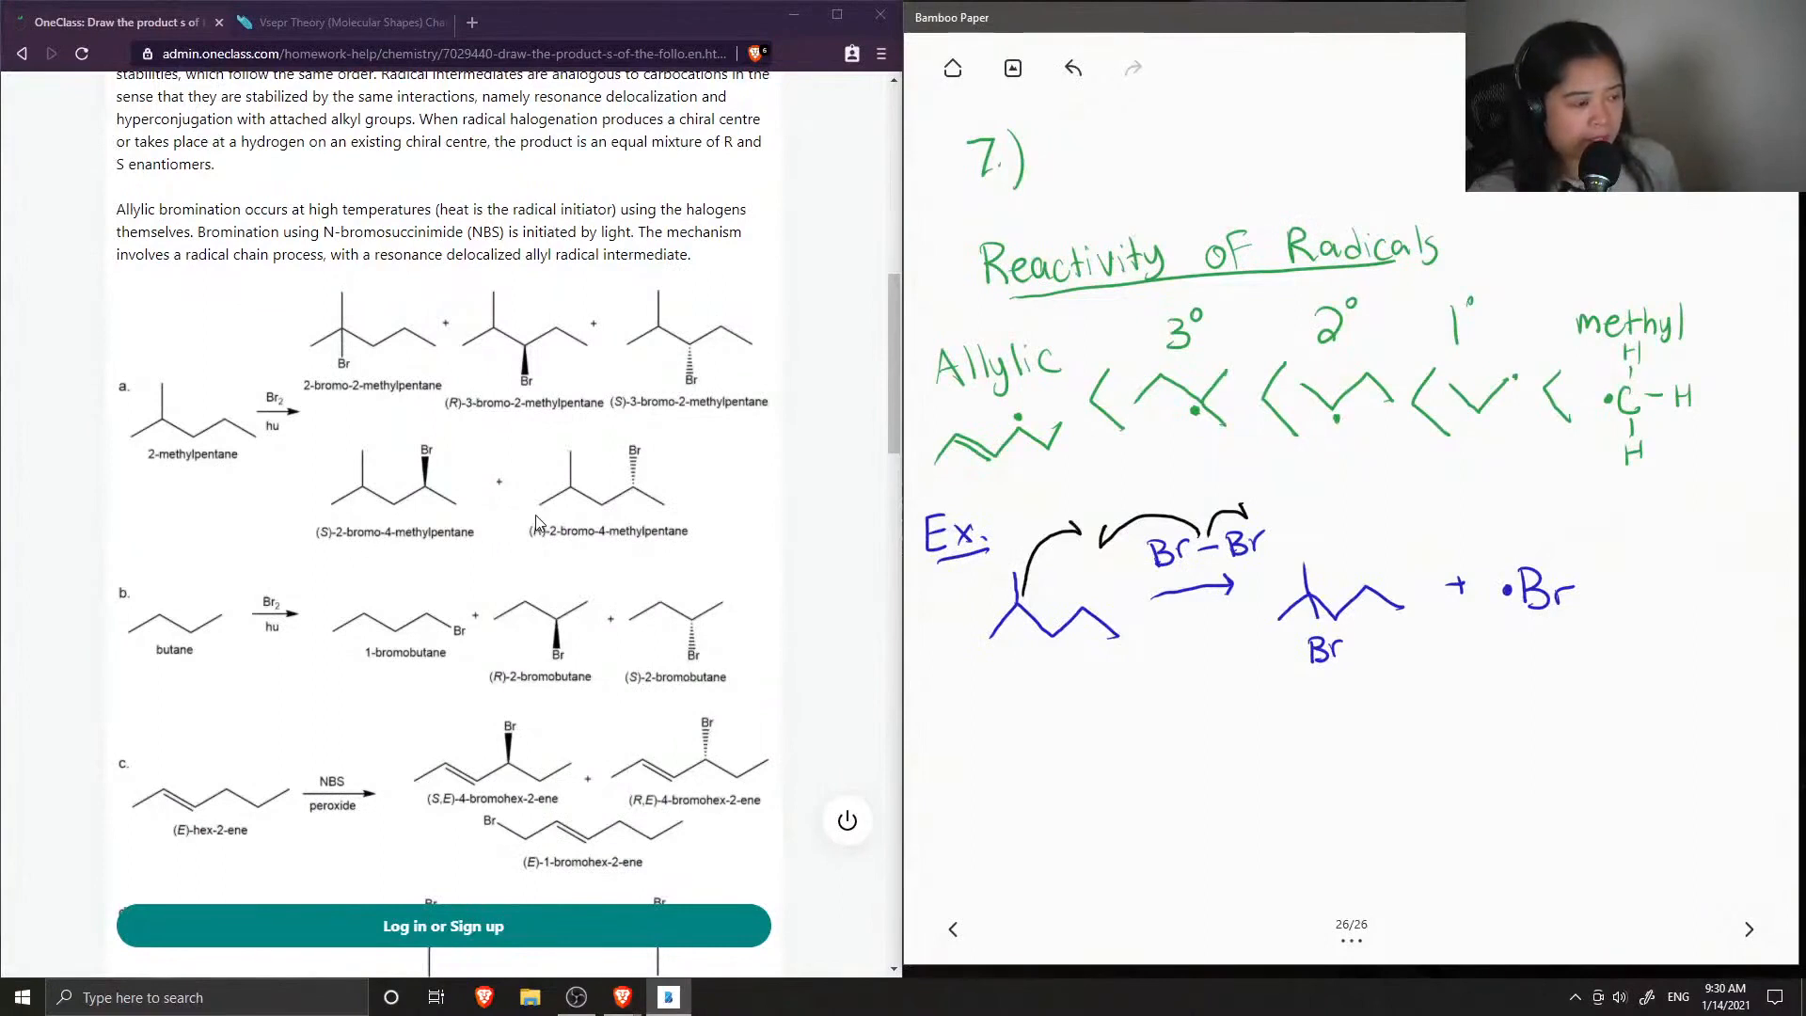
scroll("down", 3)
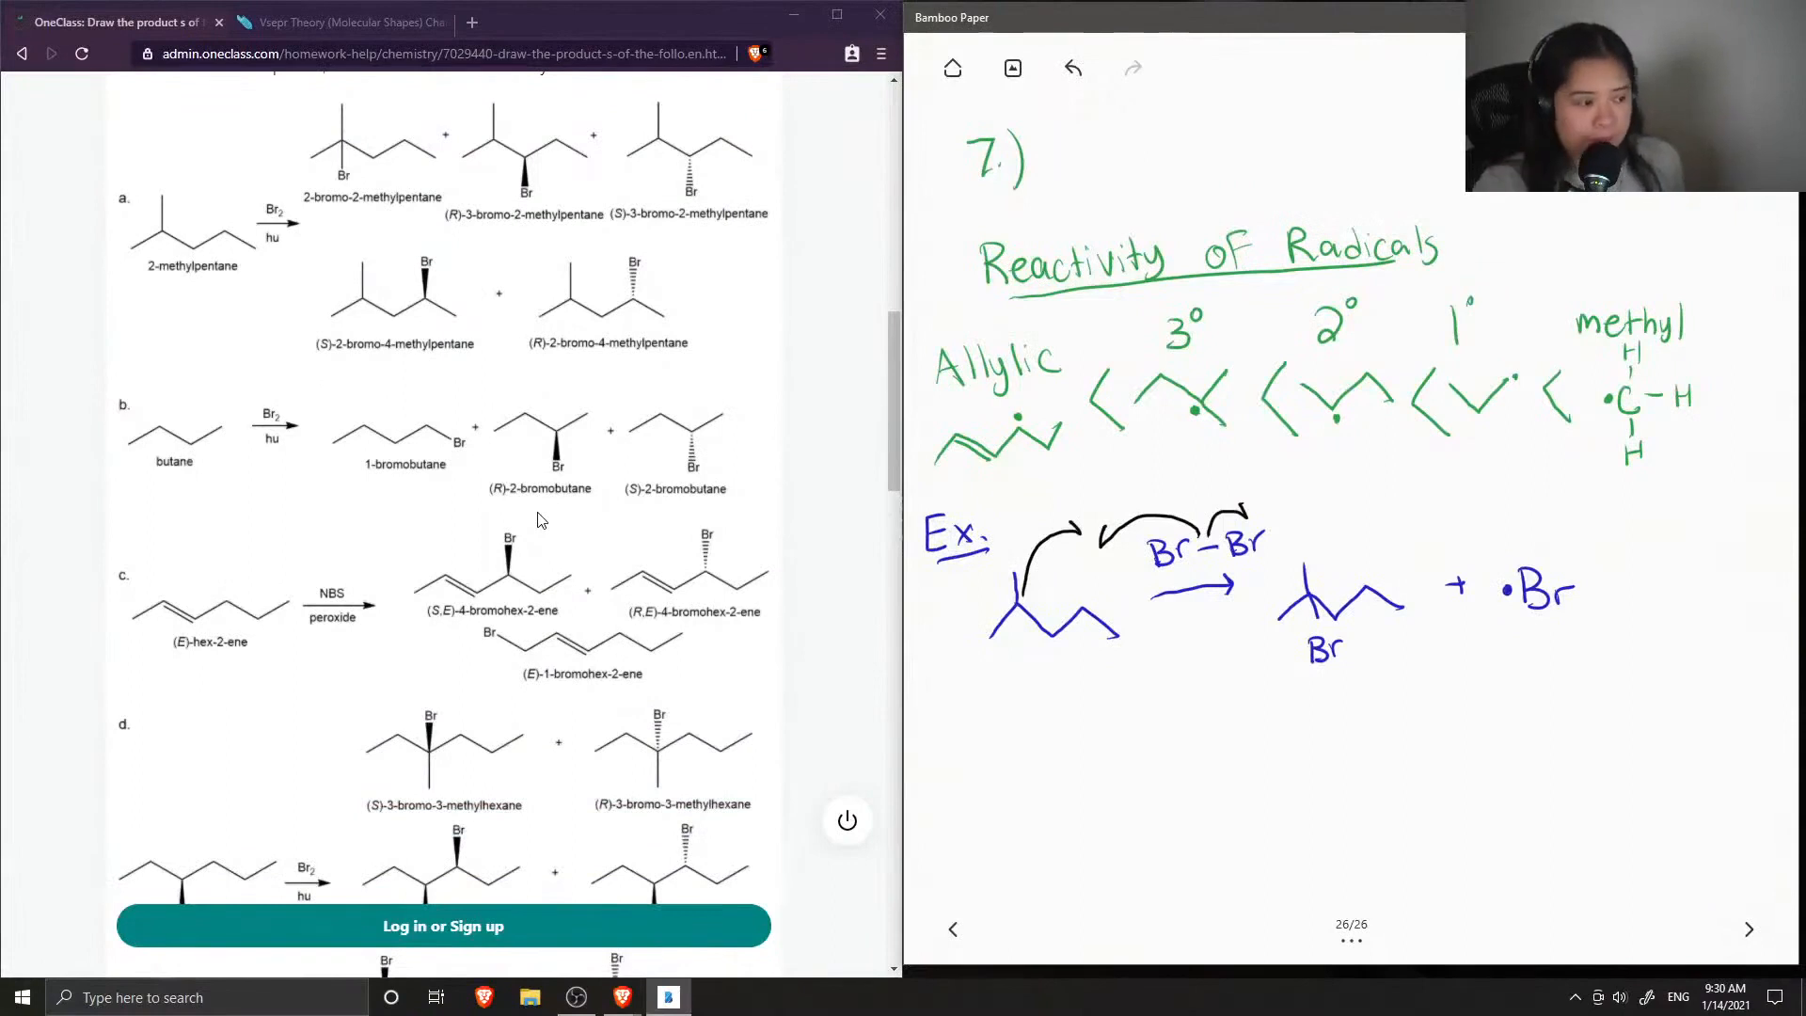
mouse_move(452, 452)
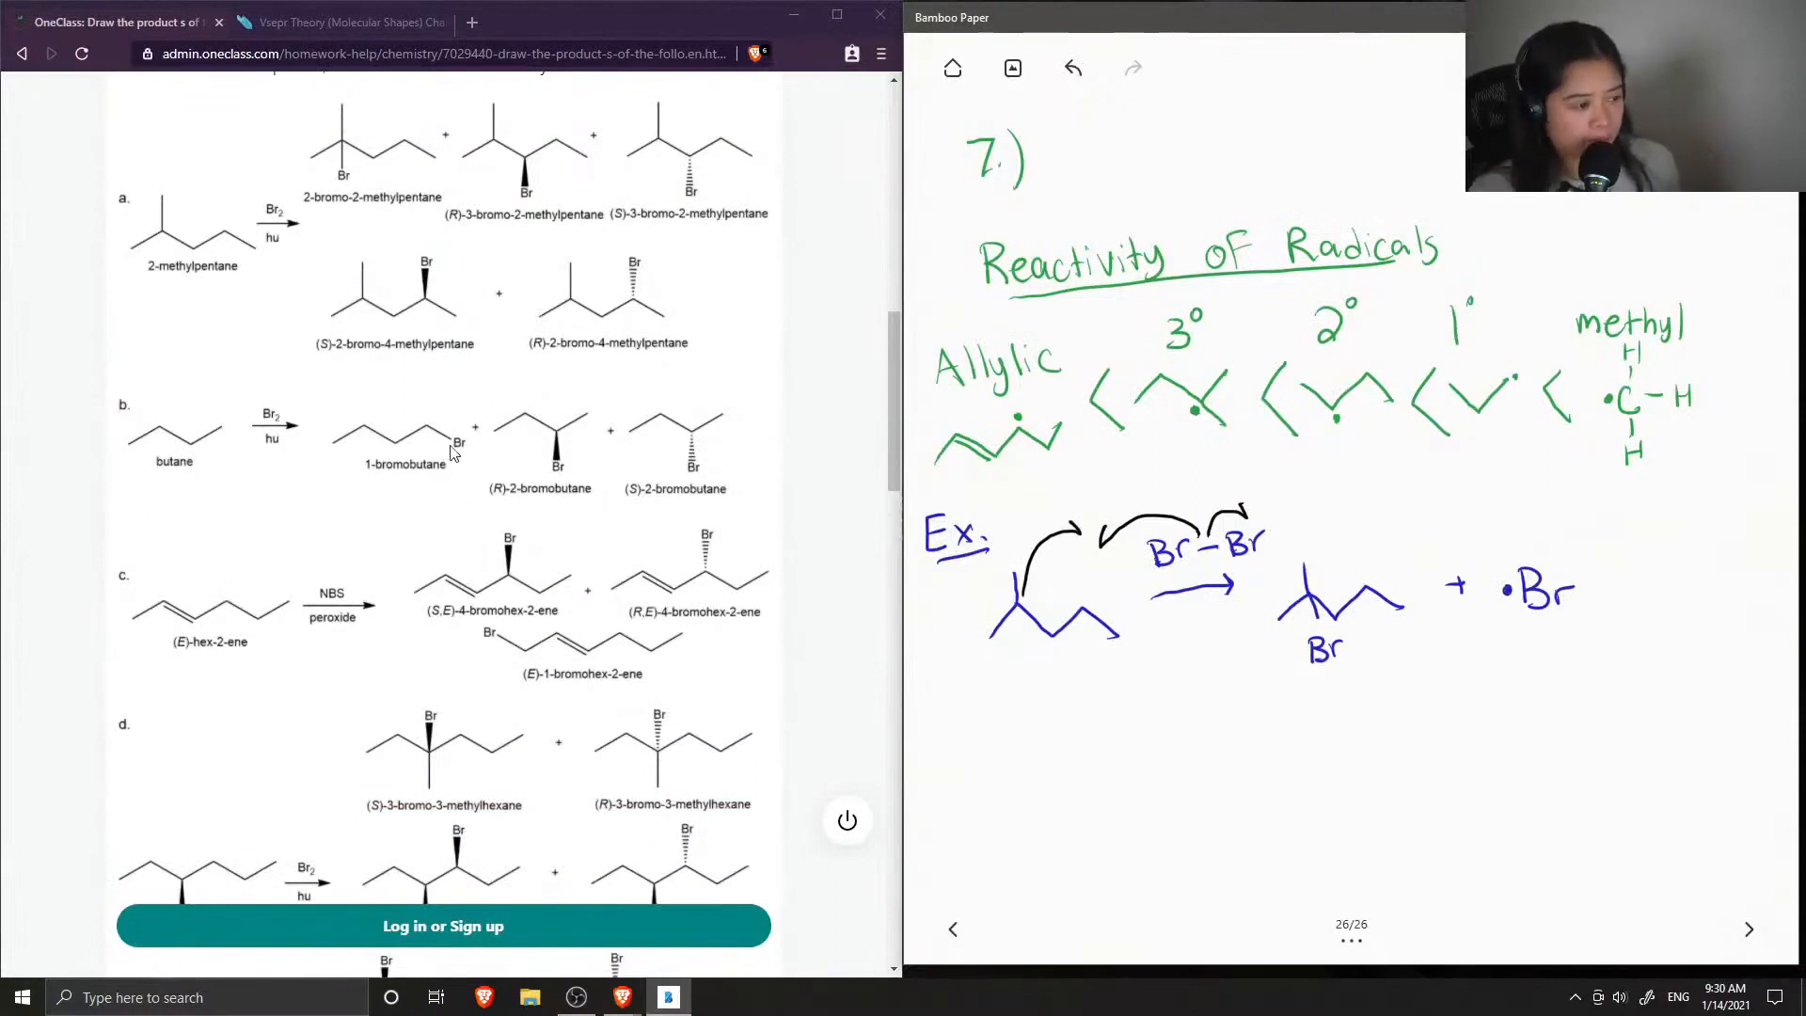
mouse_move(621, 458)
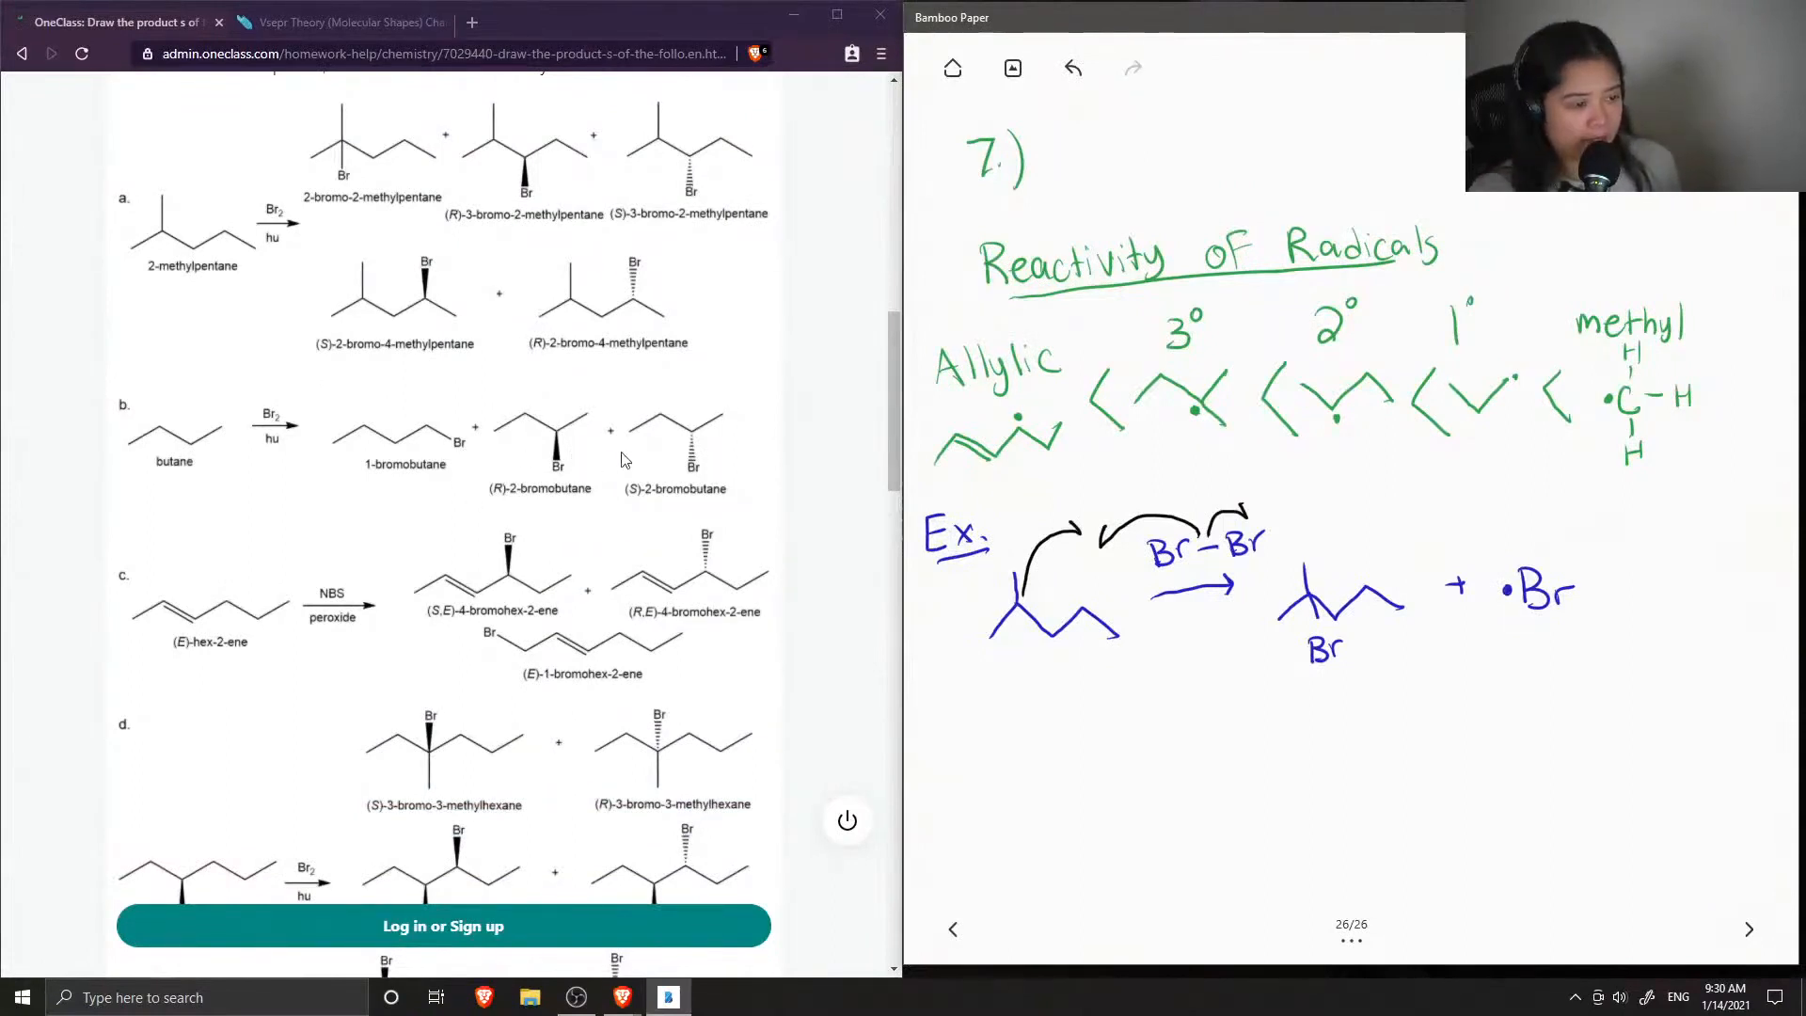
mouse_move(570, 489)
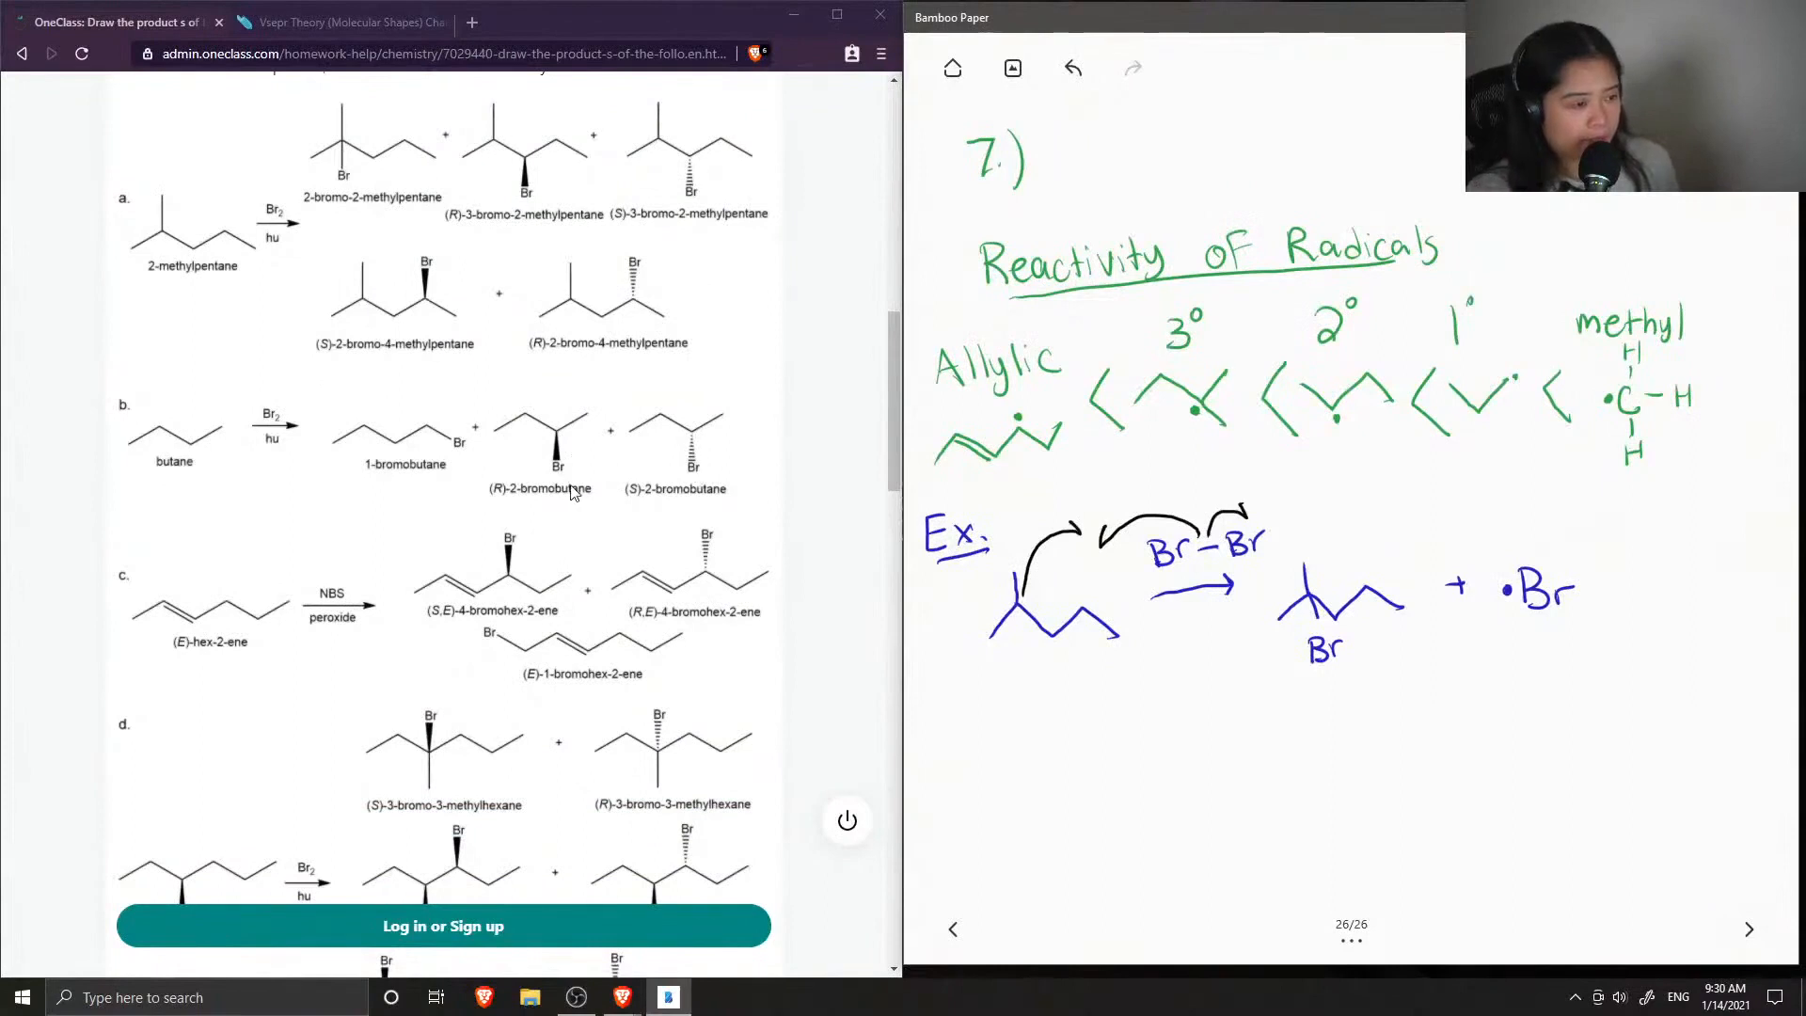
Scroll past reaction d to reactions e and f and the Verify solution box
scroll("down", 3)
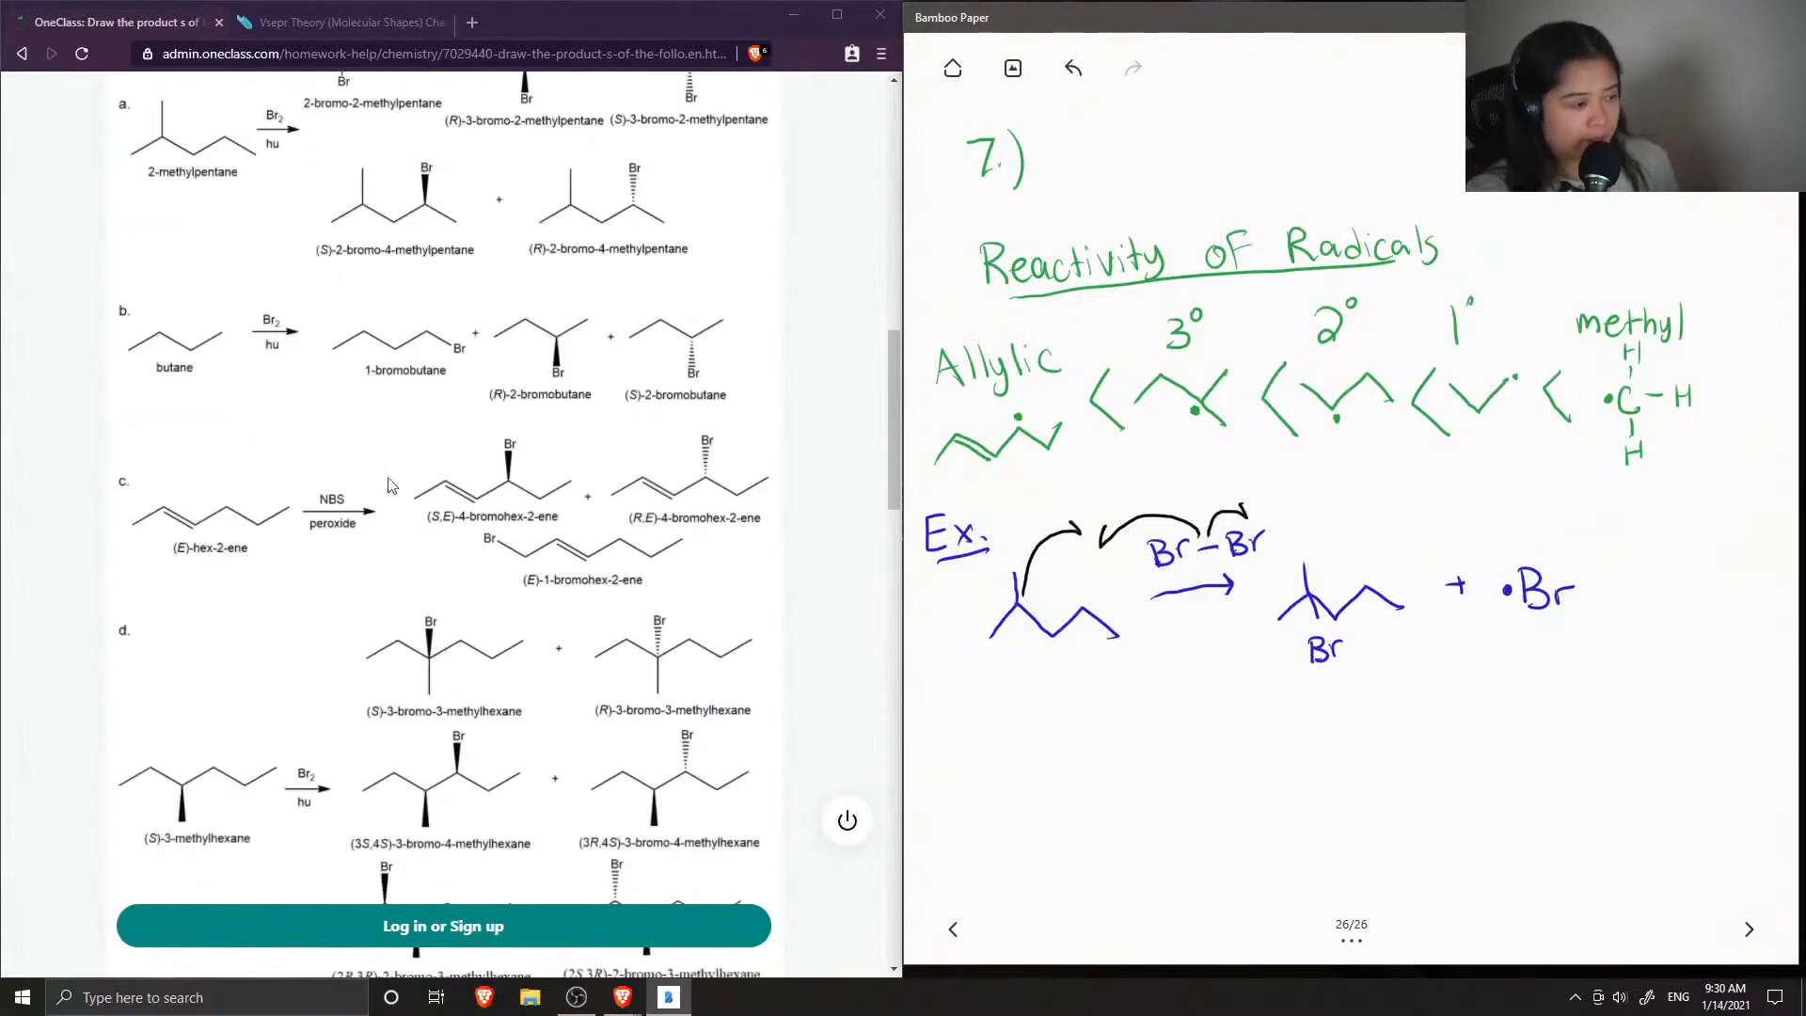
scroll("up", 3)
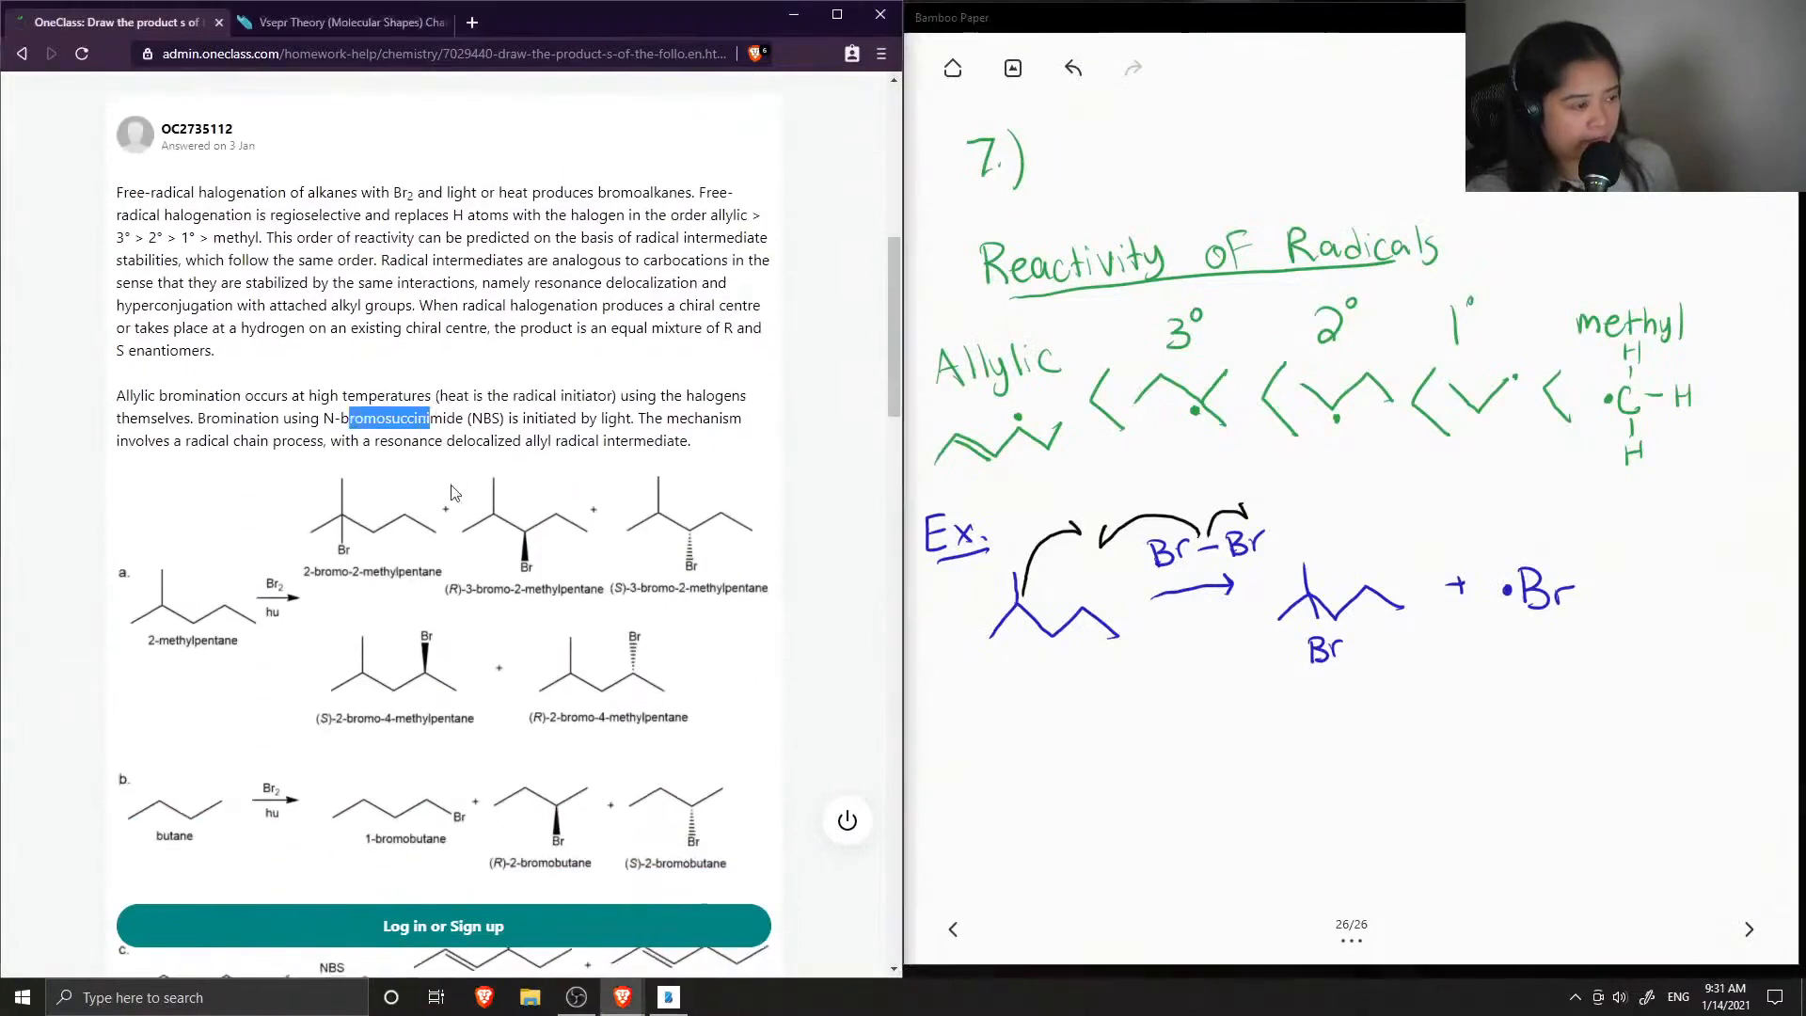
scroll("down", 3)
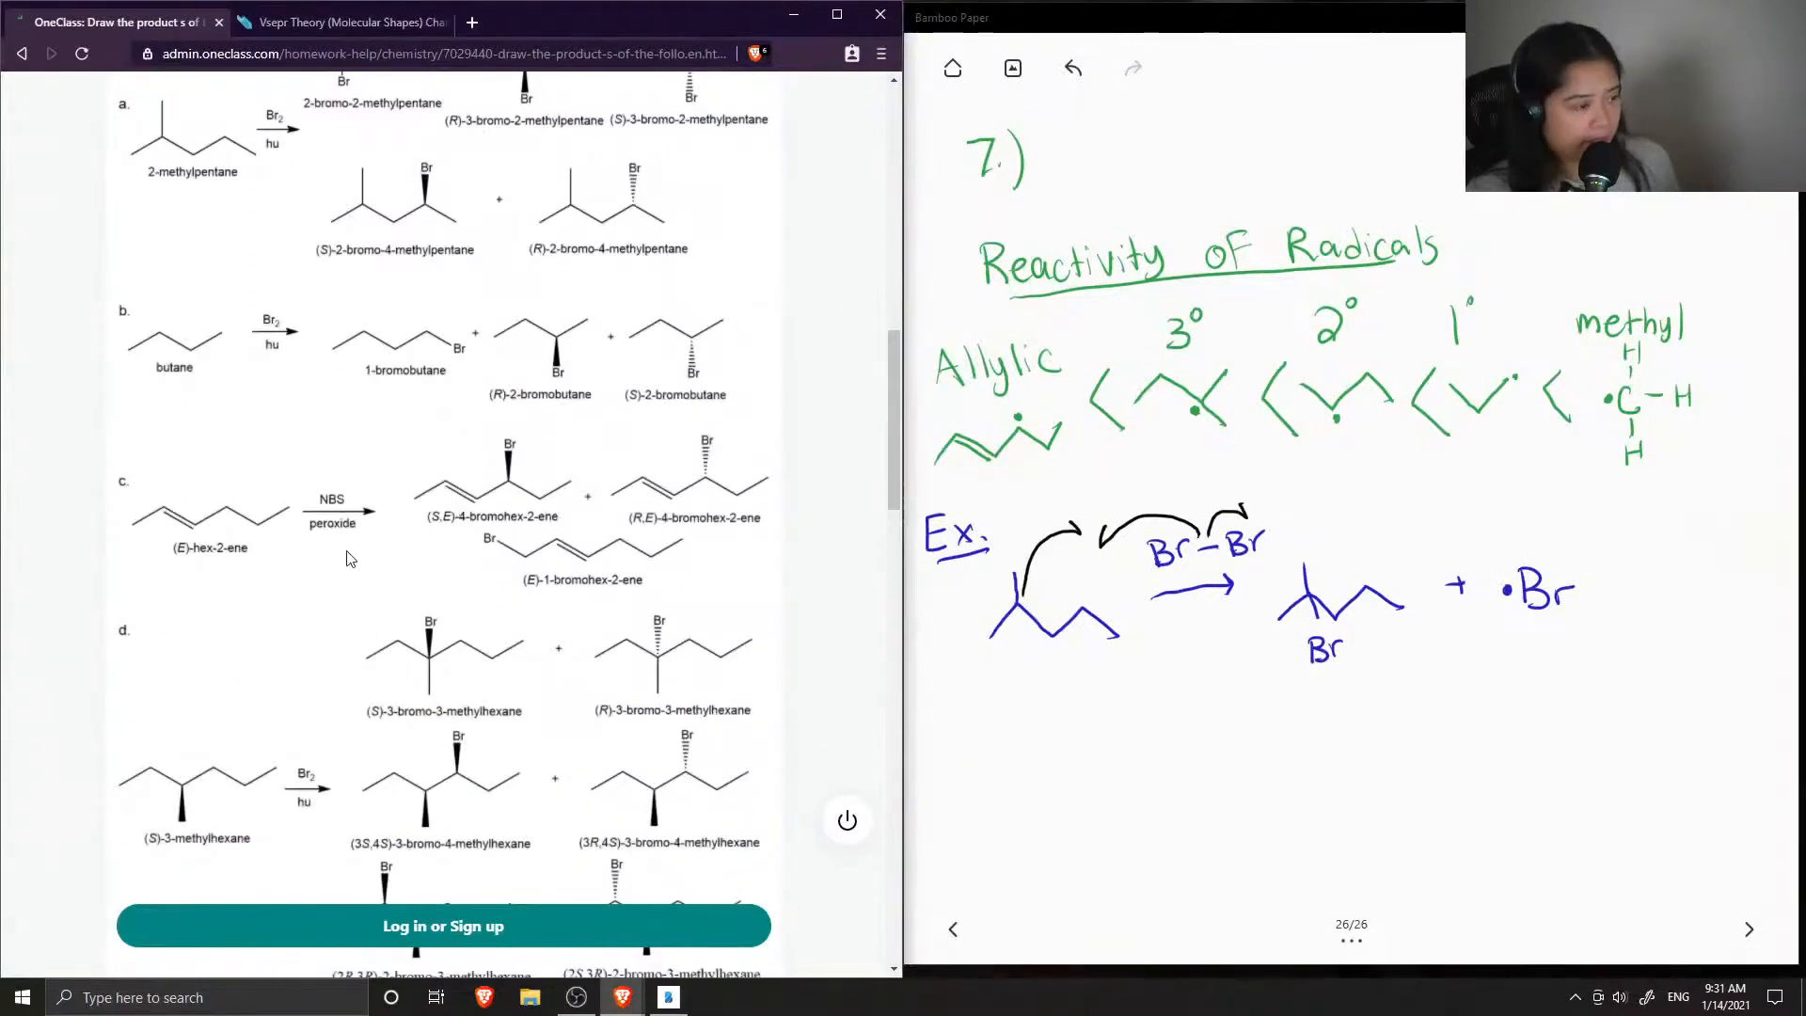
scroll("down", 3)
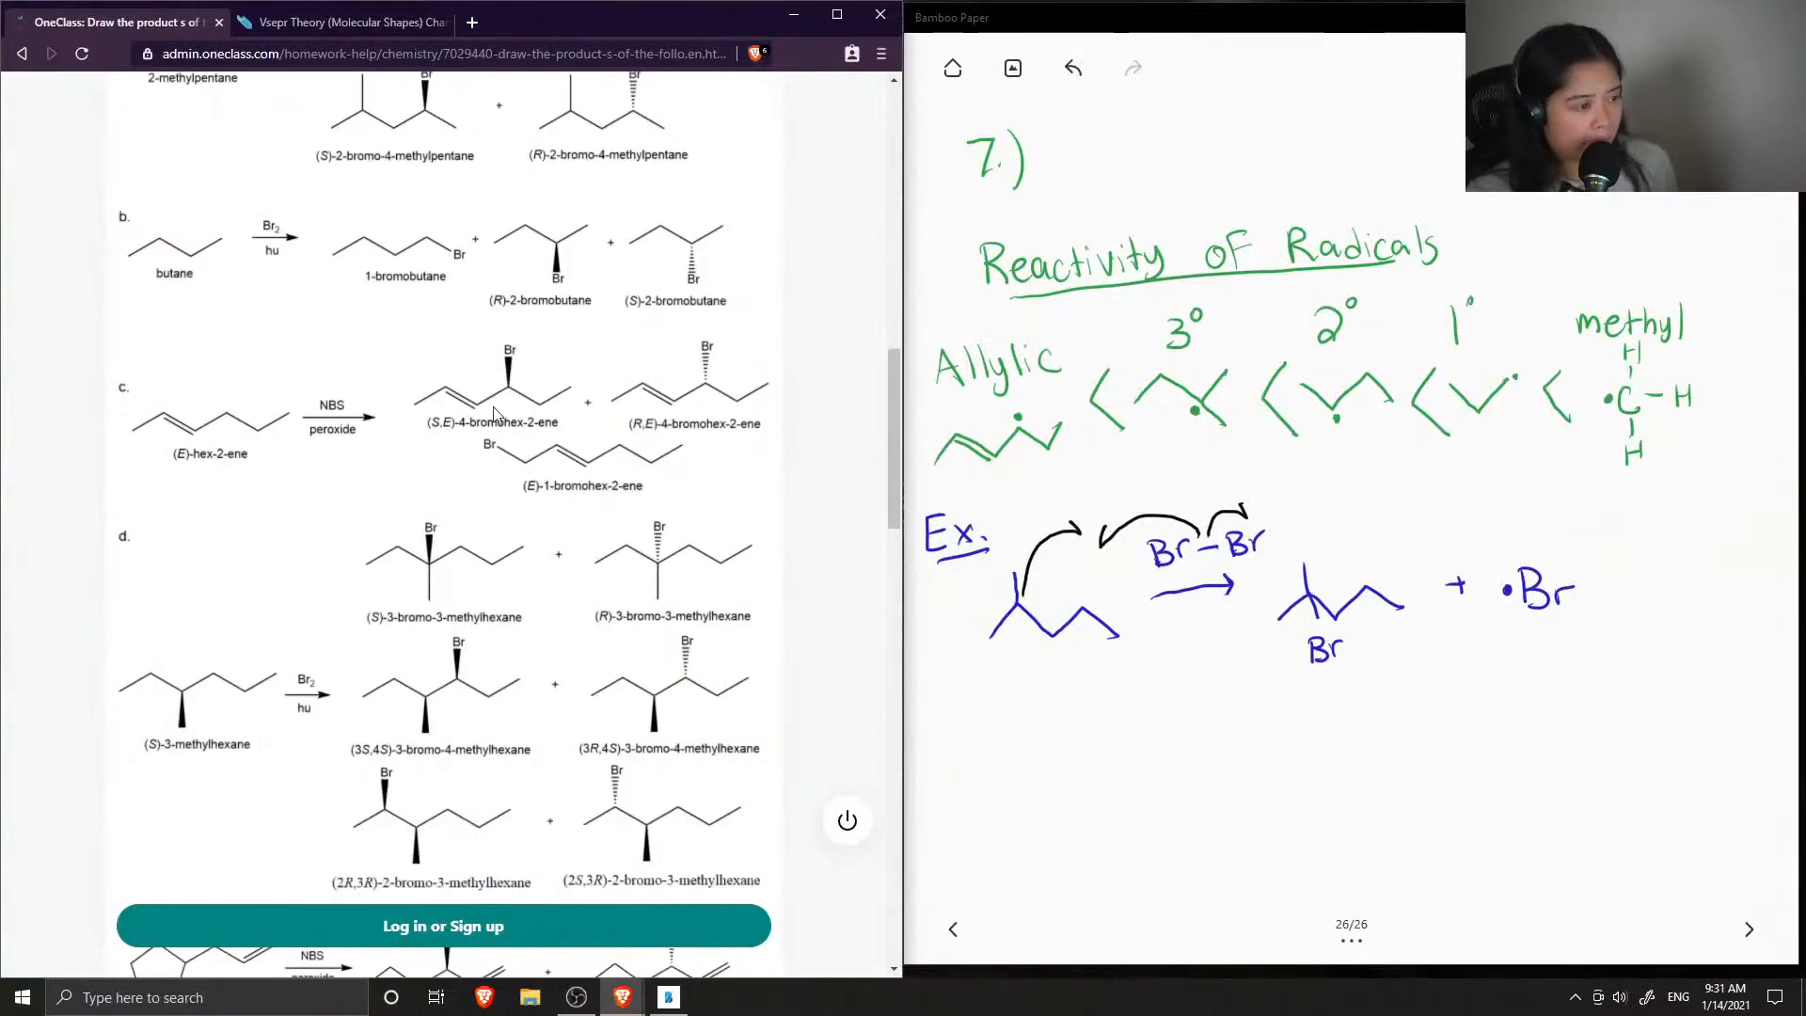
mouse_move(515, 402)
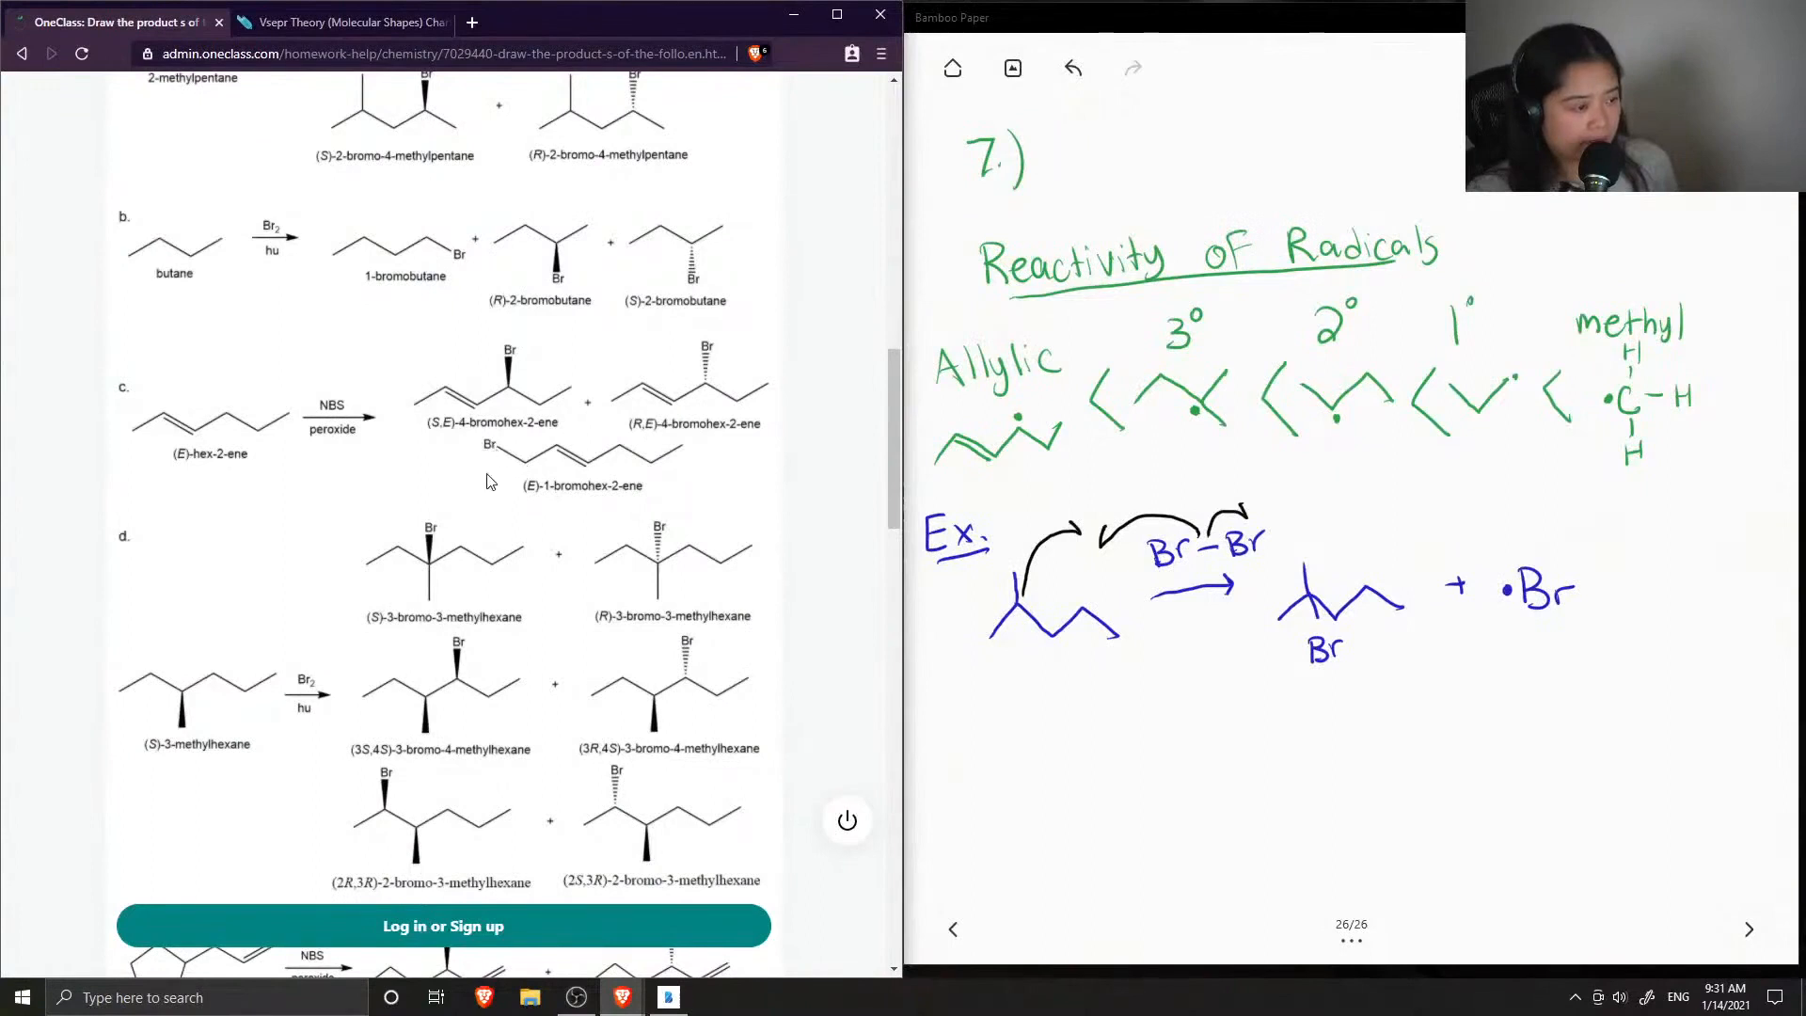
scroll("down", 3)
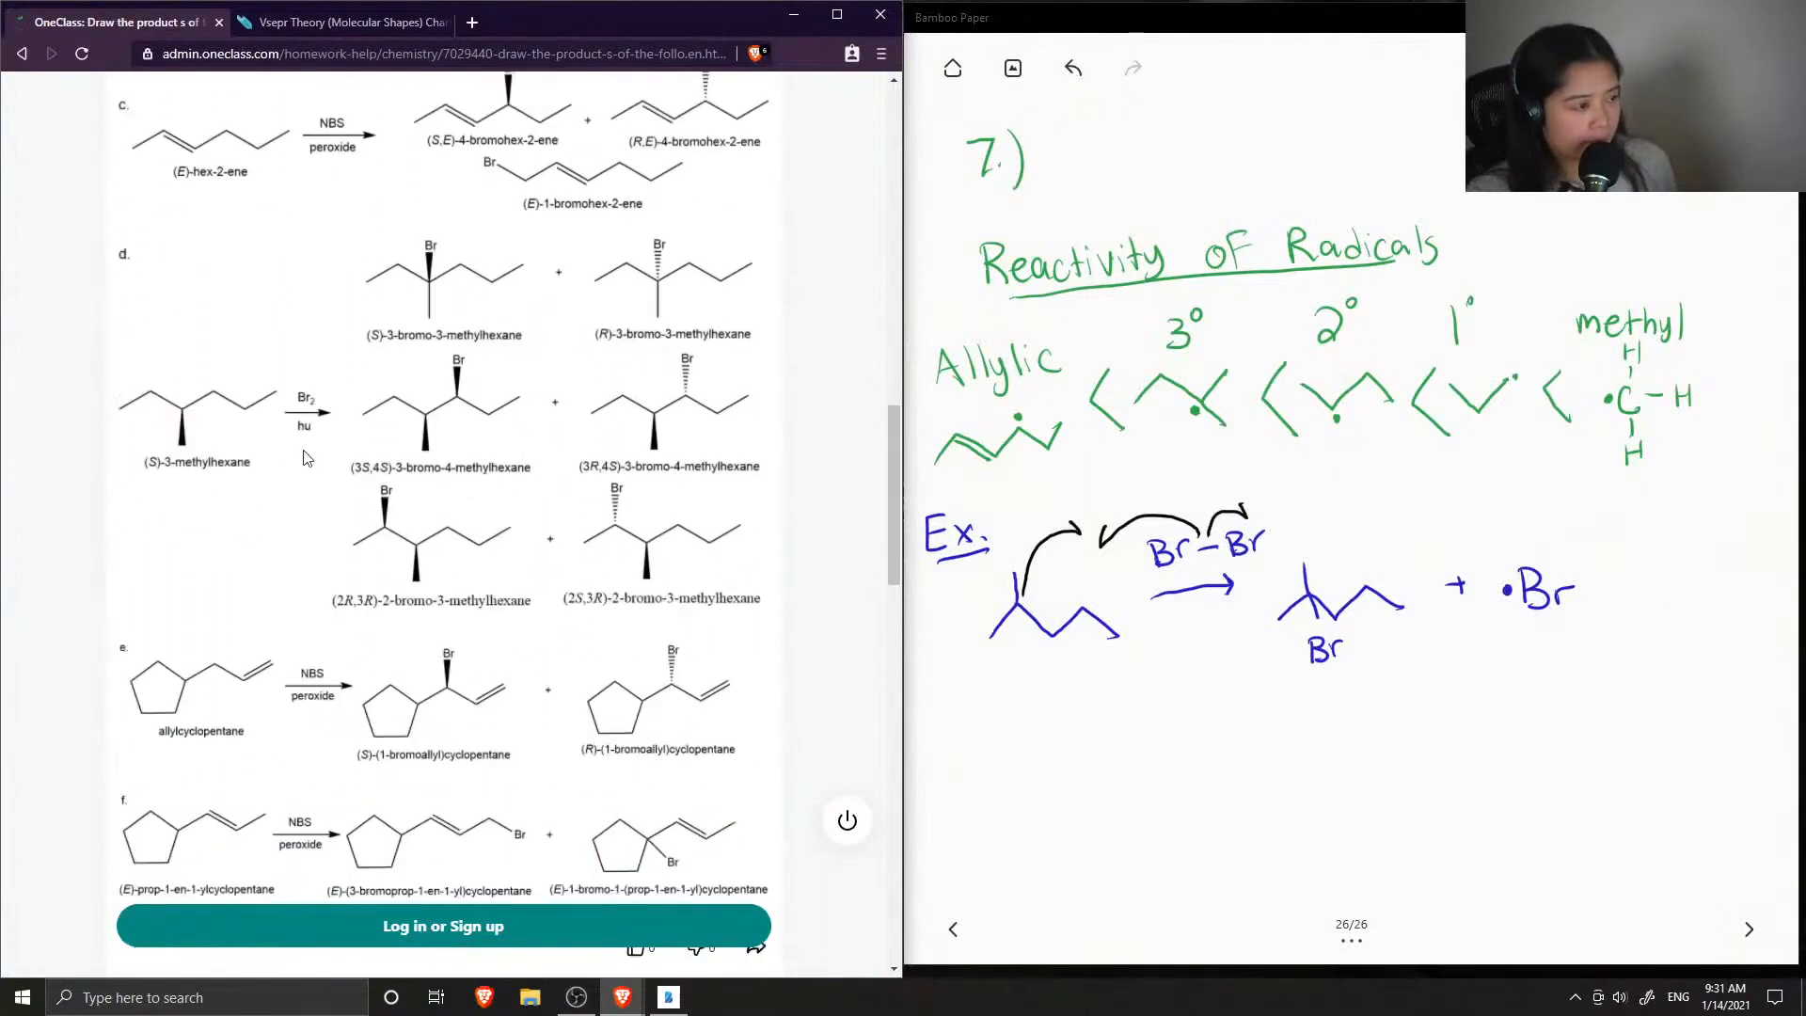
mouse_move(415, 498)
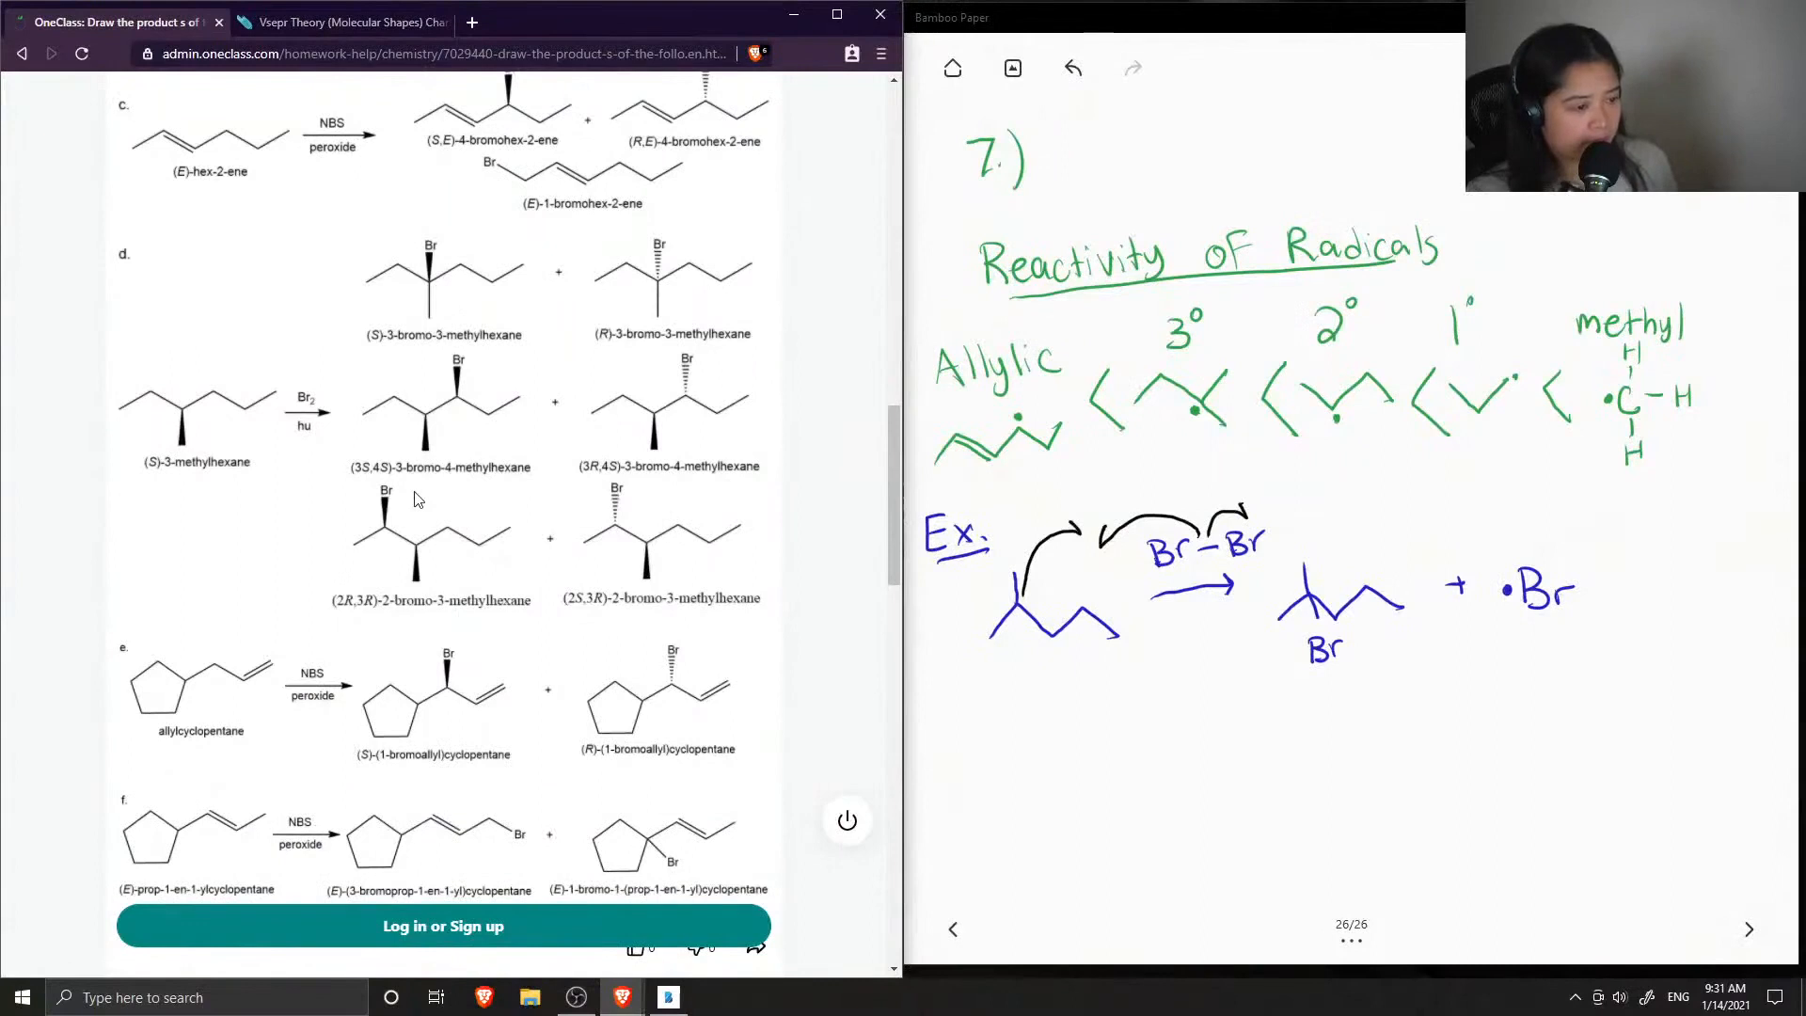
scroll("down", 3)
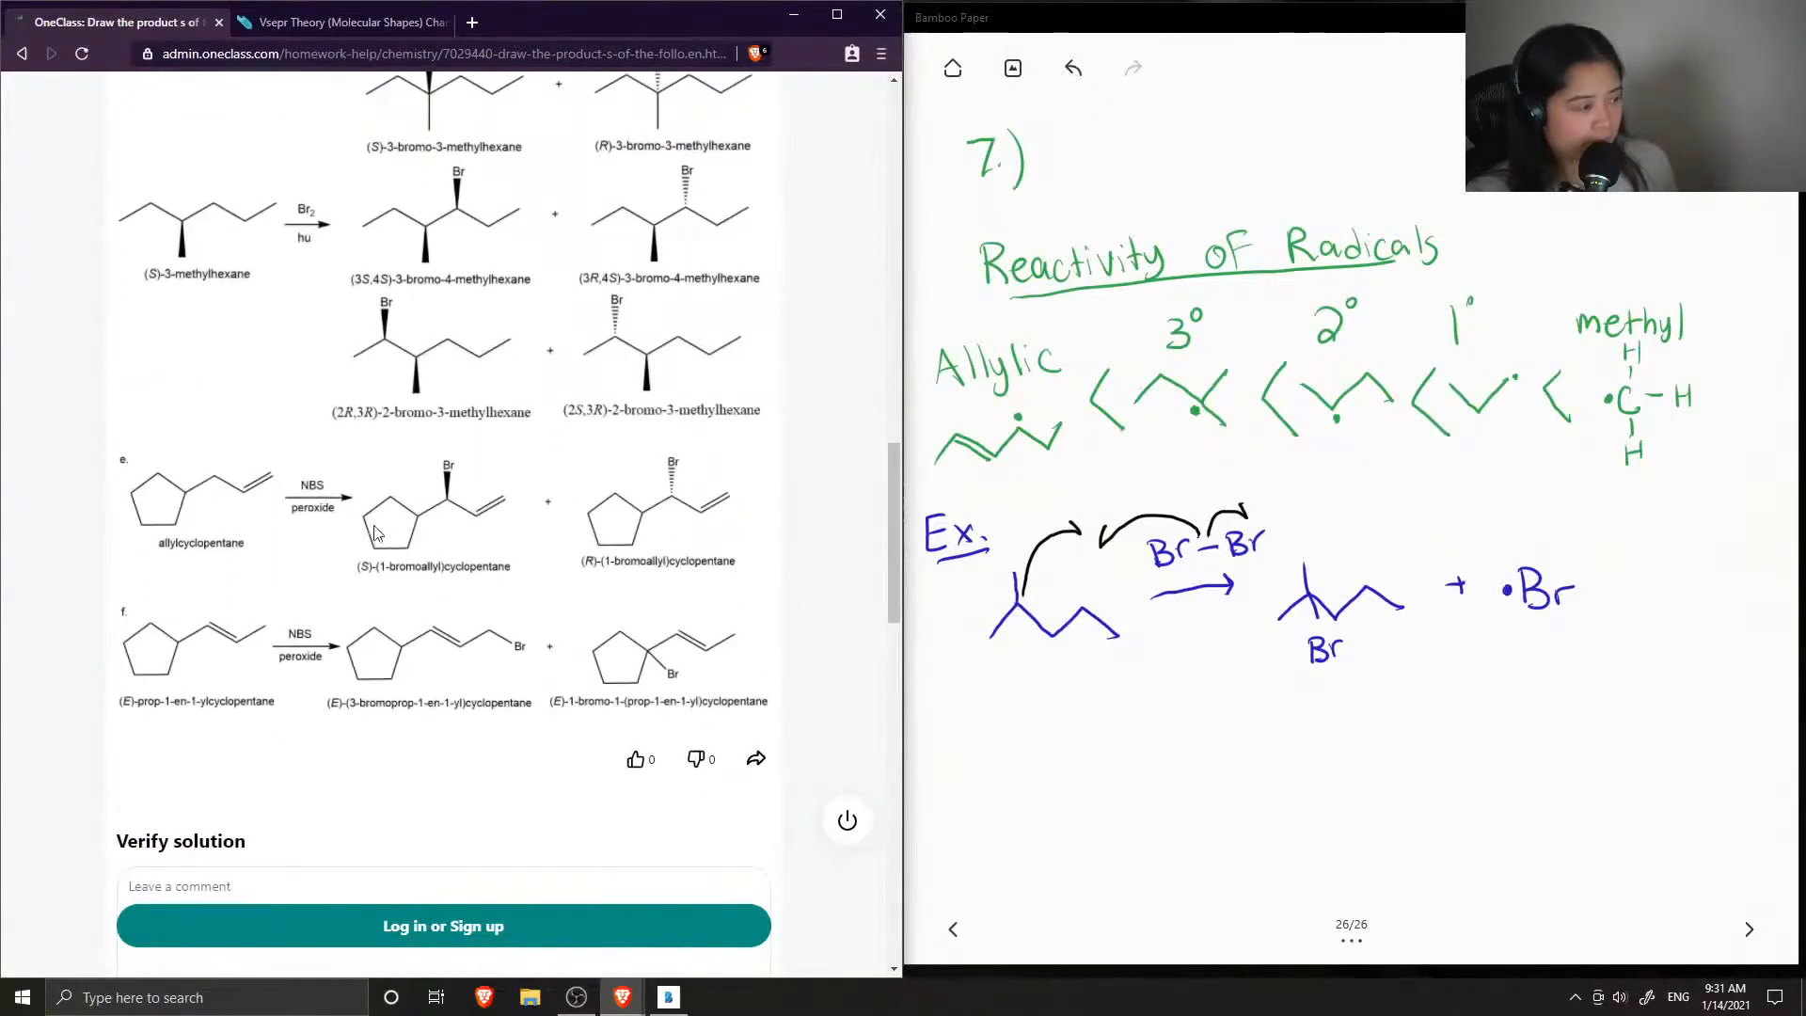
mouse_move(535, 627)
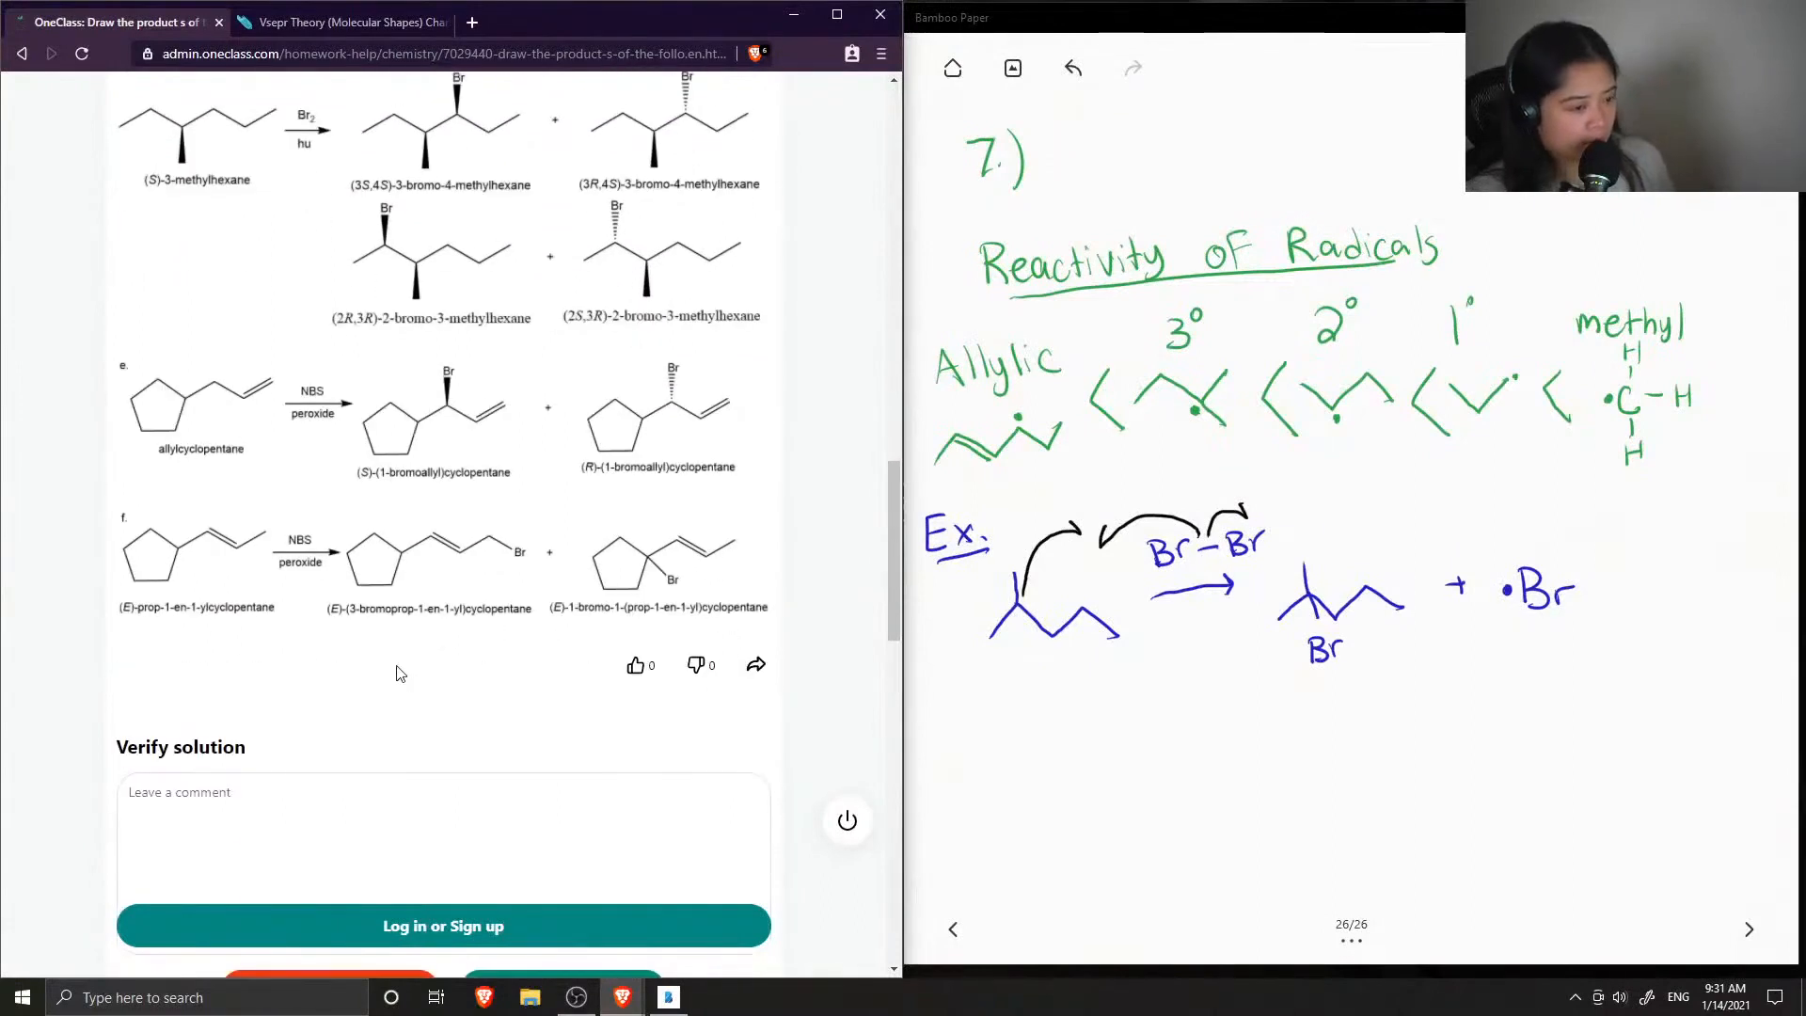
scroll("down", 3)
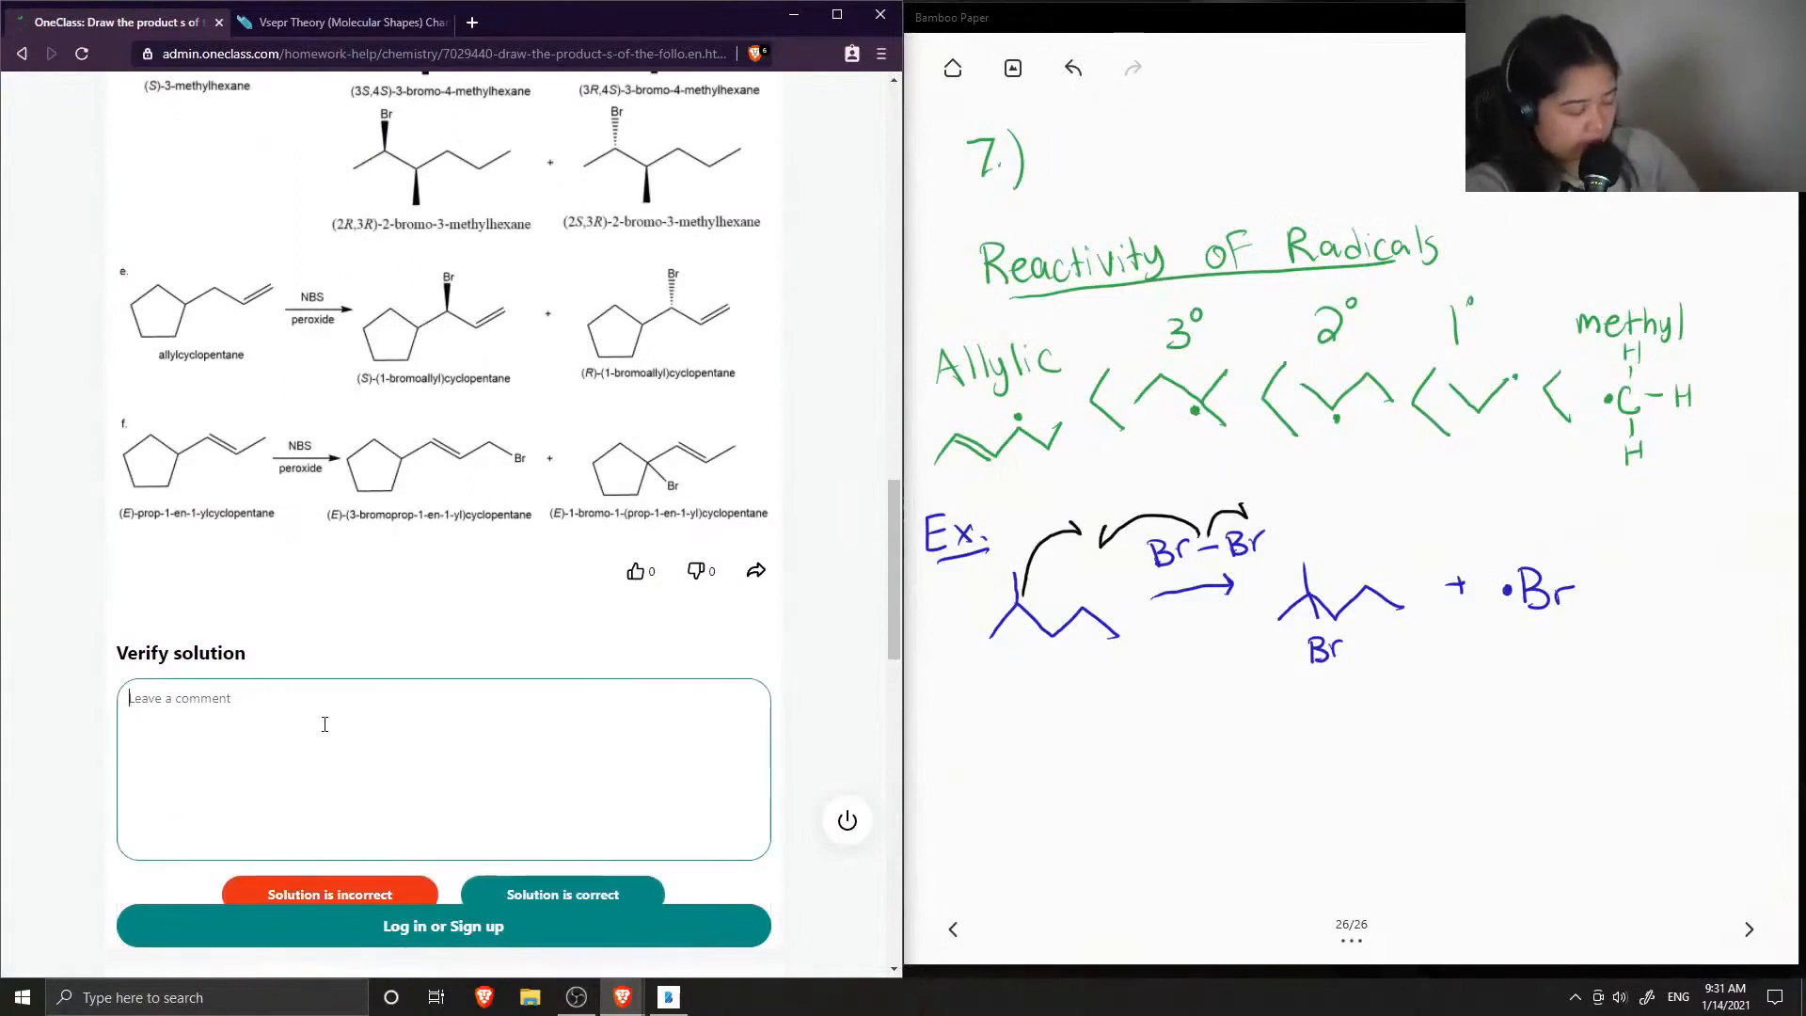
Comment 'This solution is correct! Great explanation.' and mark the solution correct
type("This solution is correct! Great a")
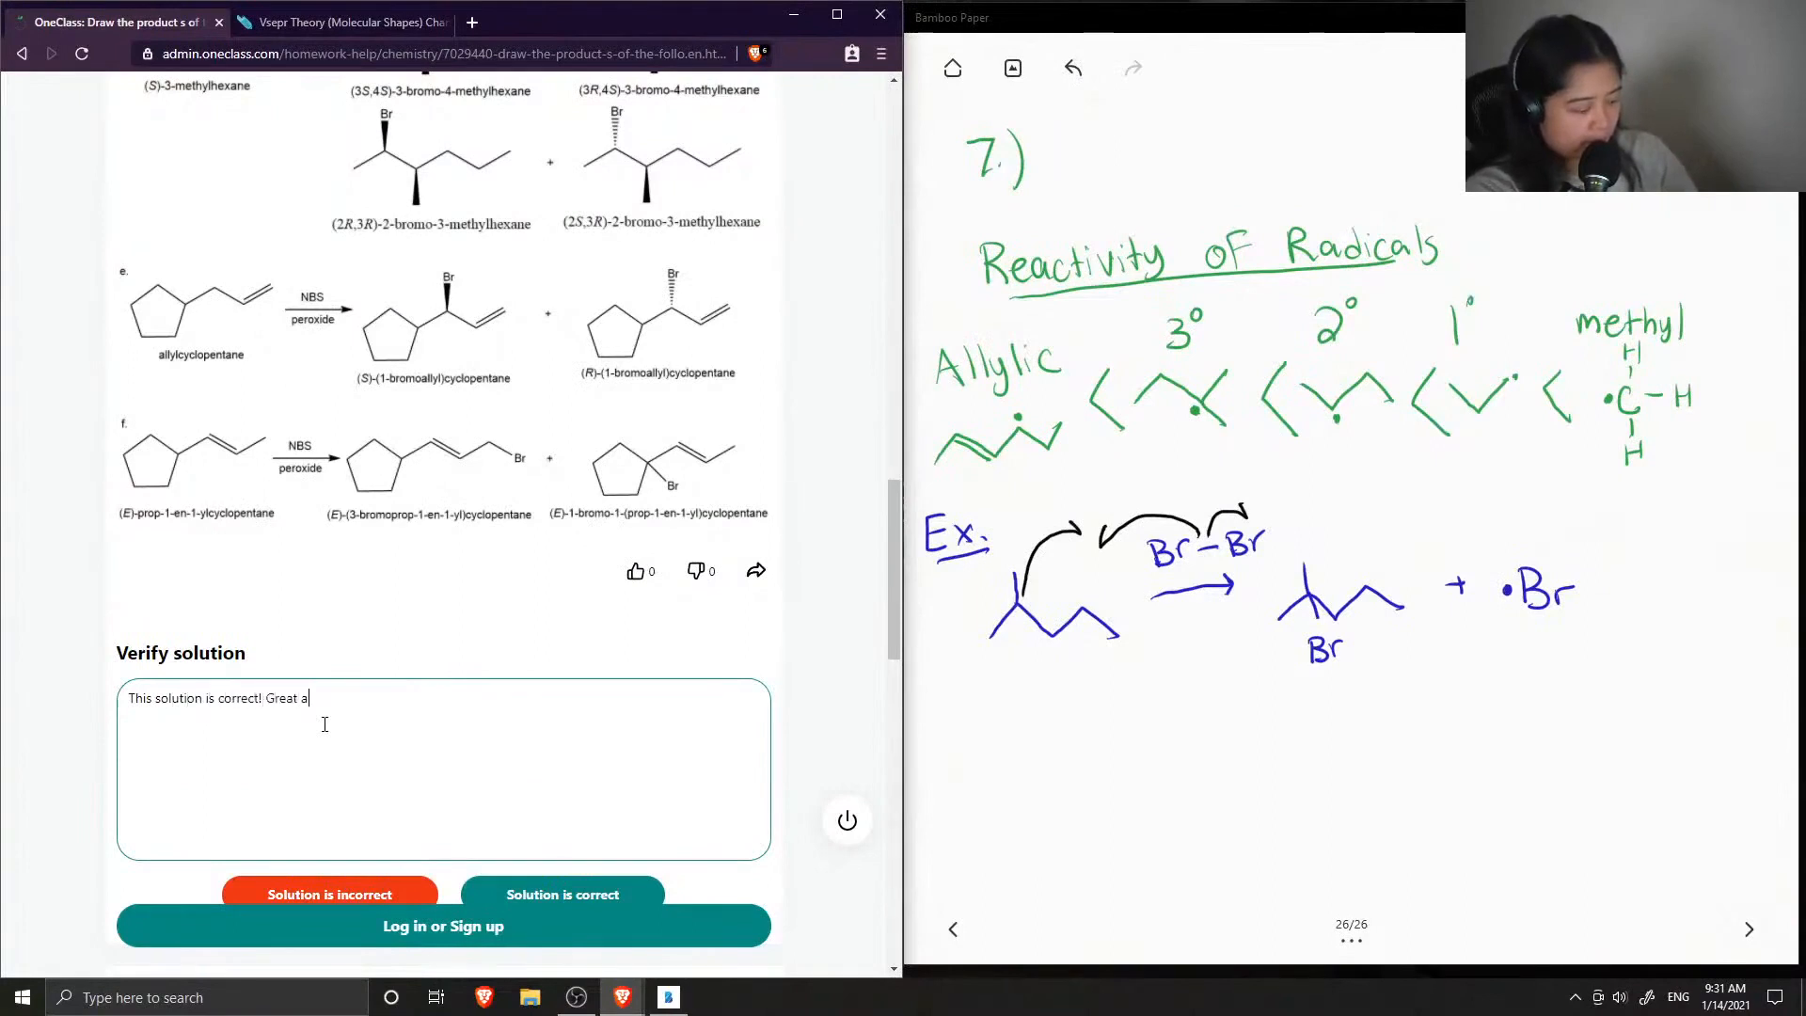
type("expl")
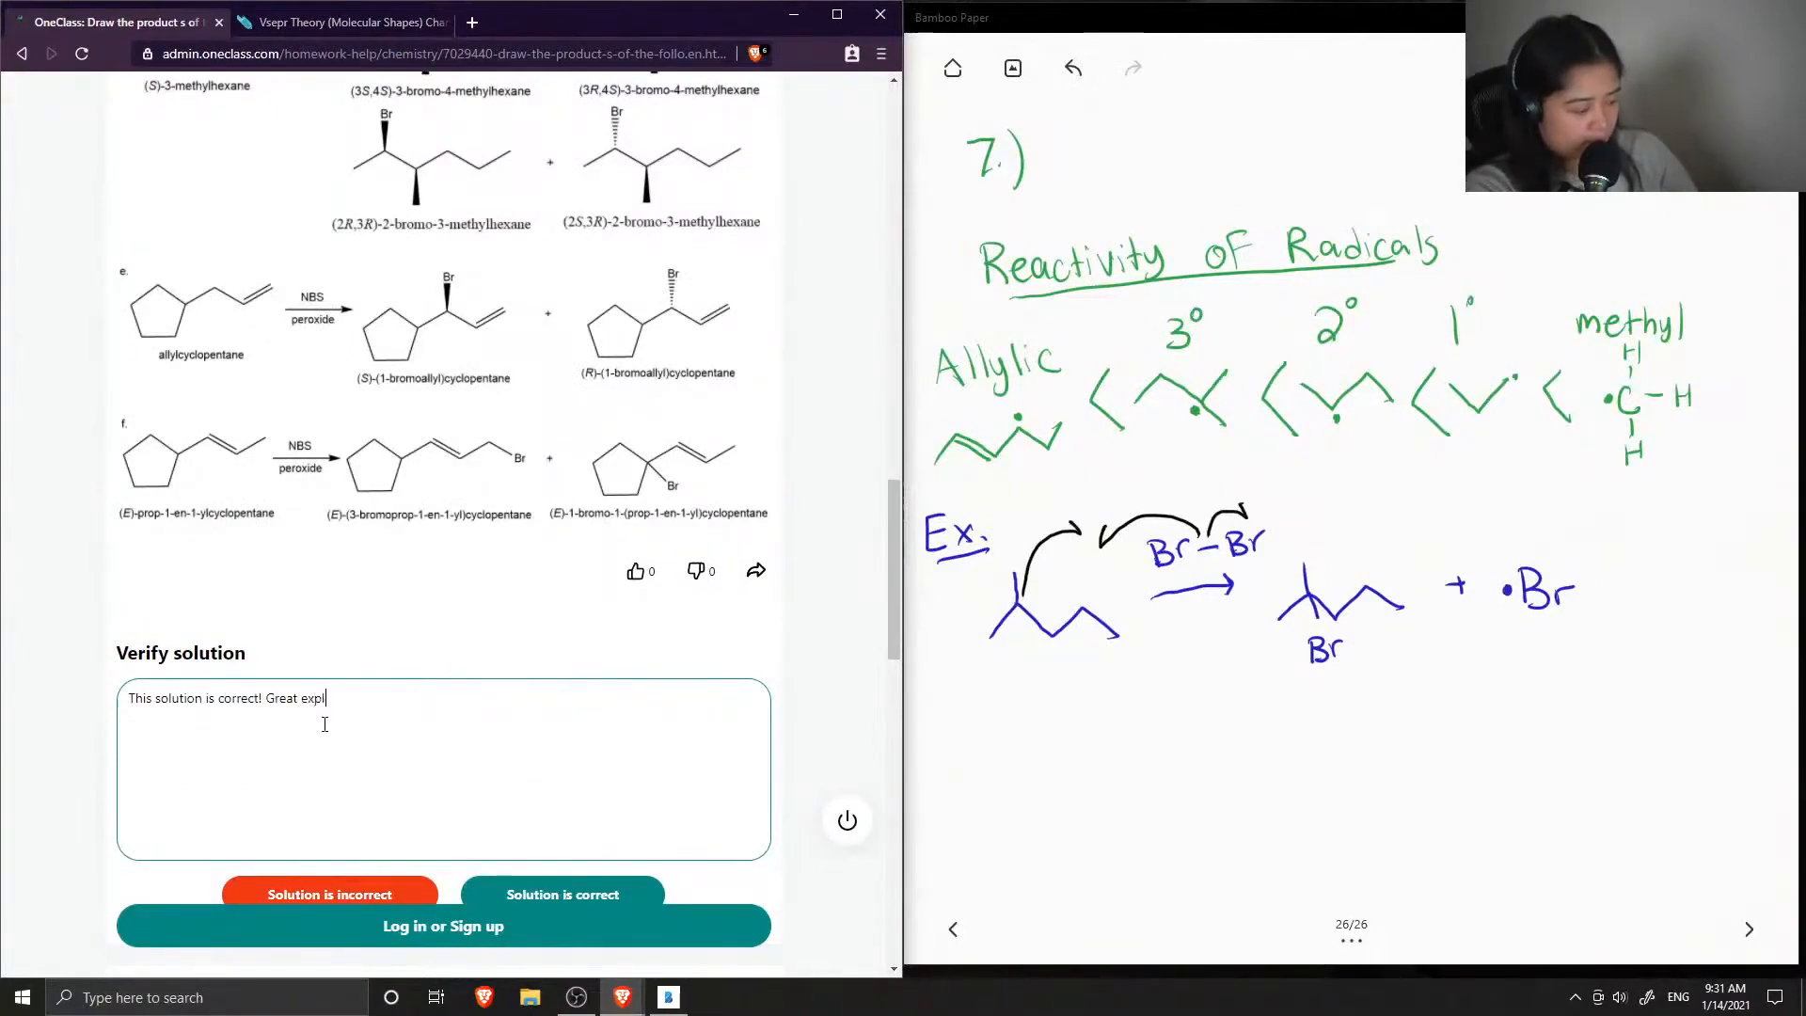
type("anation.")
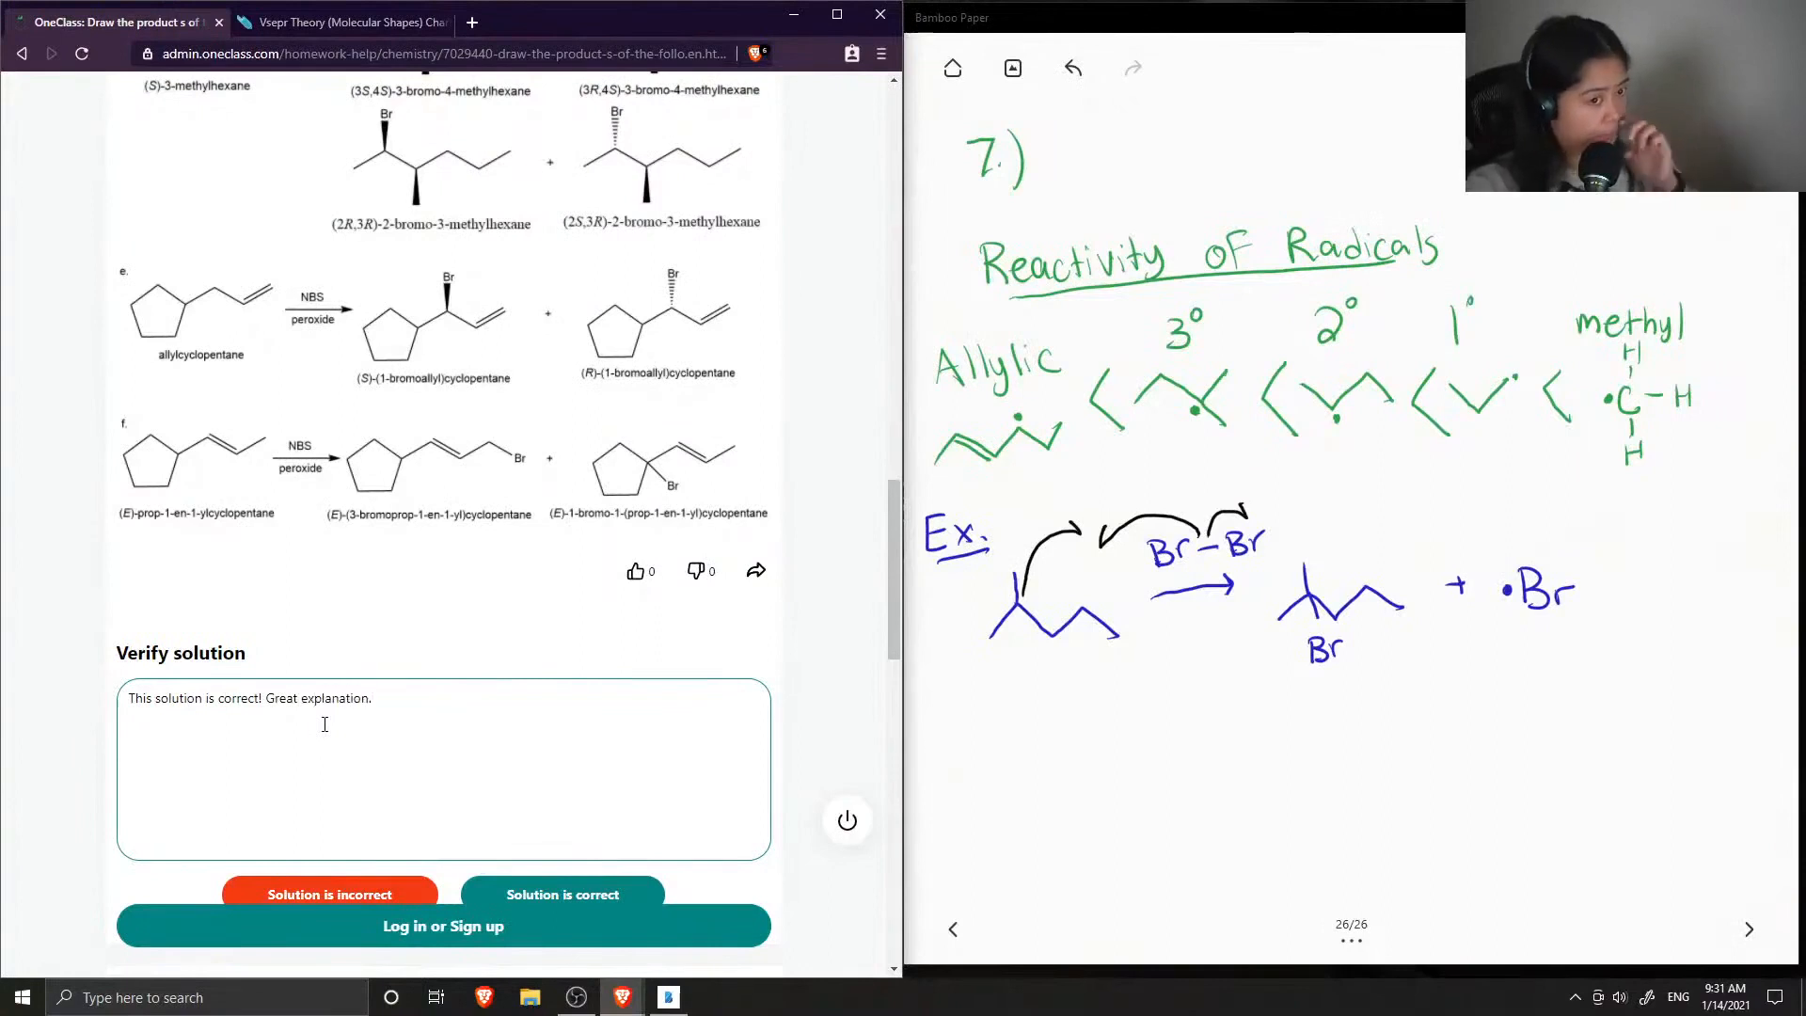
scroll("down", 3)
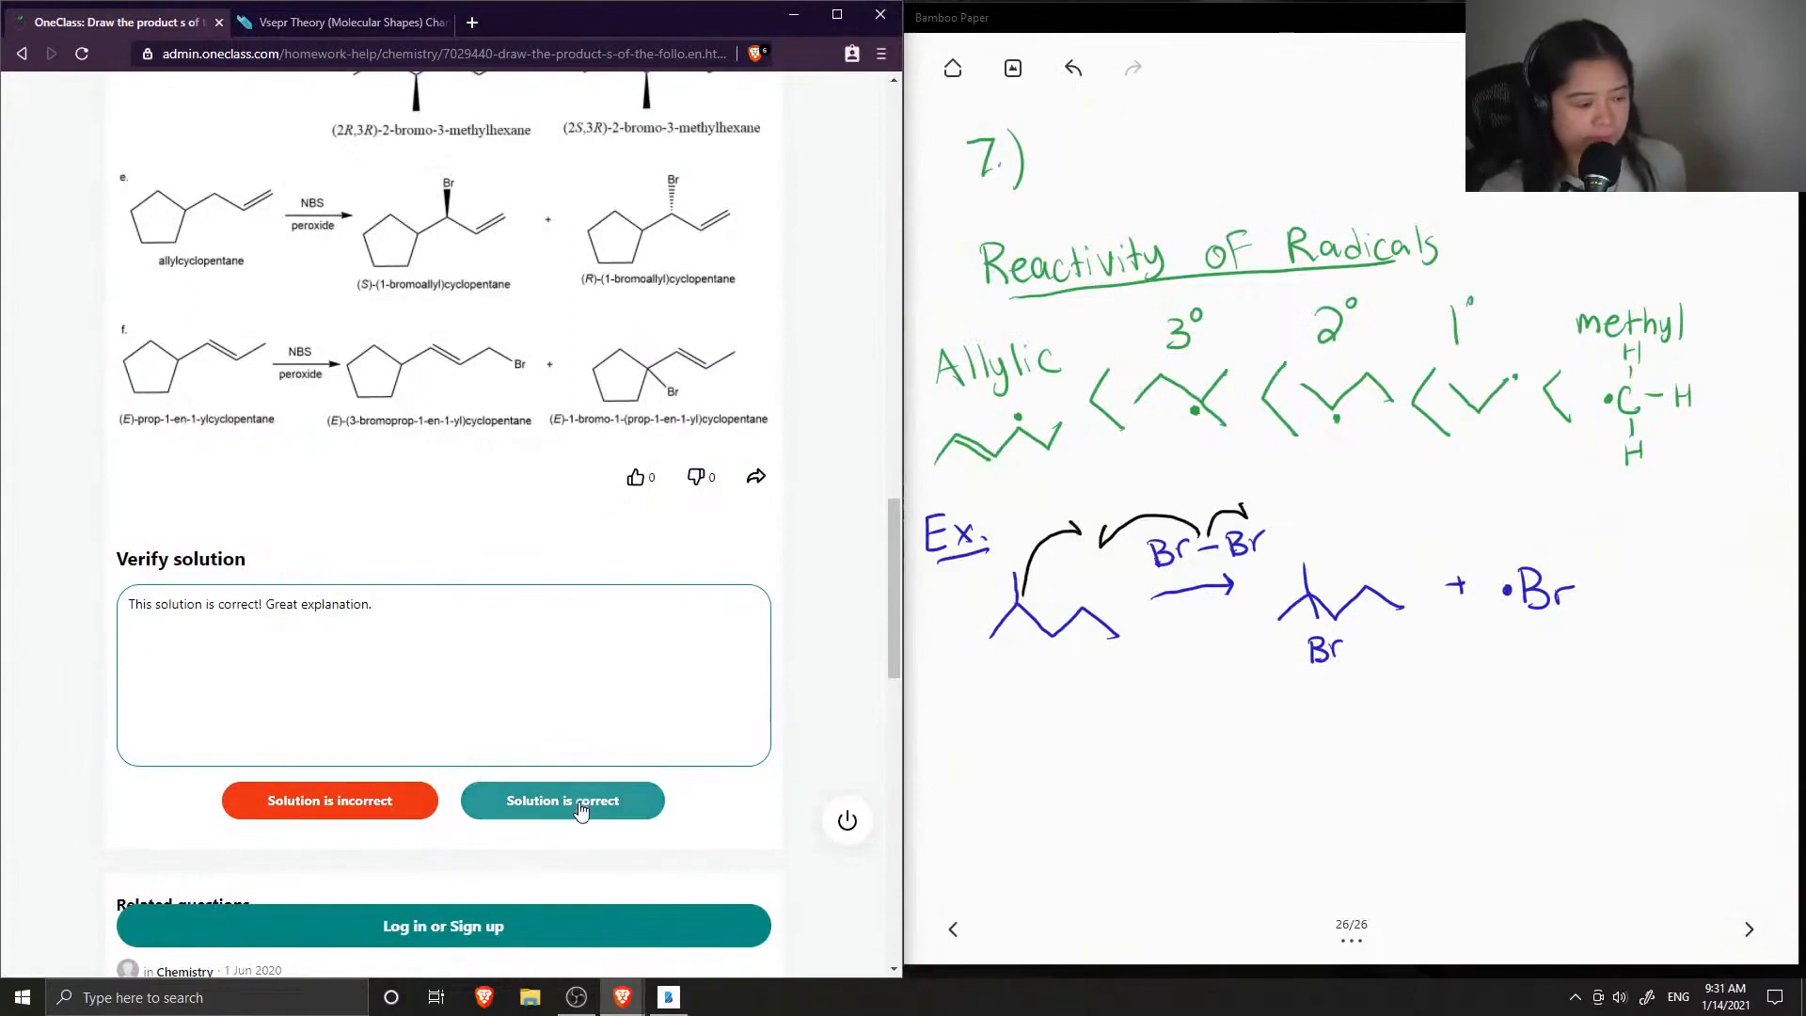
left_click(563, 801)
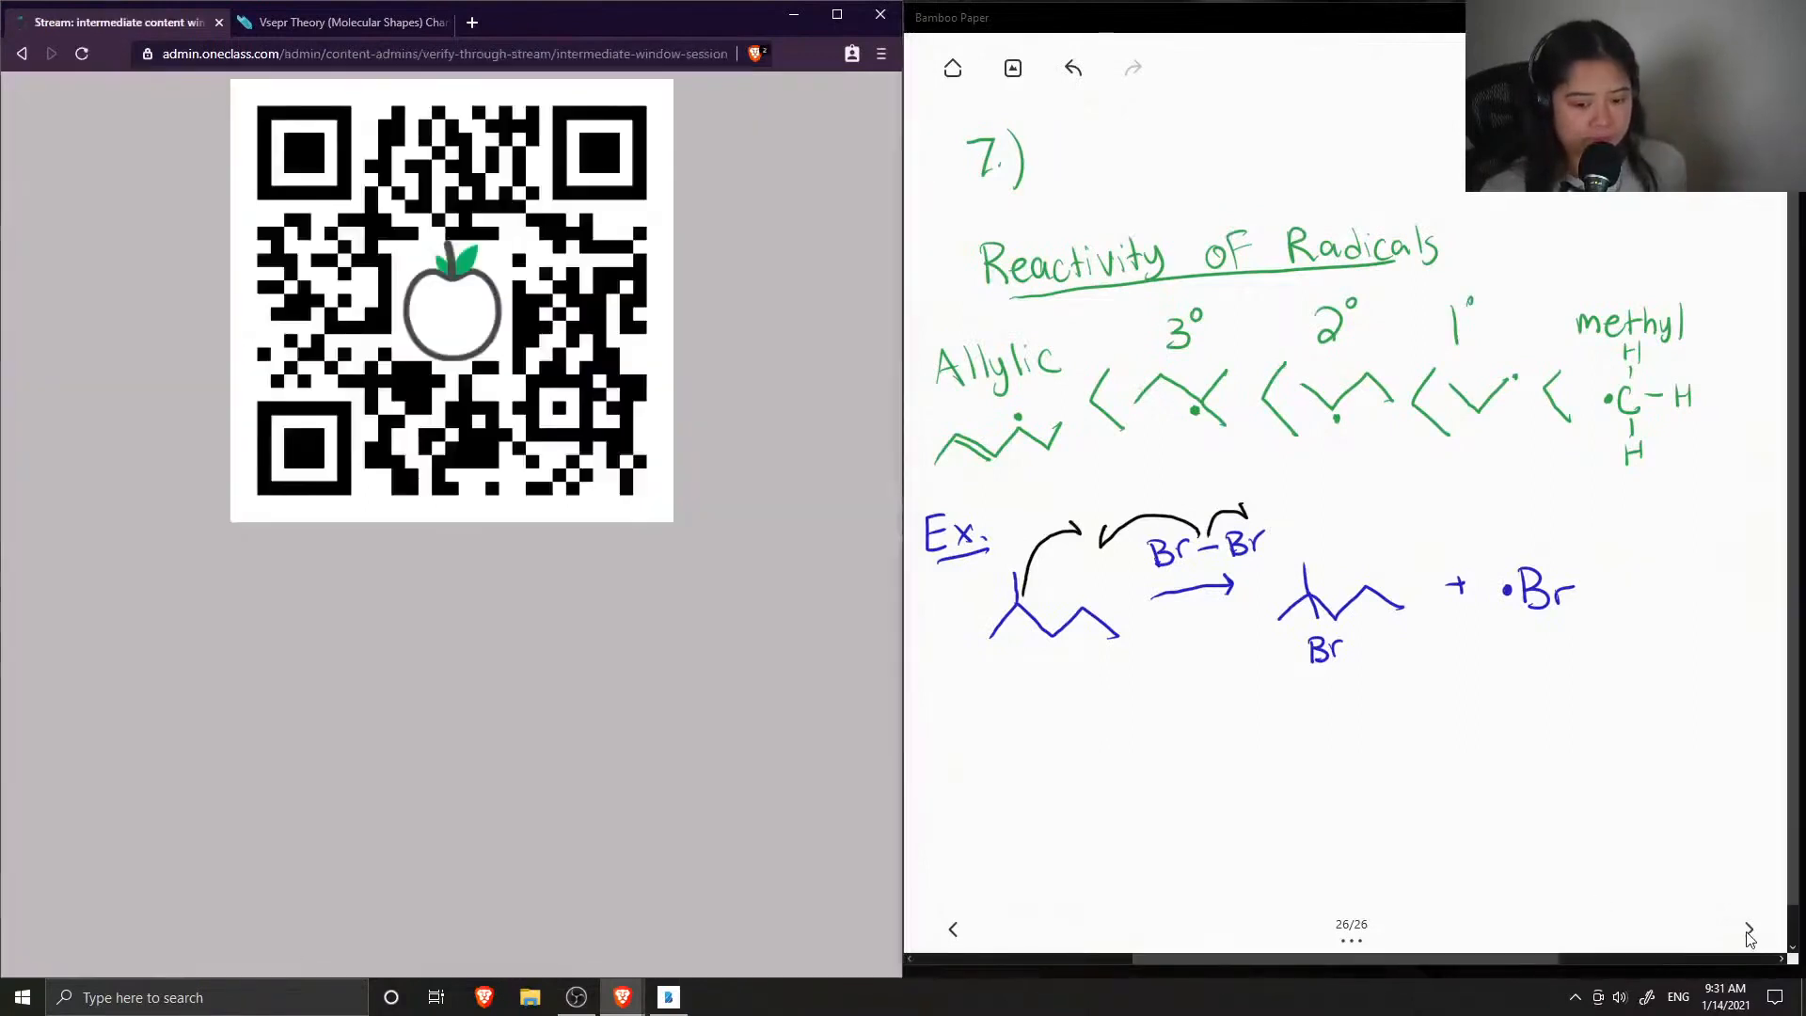